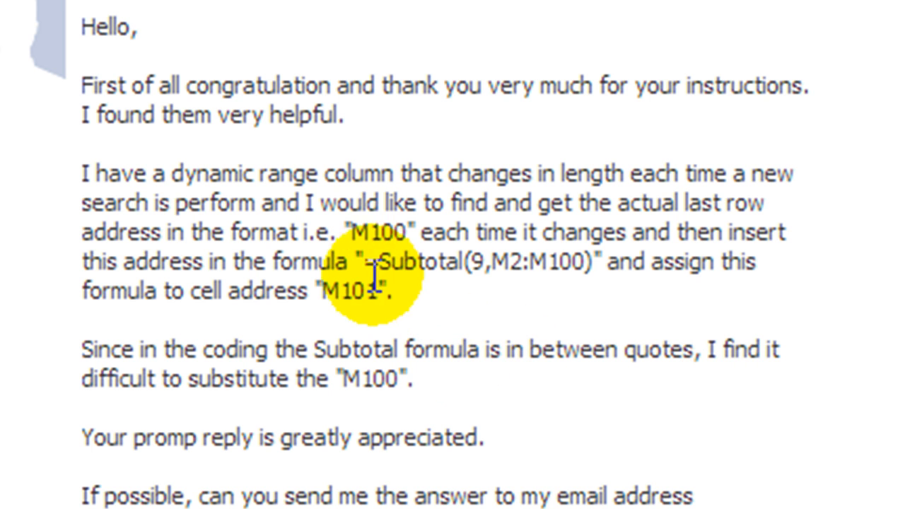
- Open the email asking how to insert =Subtotal(9,M2:M100) into M101
double_click(406, 261)
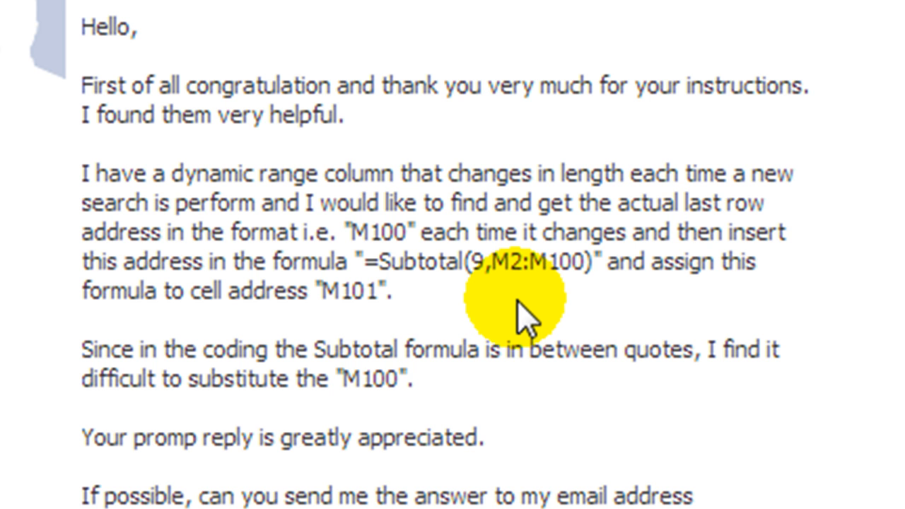
mouse_move(151, 71)
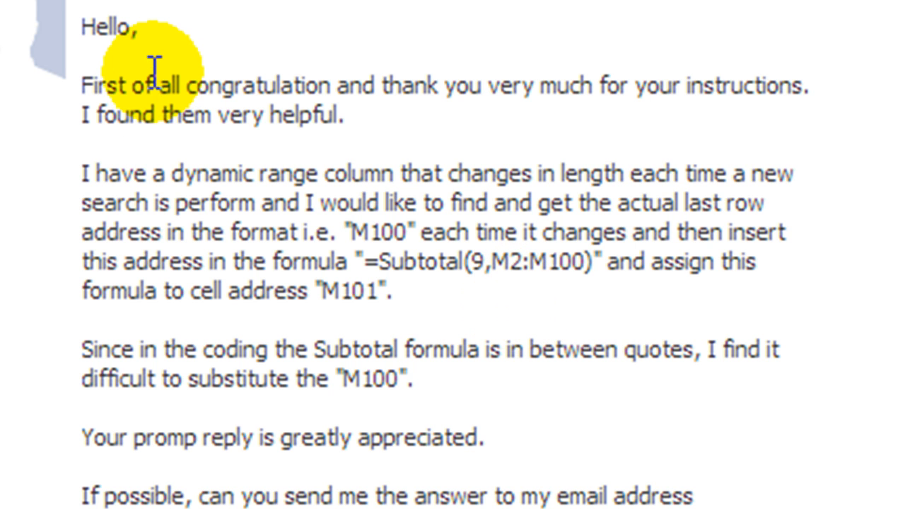
mouse_move(241, 156)
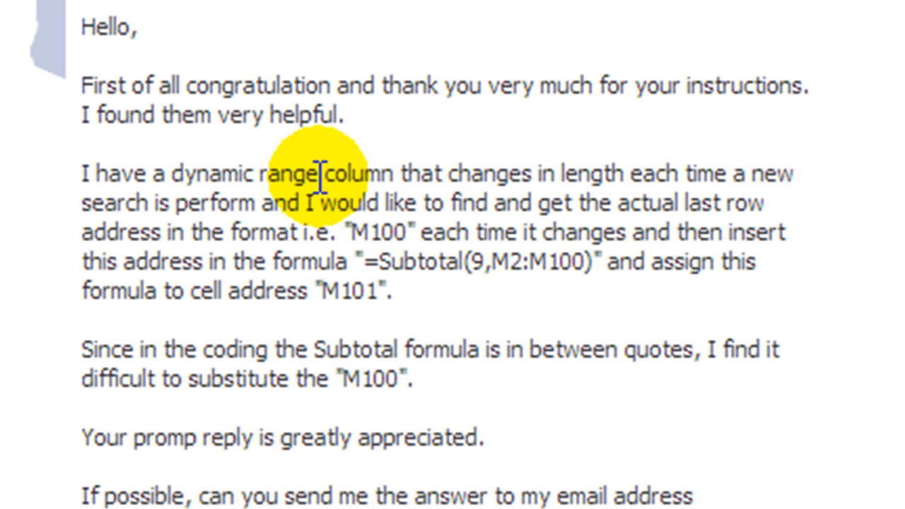
mouse_move(364, 233)
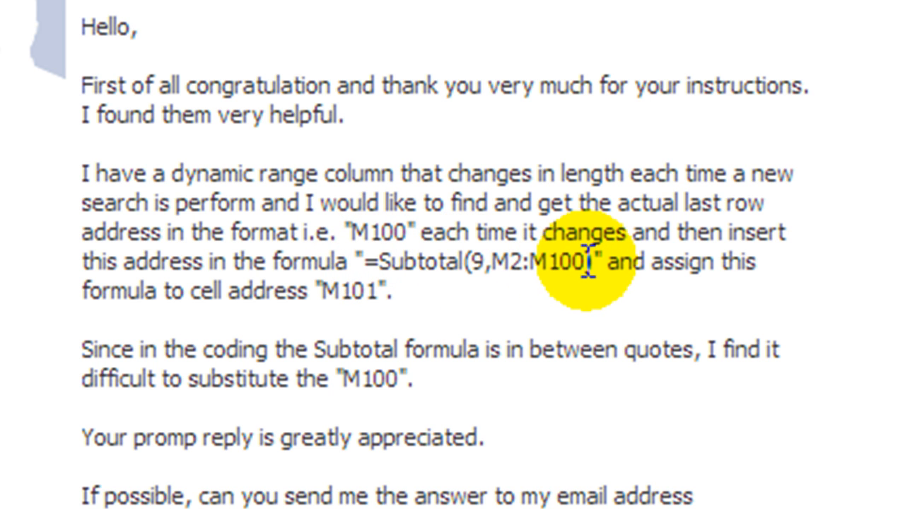
mouse_move(565, 261)
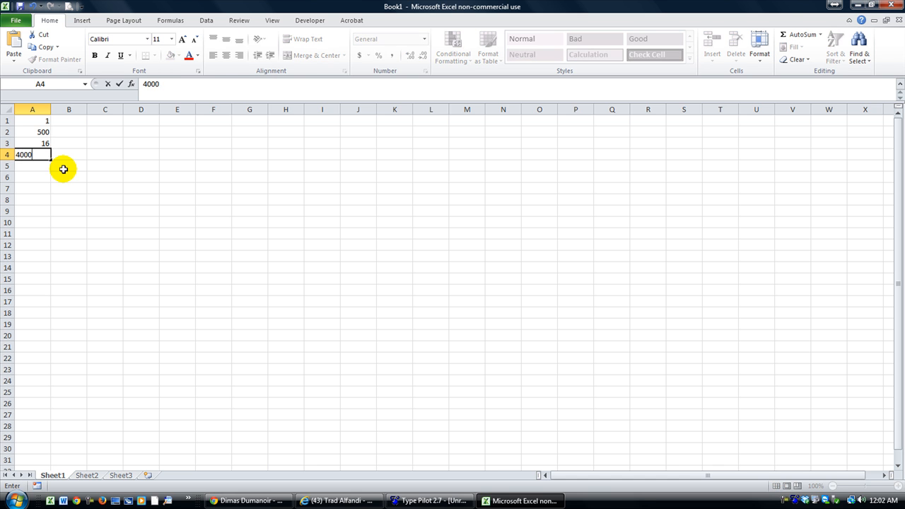
- Enter =SUBTOTAL(9,A2:A4) in A5 to total the numbers as 4516
text(=s)
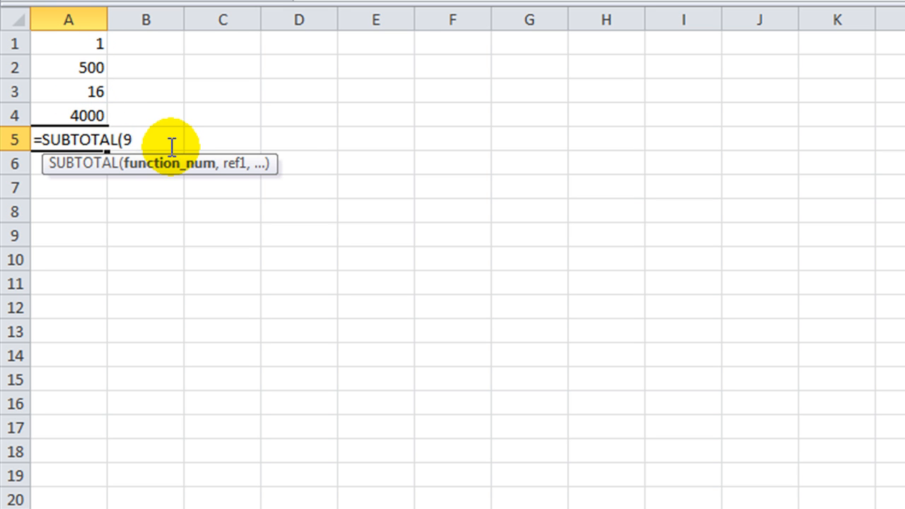
text(,)
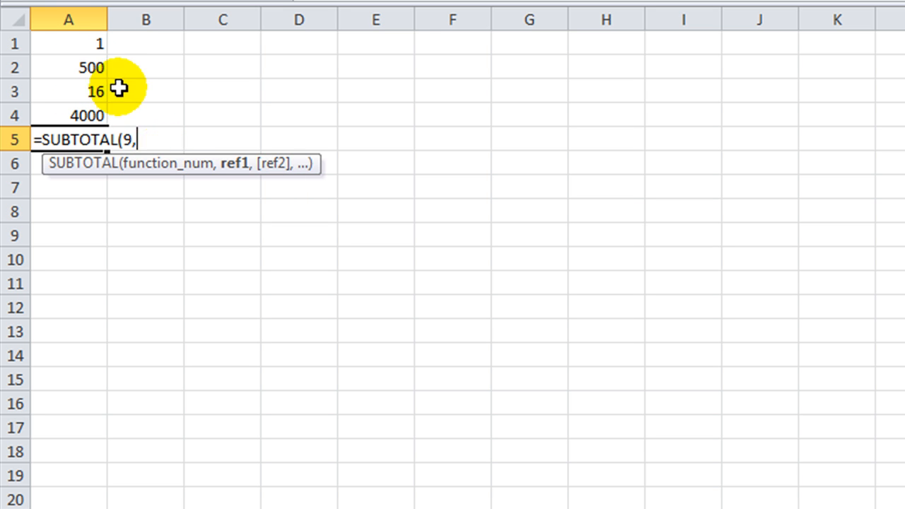
drag(69, 44, 68, 116)
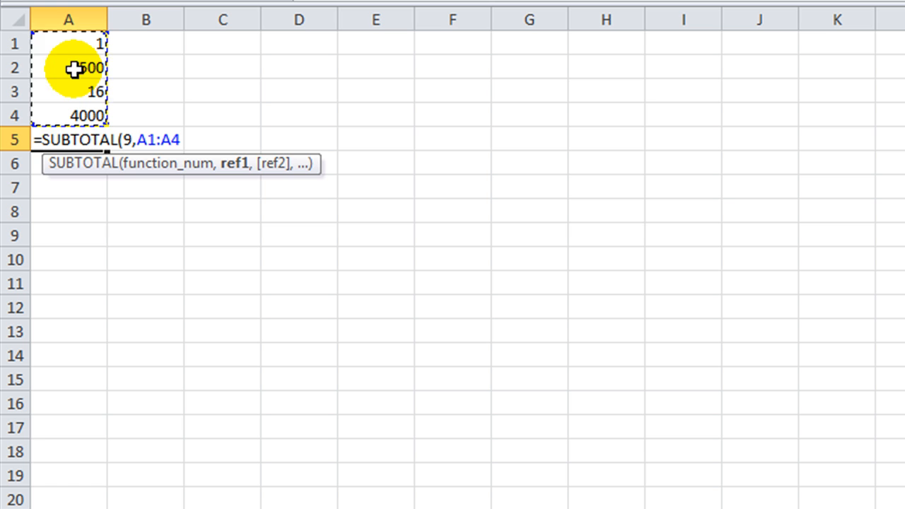
mouse_move(65, 110)
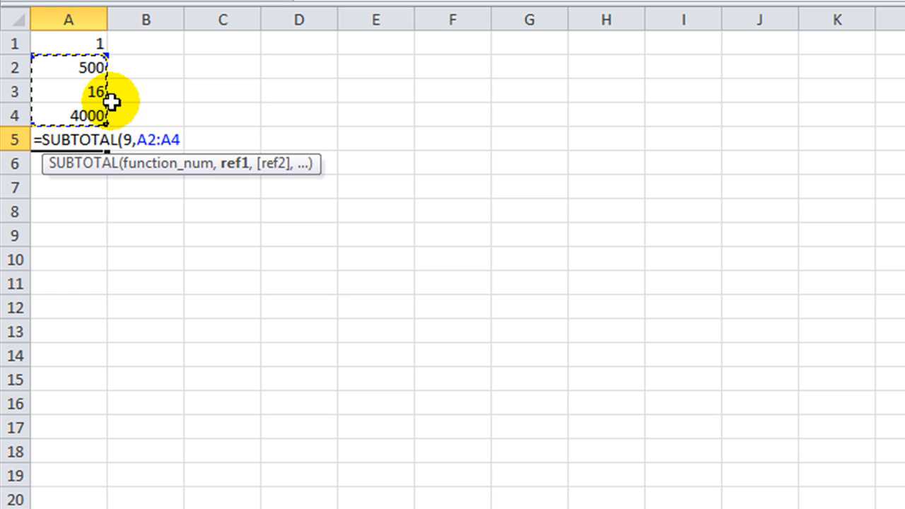
text())
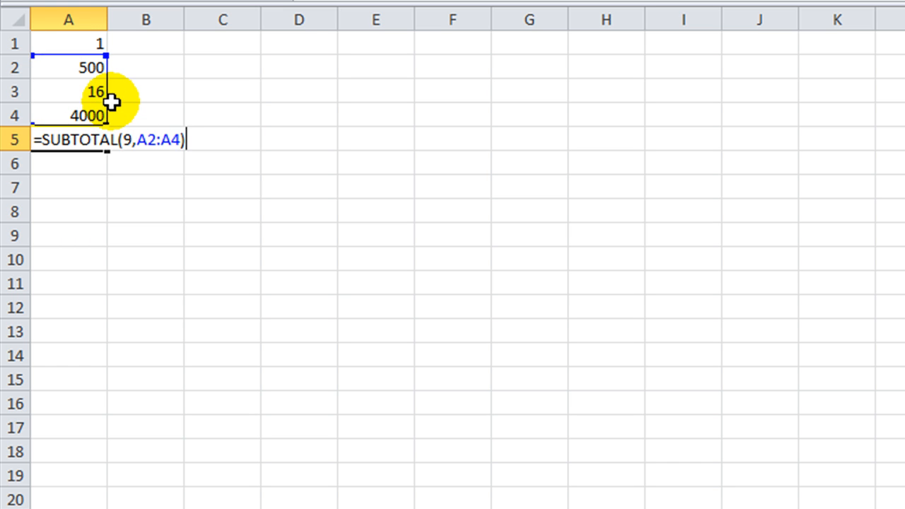
key(Return)
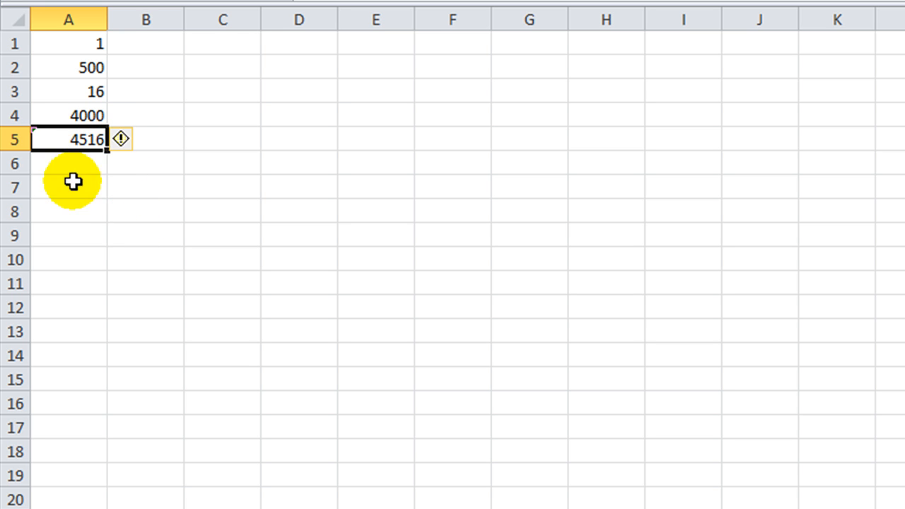
mouse_move(79, 155)
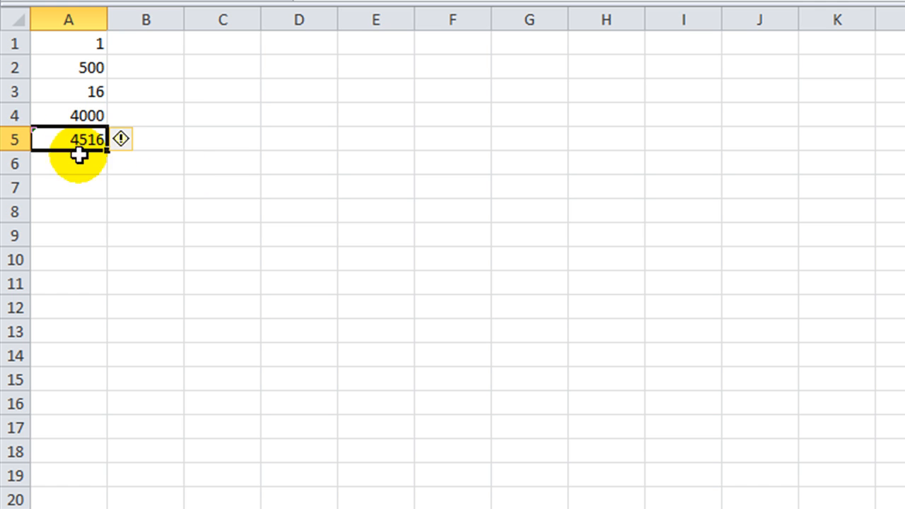
mouse_move(87, 35)
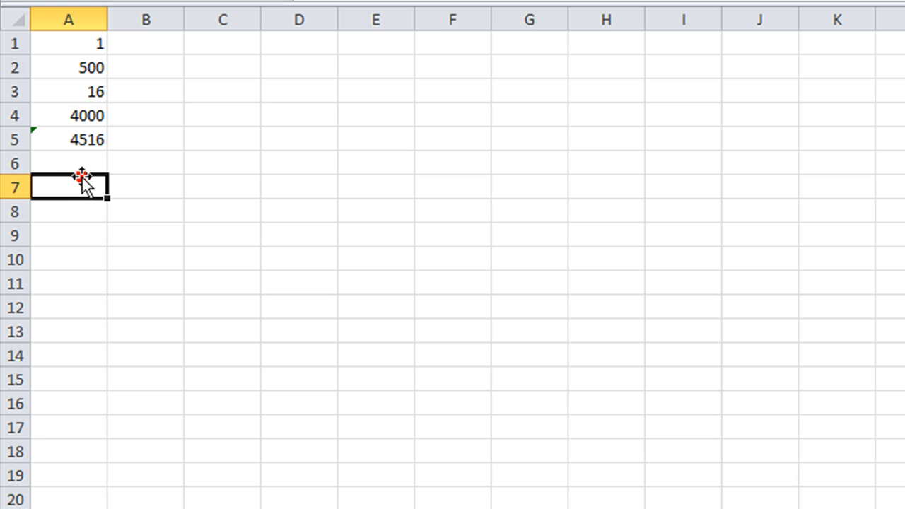
- Label A1 'Sample Header', widen column A, and select an empty cell beside the data
click(68, 43)
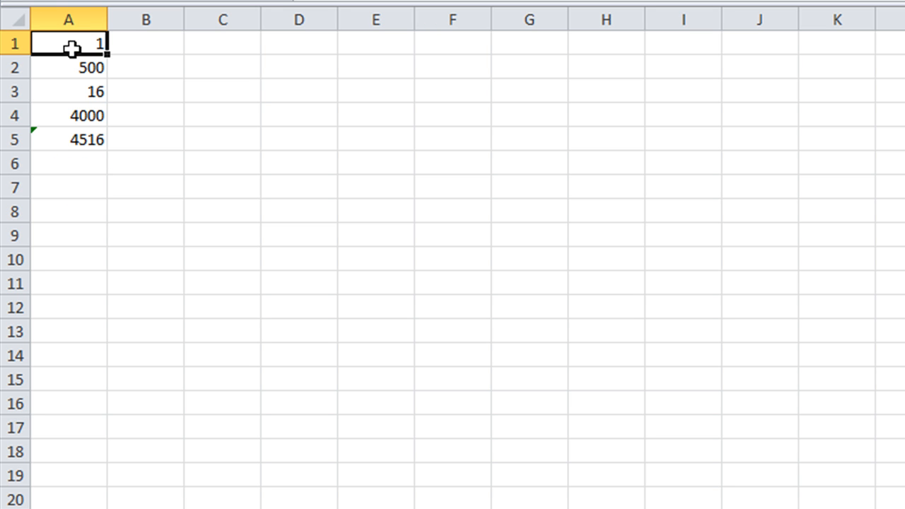
text(Sample)
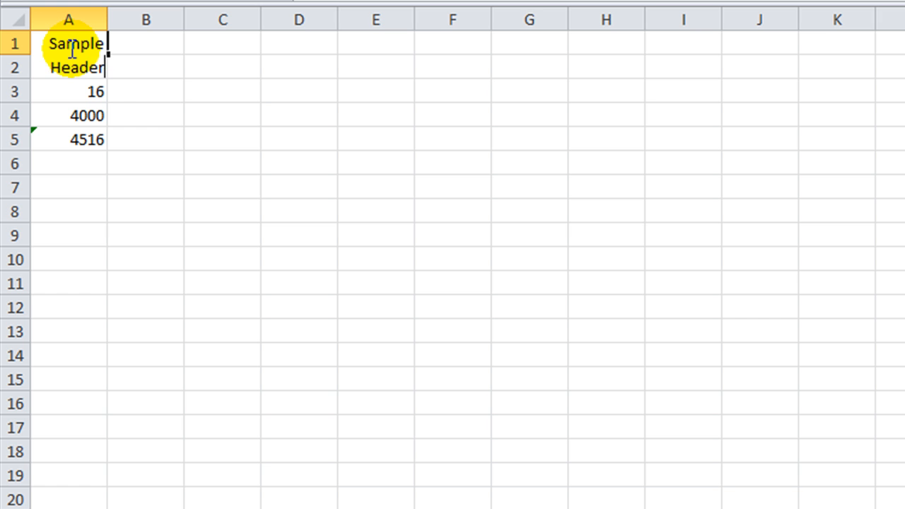
drag(106, 19, 154, 19)
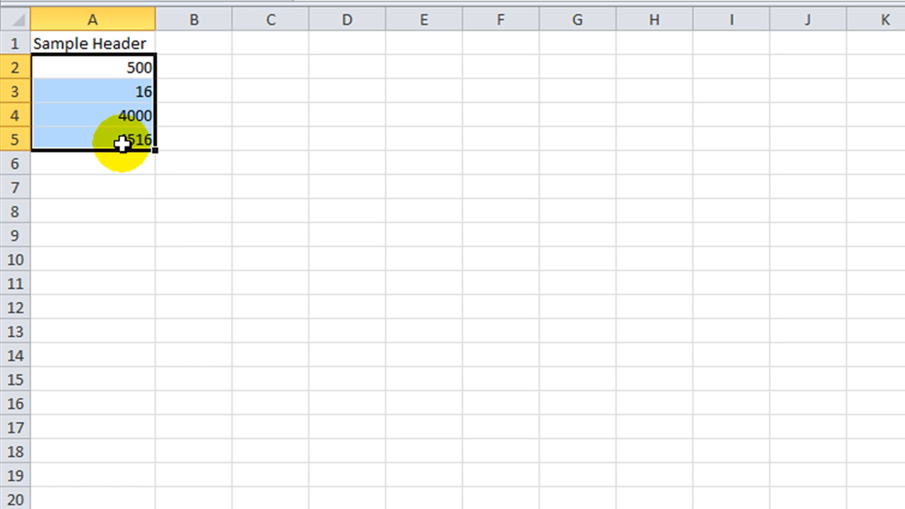
click(120, 139)
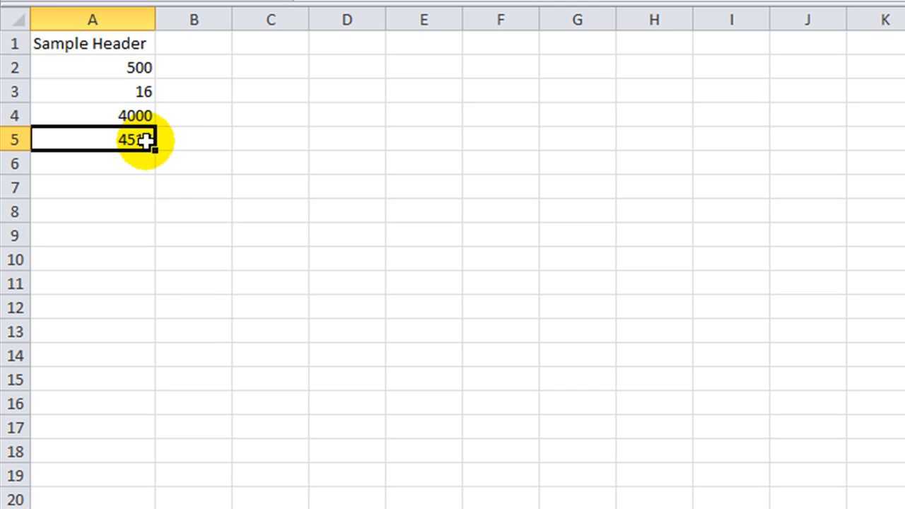
text(16)
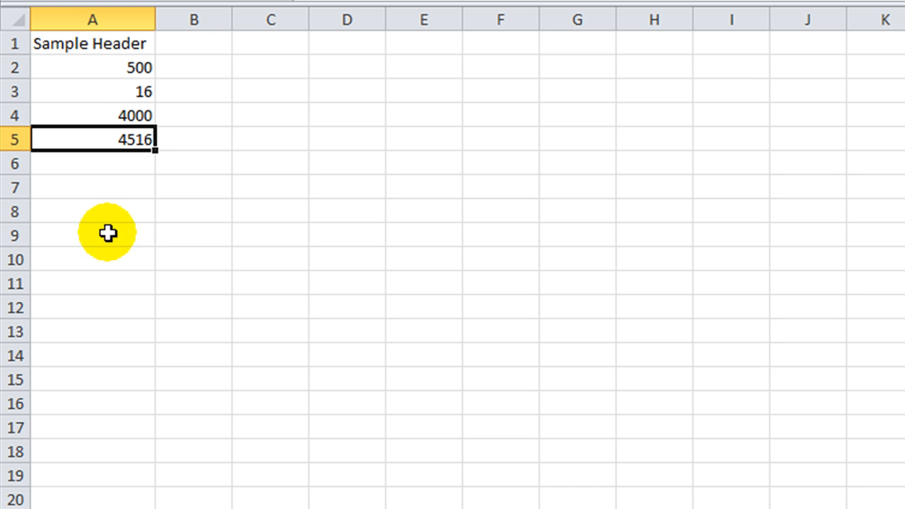
mouse_move(295, 215)
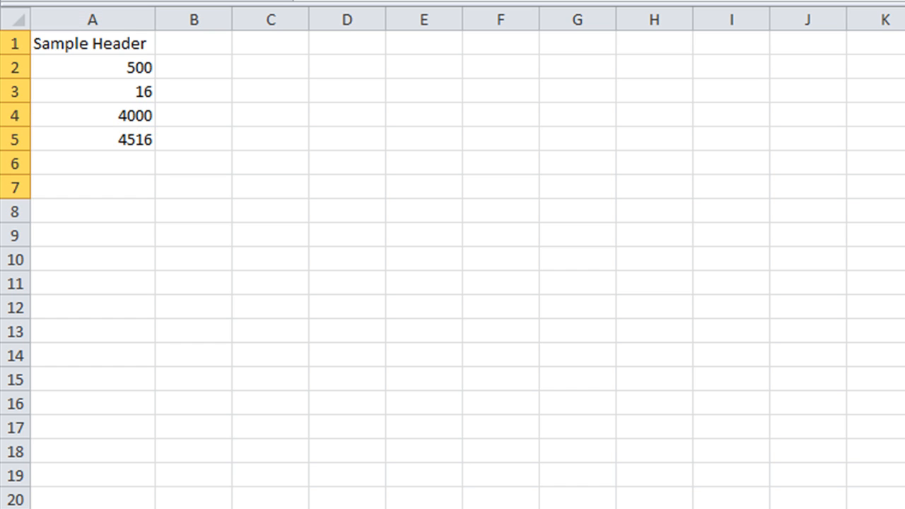
click(92, 210)
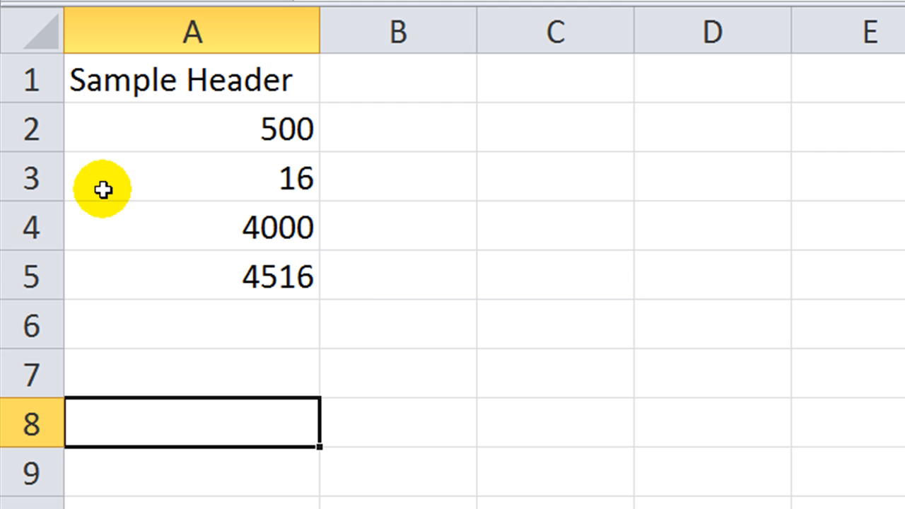
click(368, 302)
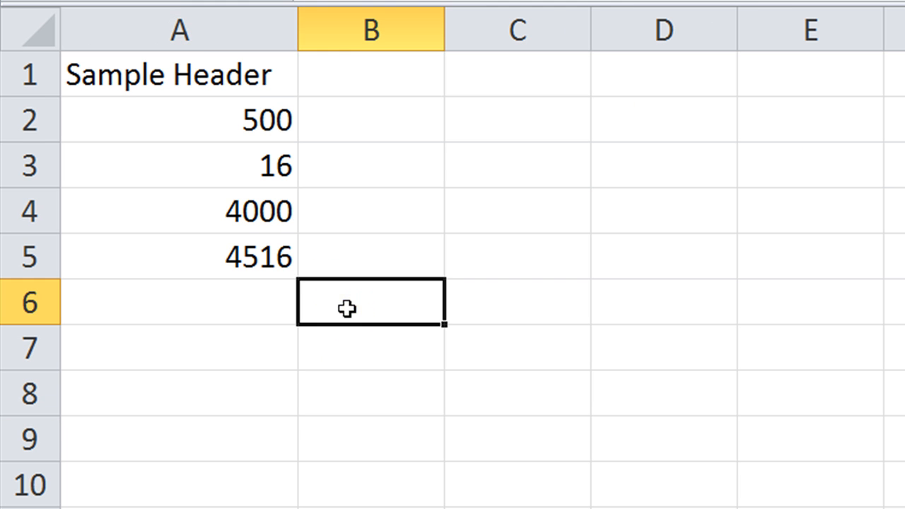
mouse_move(232, 115)
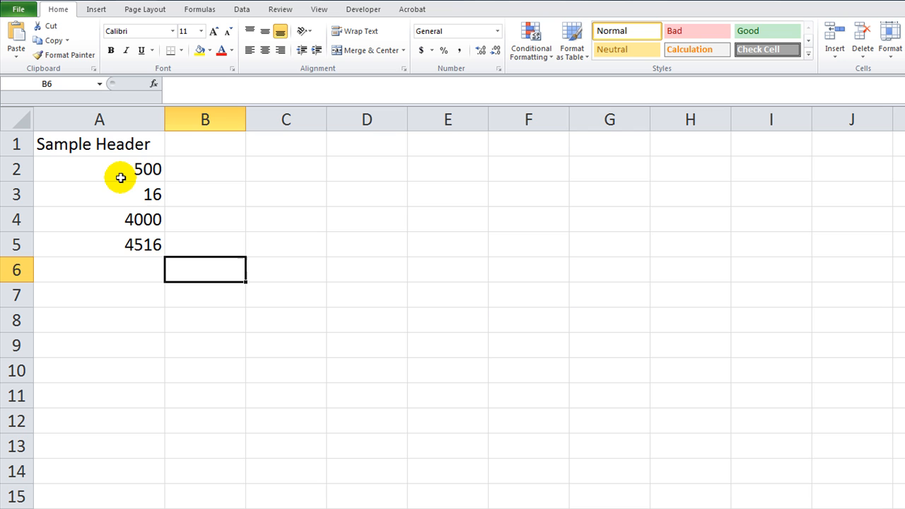
- Delete the SUBTOTAL formula from A5 and reselect the now-empty cell
click(100, 244)
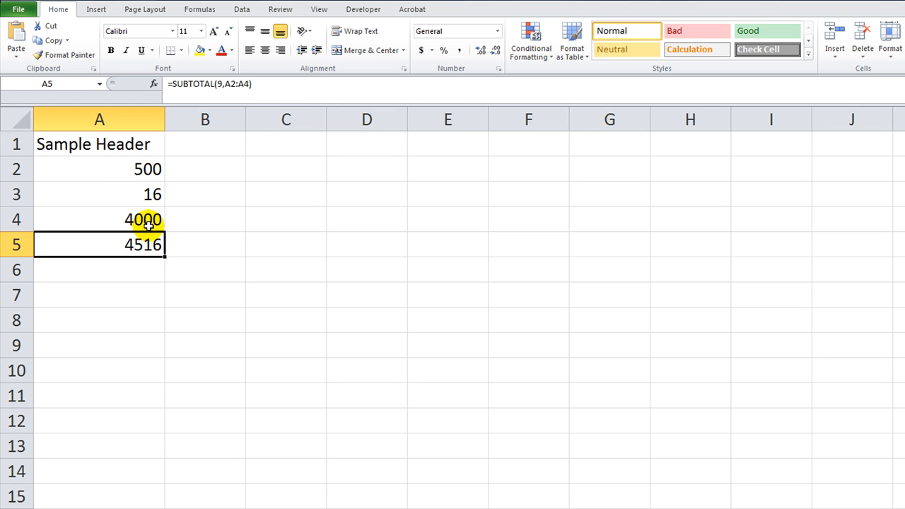
click(286, 245)
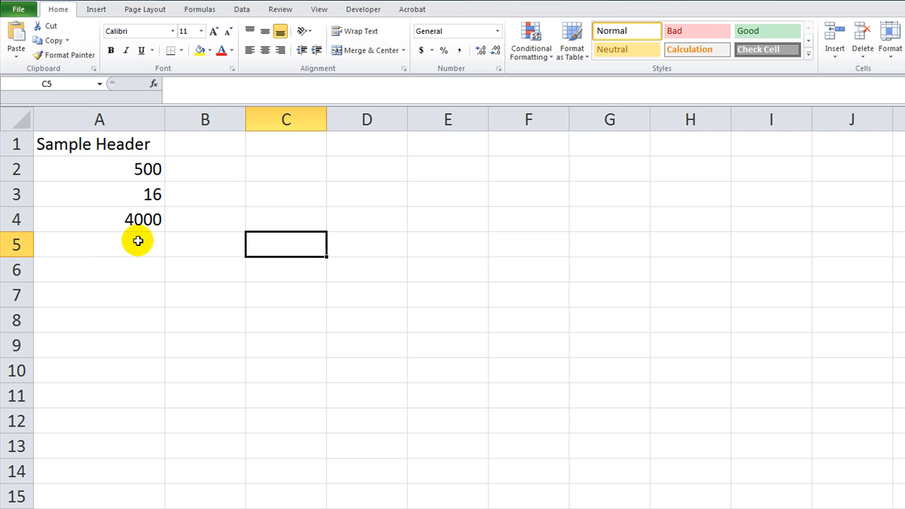
click(99, 244)
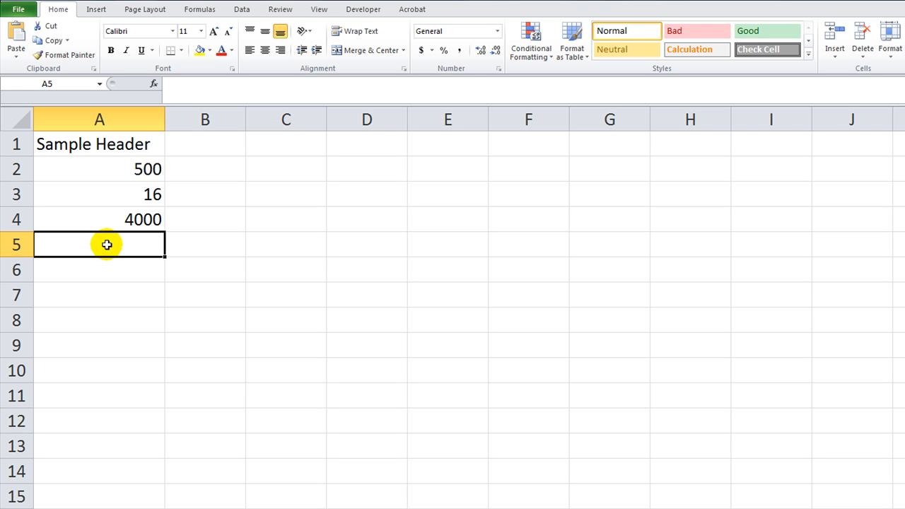
mouse_move(96, 9)
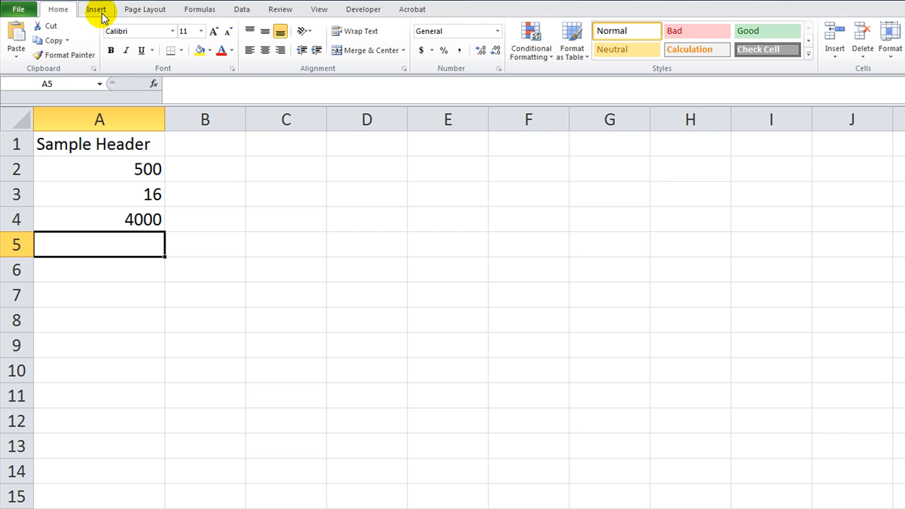
- Insert an ActiveX Command Button from the Developer controls near cell C2
click(363, 8)
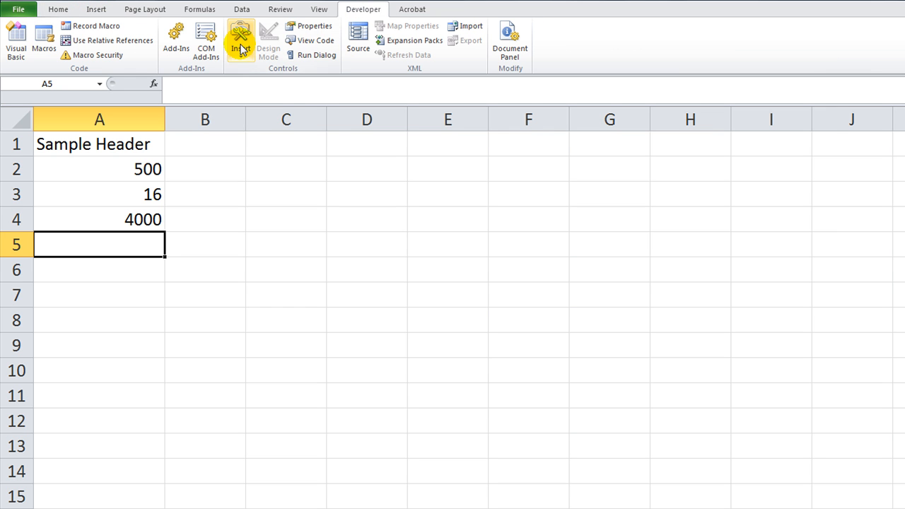
click(240, 39)
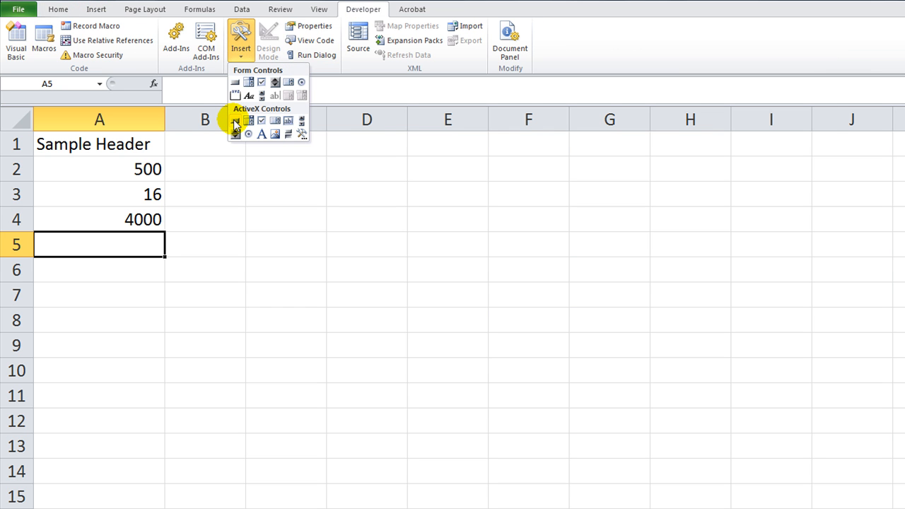
mouse_move(244, 85)
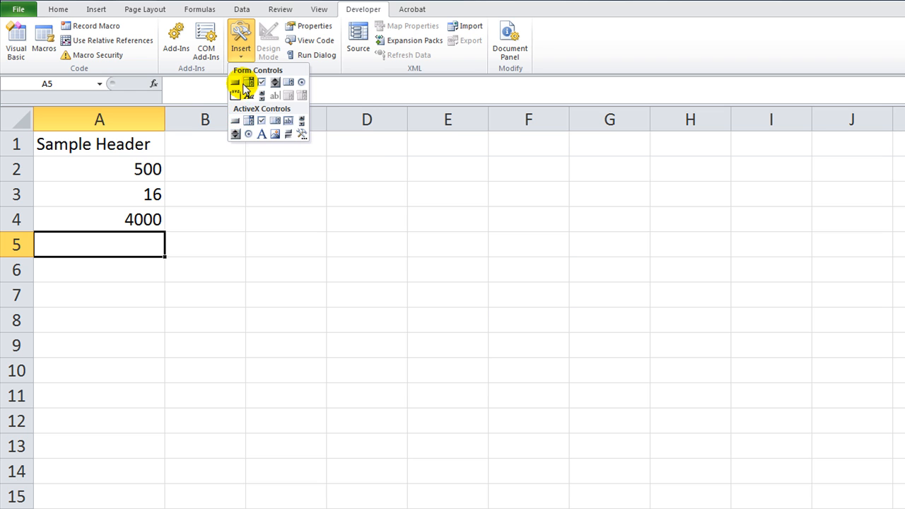
mouse_move(236, 126)
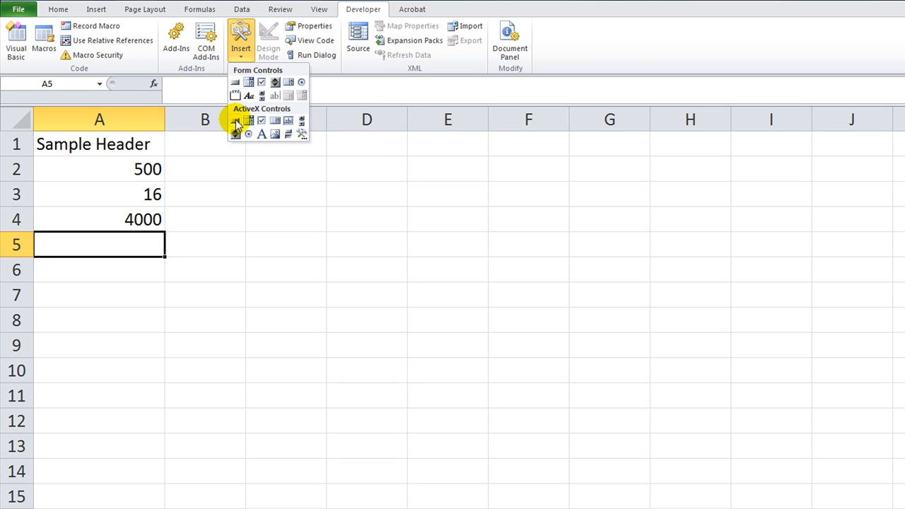
click(235, 119)
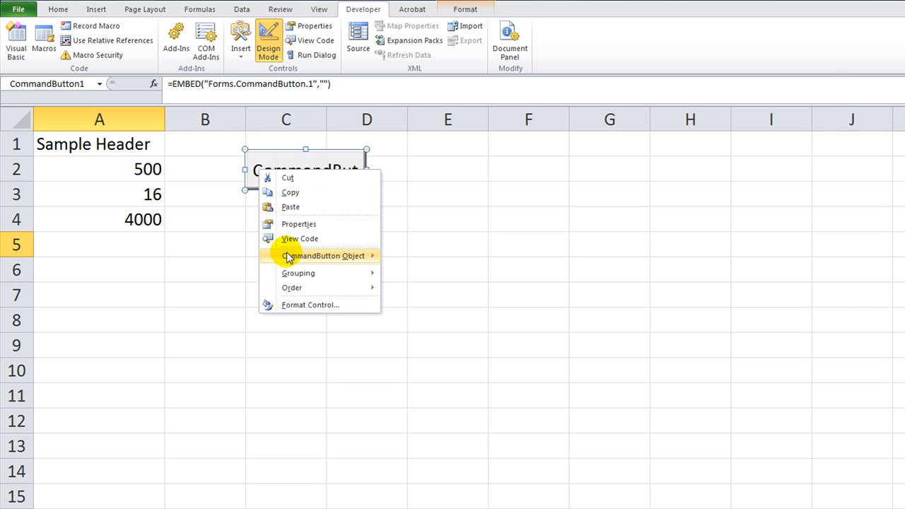
- Set the command button's Caption property to 'Click ME!' and close Properties
click(299, 224)
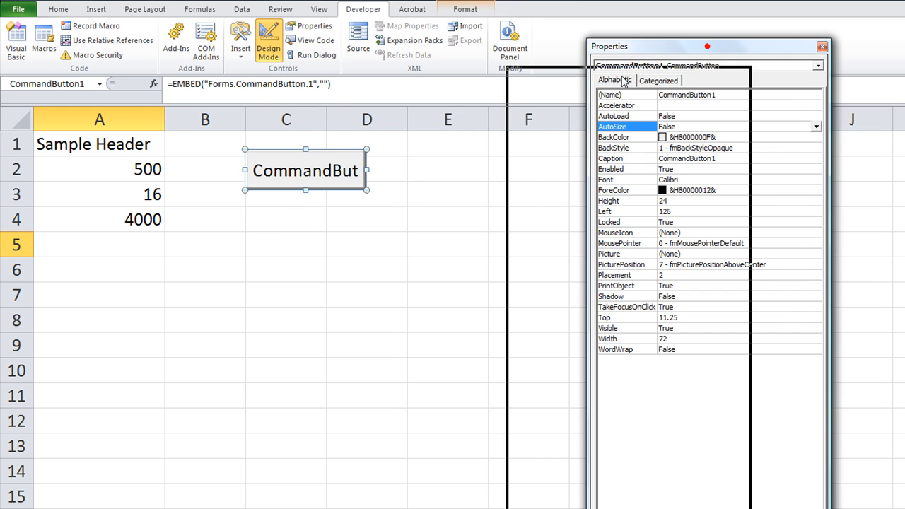
drag(707, 46, 360, 110)
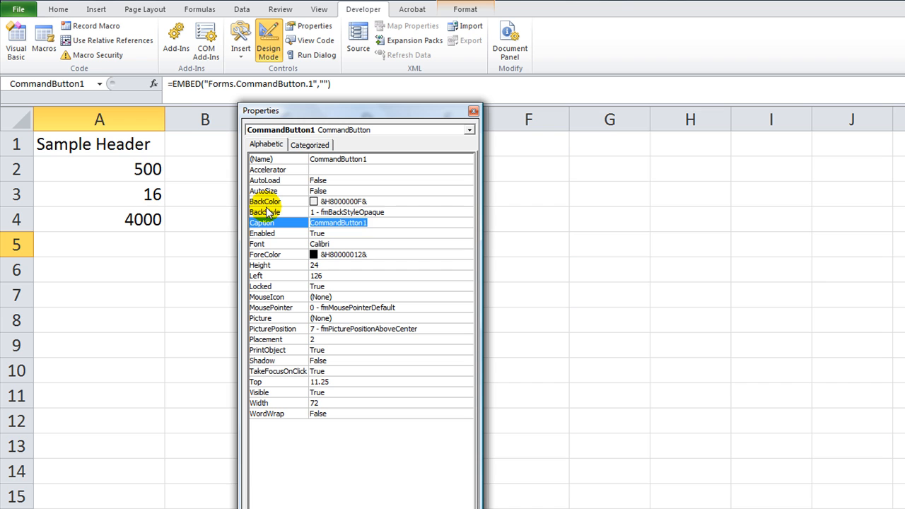
text(Click ME!)
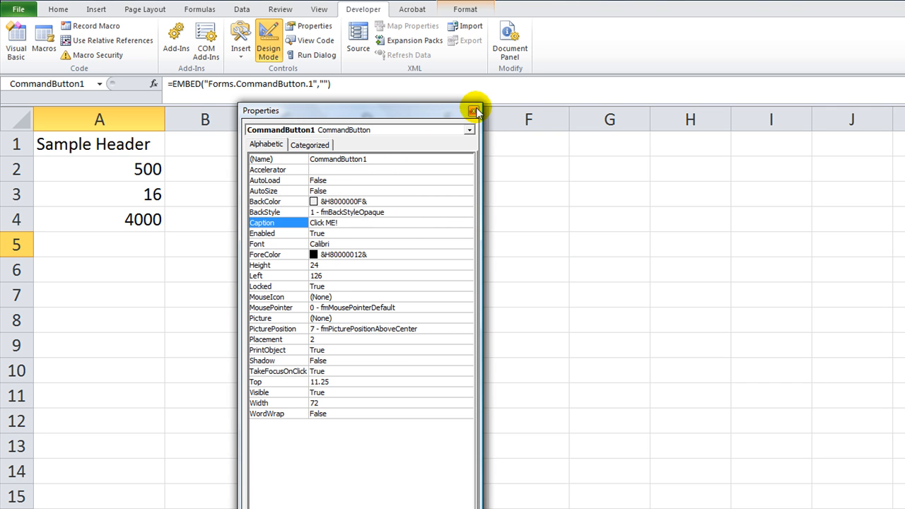
click(473, 111)
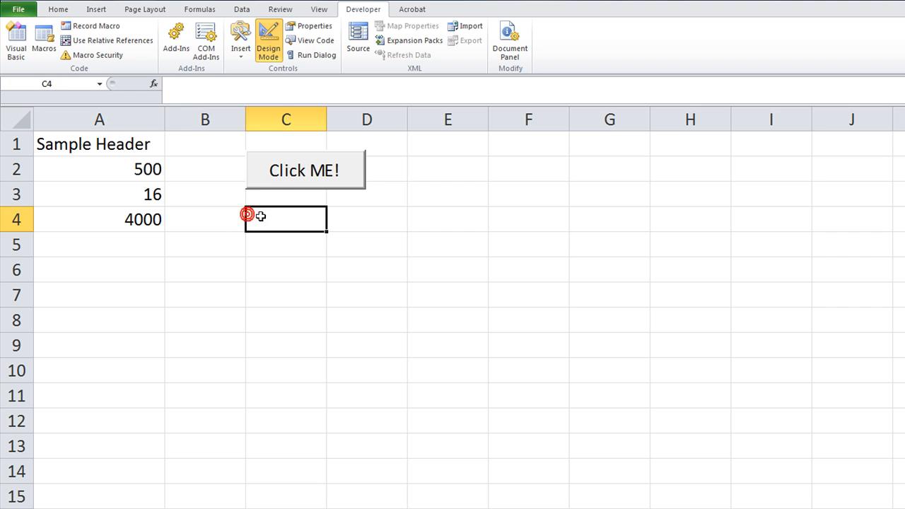
click(304, 170)
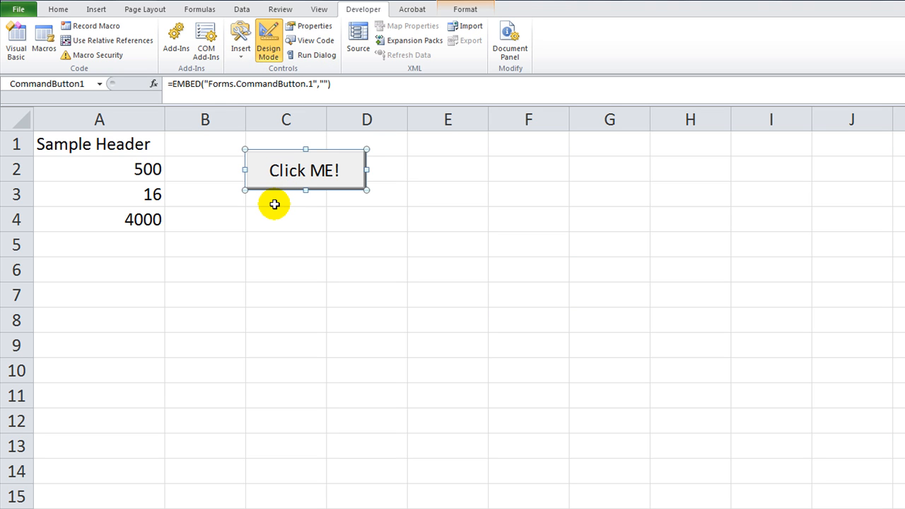
mouse_move(284, 178)
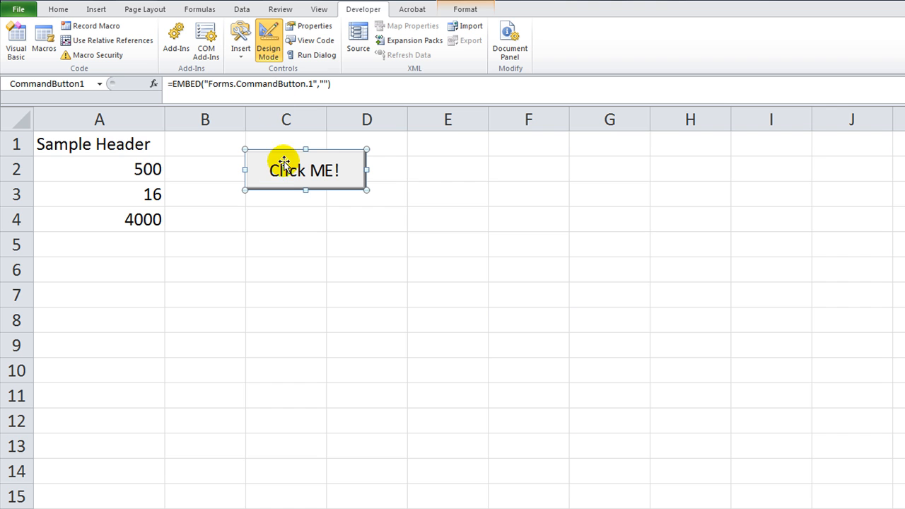
- Open CommandButton1_Click in the VBA editor and select the procedure name
double_click(304, 169)
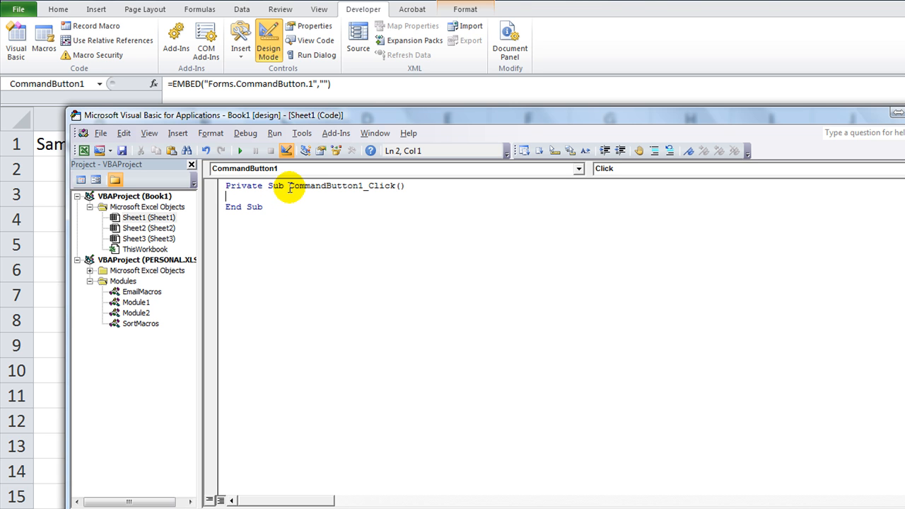
double_click(301, 186)
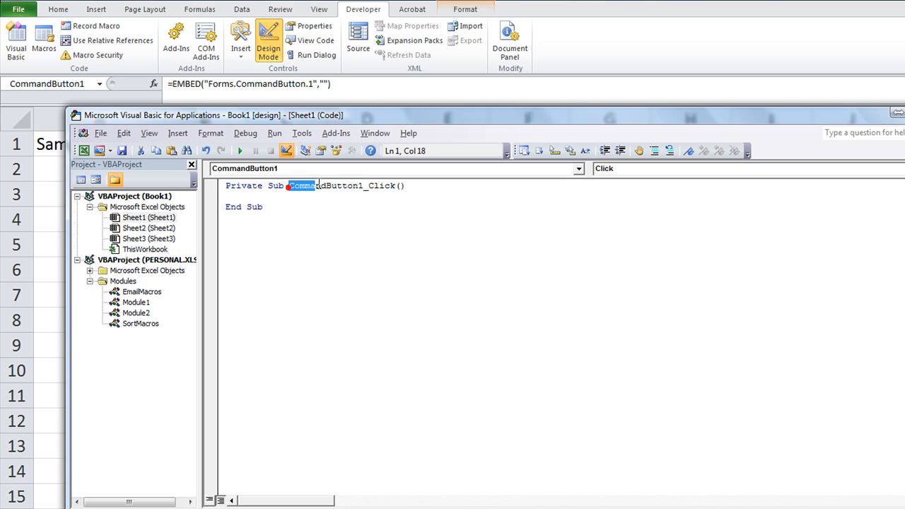
double_click(324, 185)
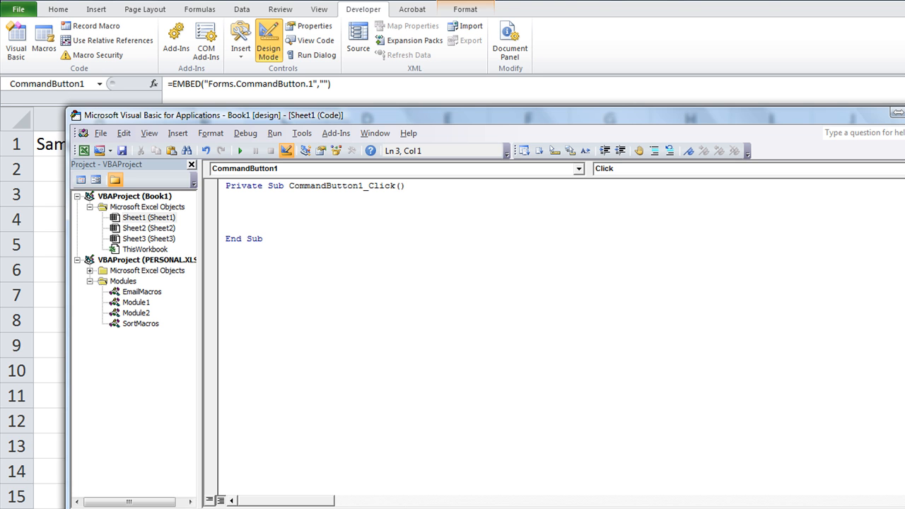
text(actives)
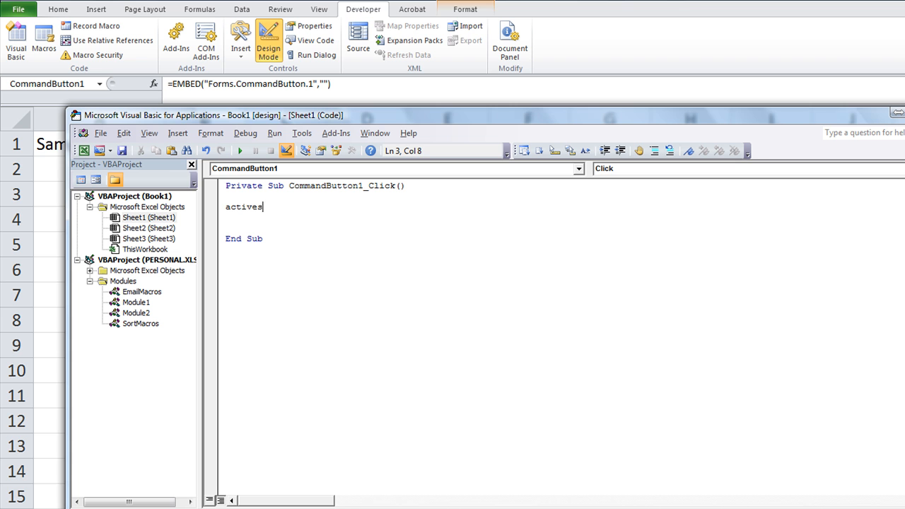
text(heet.)
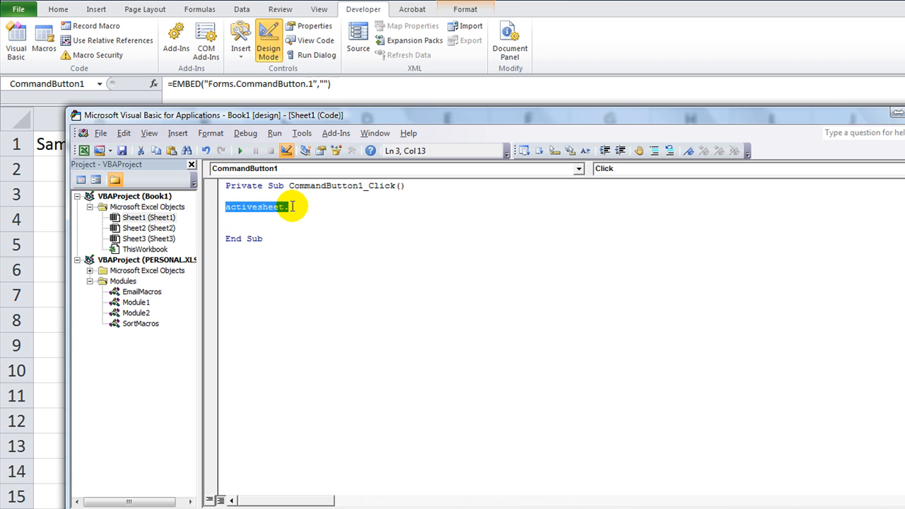
key(Delete)
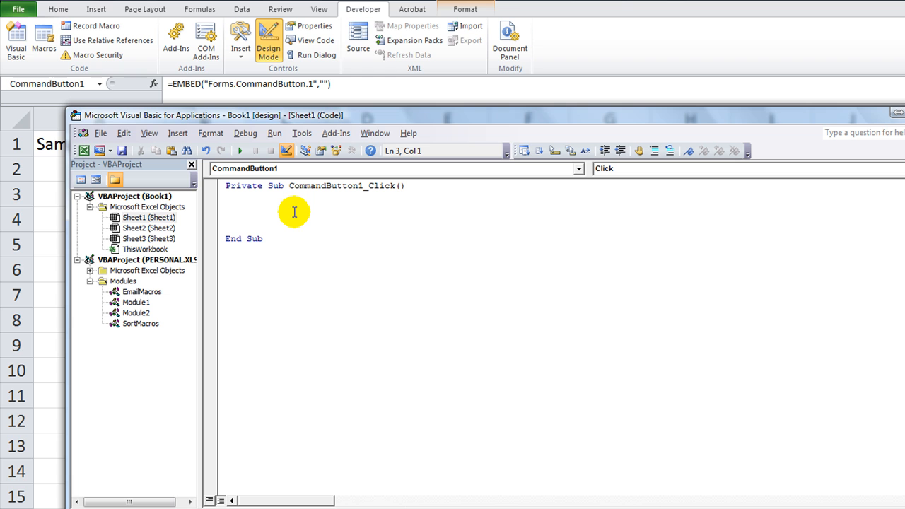
mouse_move(298, 212)
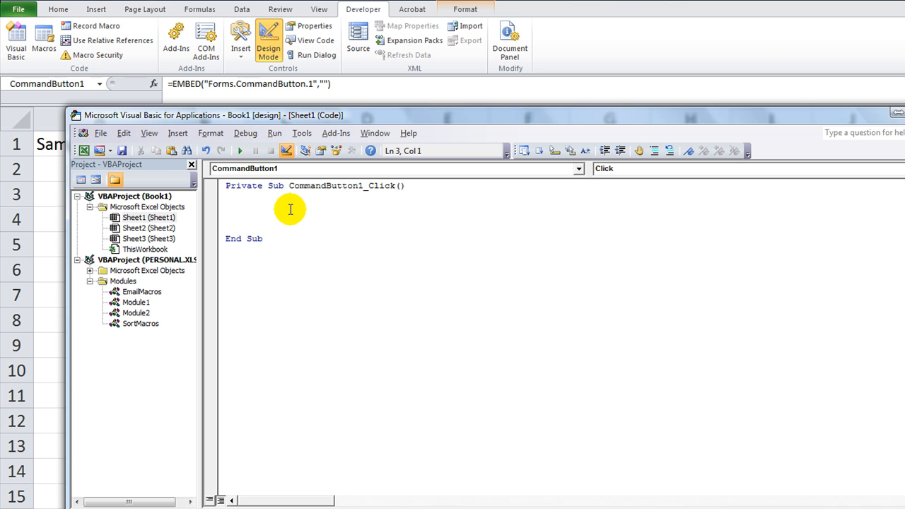
click(233, 206)
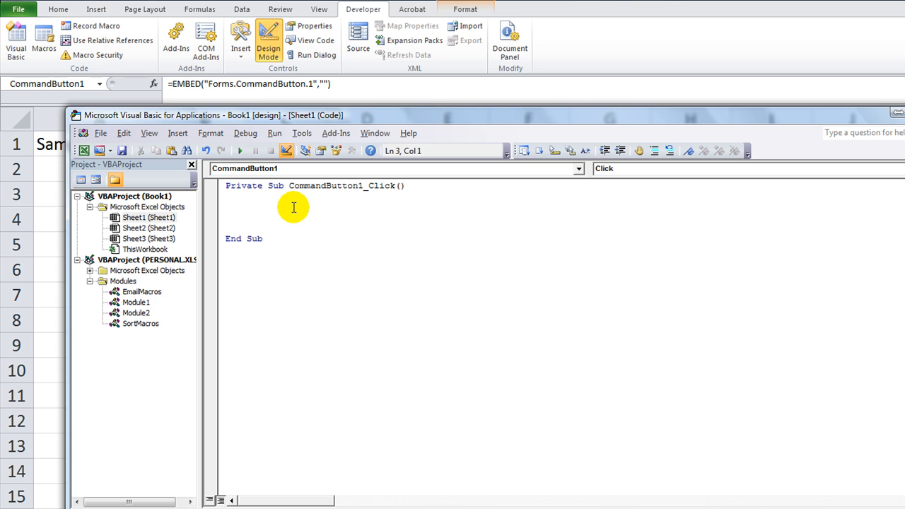
mouse_move(287, 211)
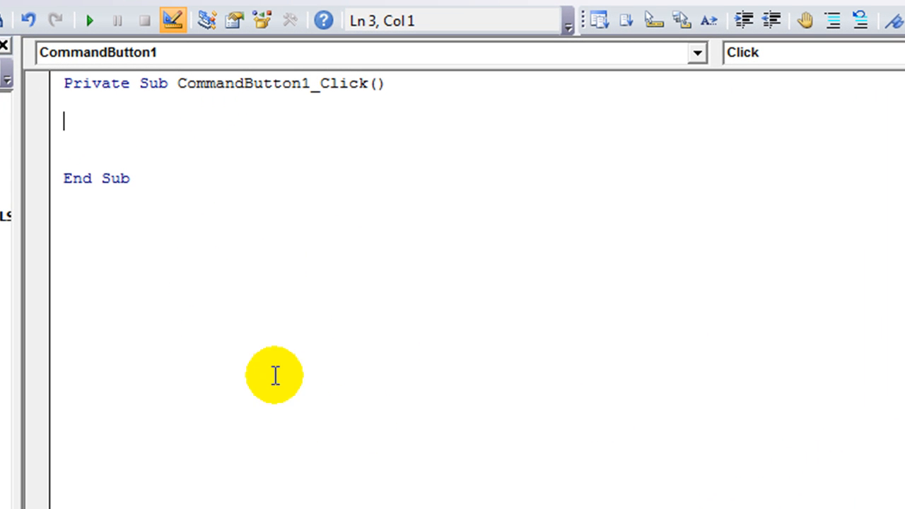
mouse_move(236, 123)
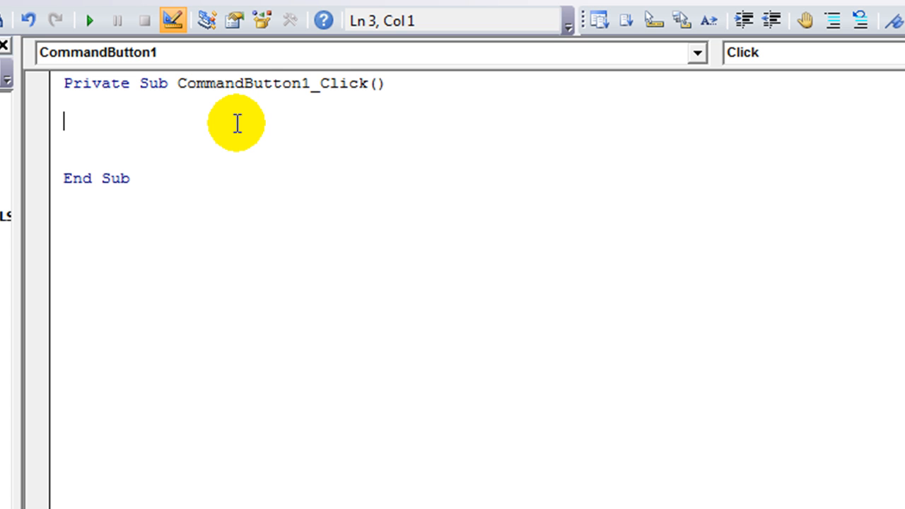
- Enter lr = ActiveSheet.Cells(Rows.Count,1).End(xlUp).Row in the click procedure
text(lr)
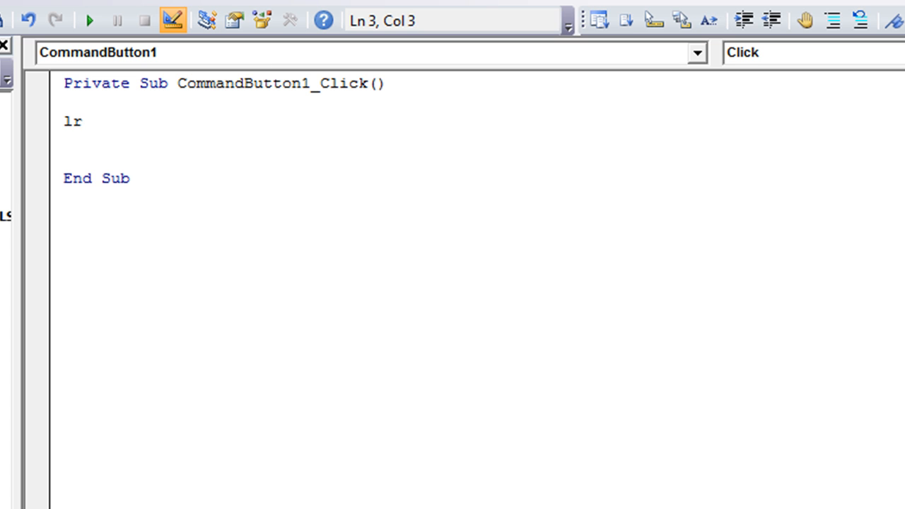
text(=)
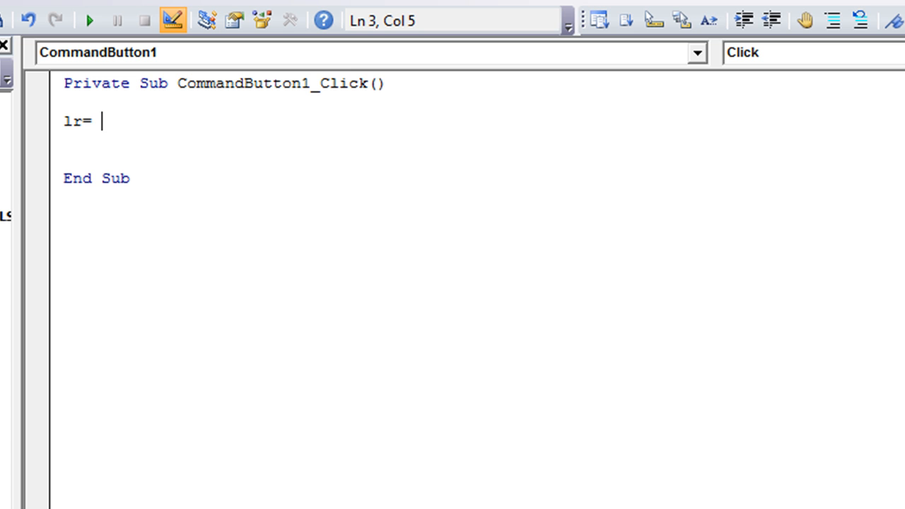
text(acti)
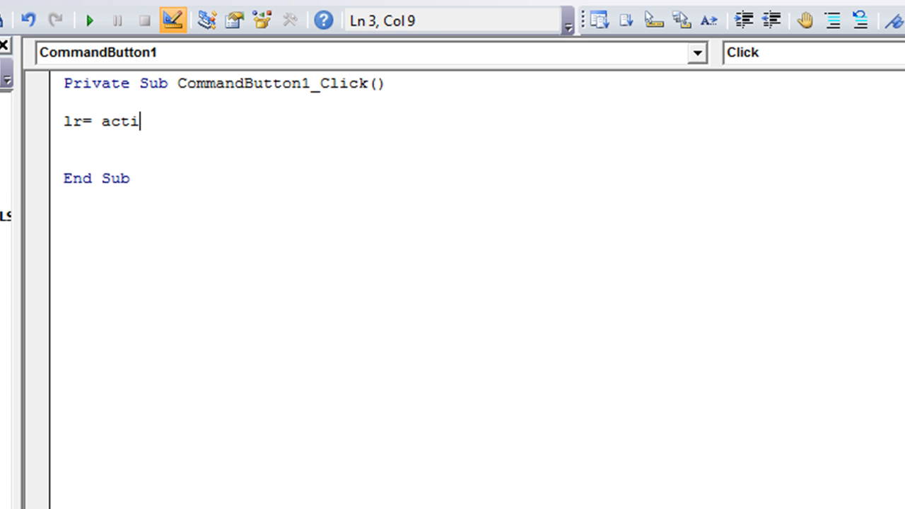
text(vesheet.)
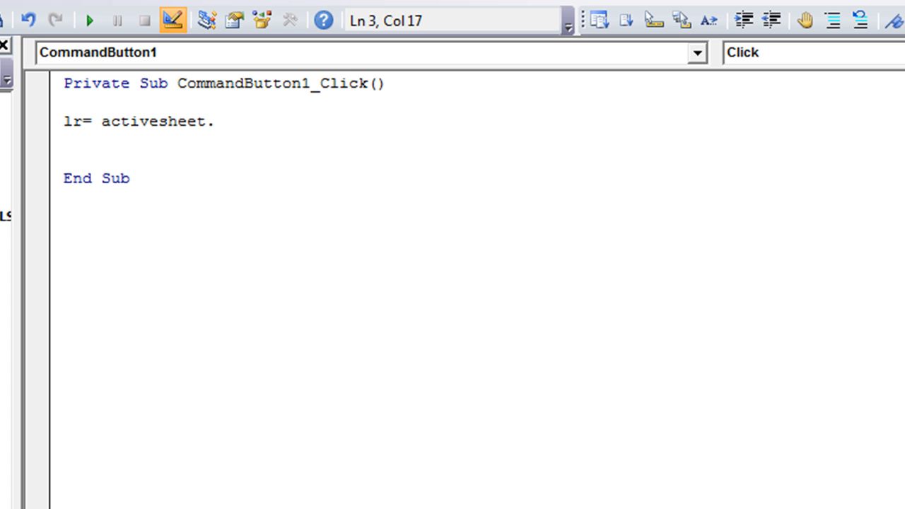
text(cells()
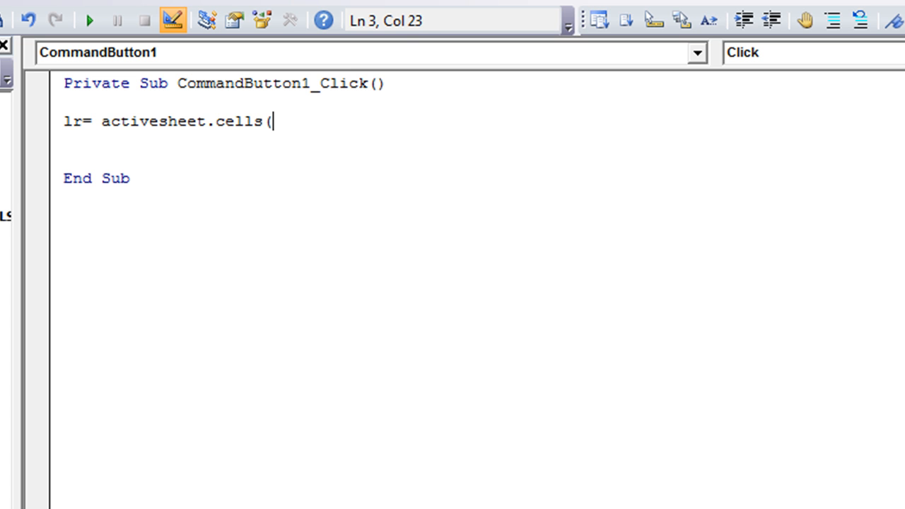
text(rows.)
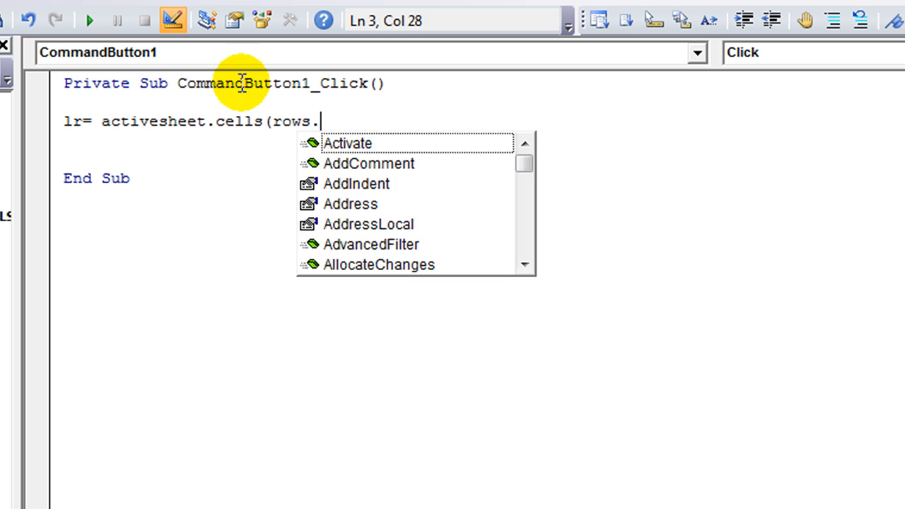
text(Count,1).)
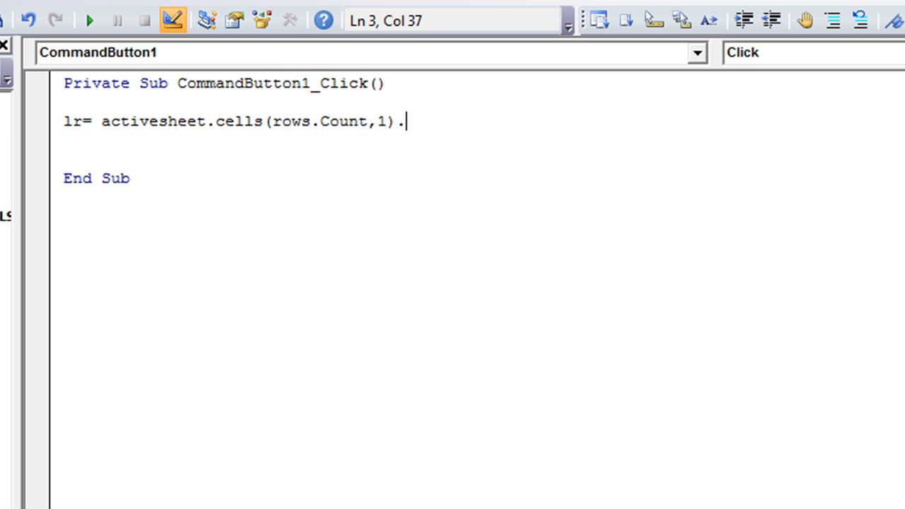
text(x)
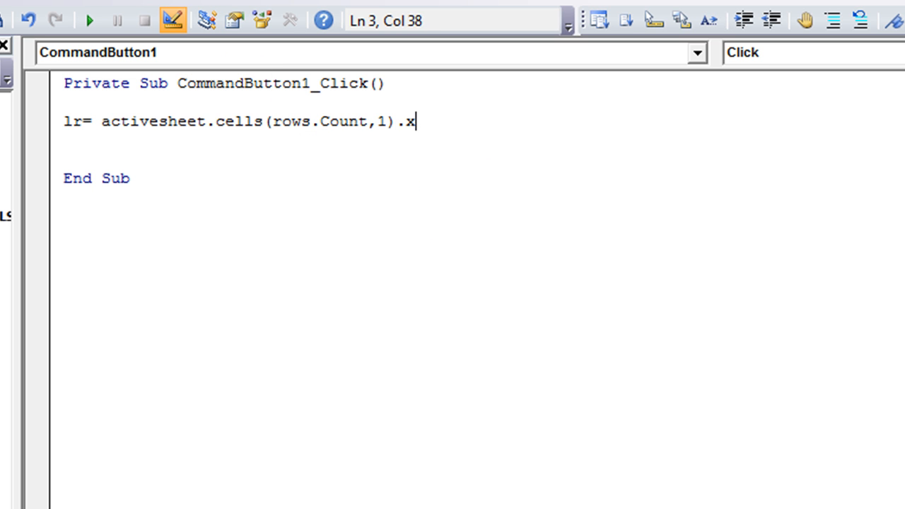
text(end(xlu)
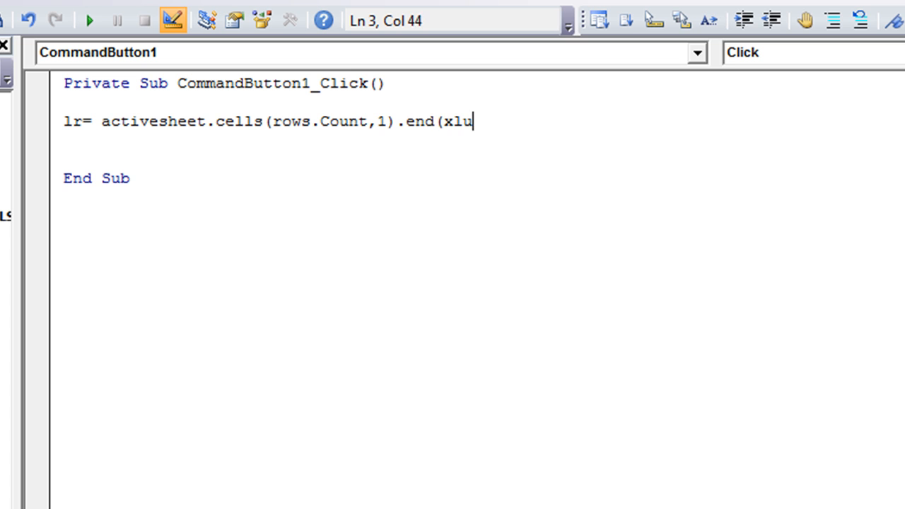
text(p).row)
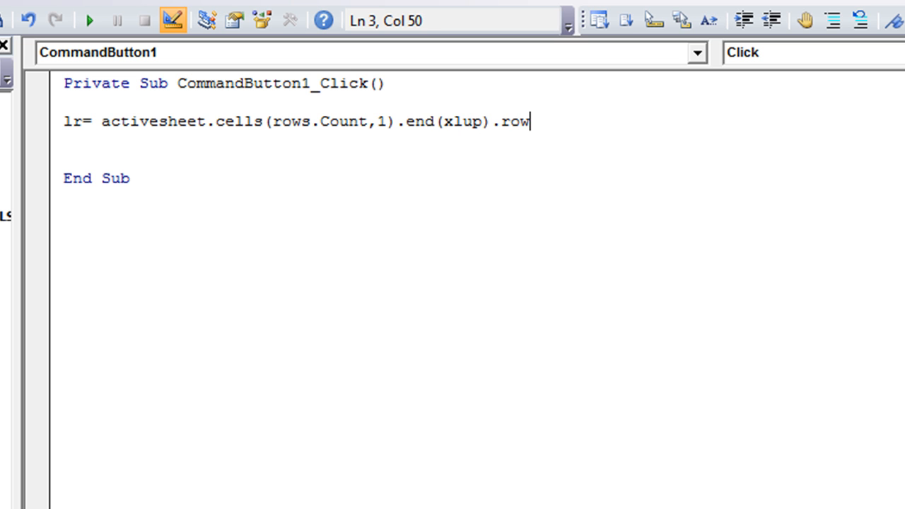
key(Return)
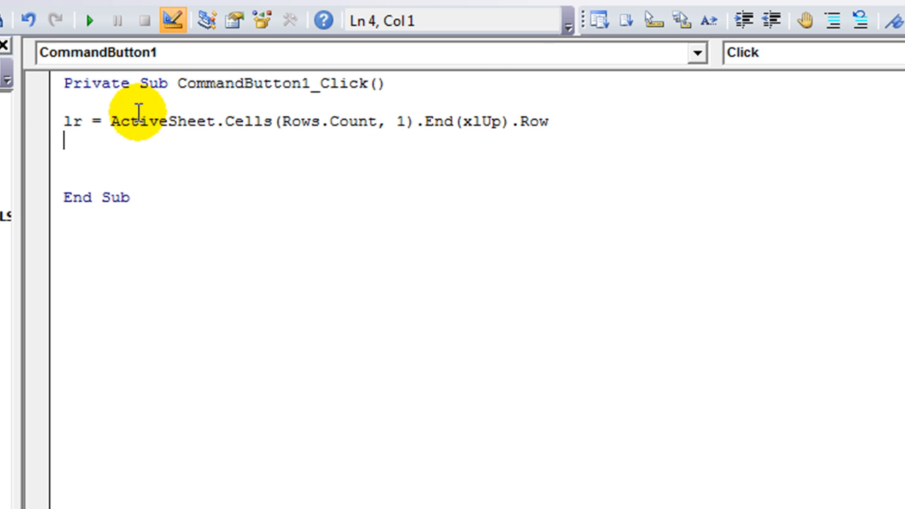
mouse_move(279, 121)
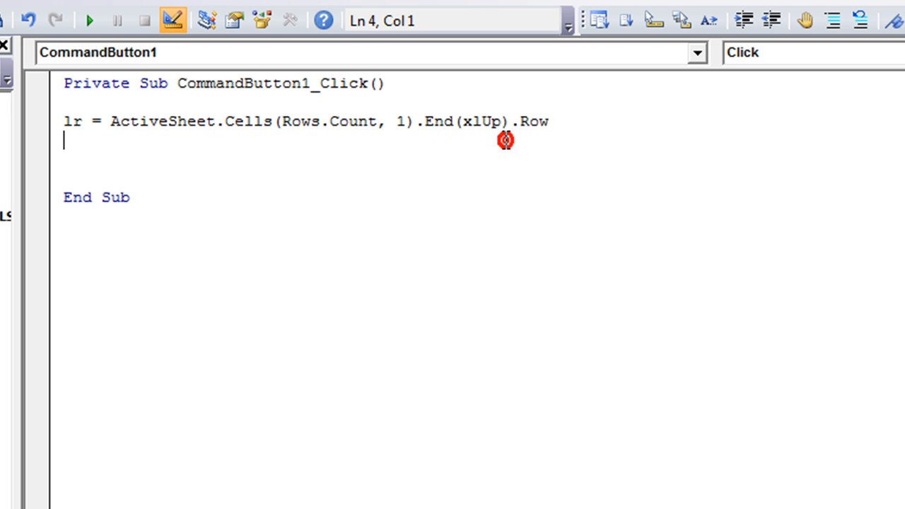
mouse_move(469, 144)
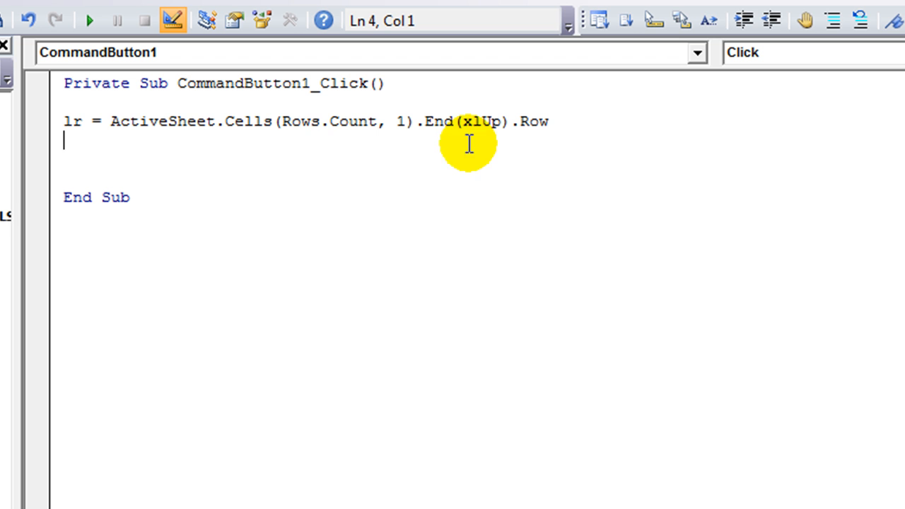
mouse_move(313, 133)
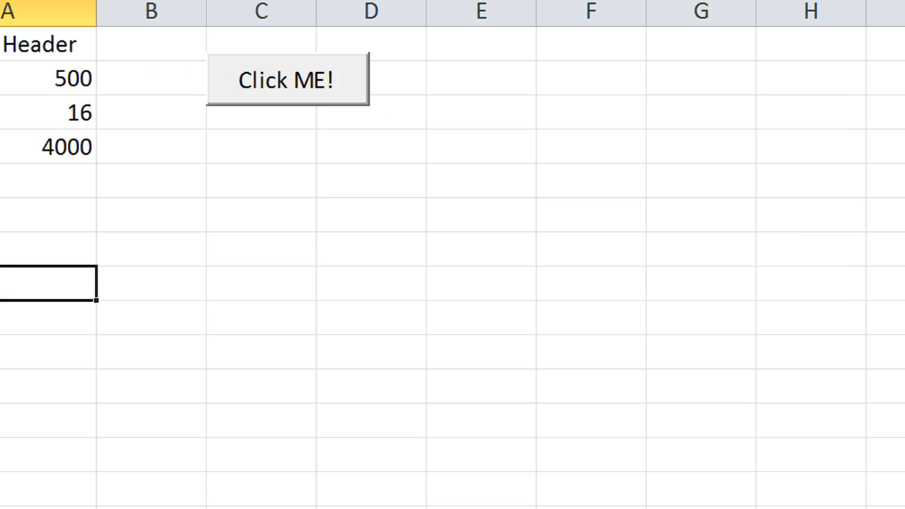
- Select a cell in column A on the worksheet as the starting point
click(287, 79)
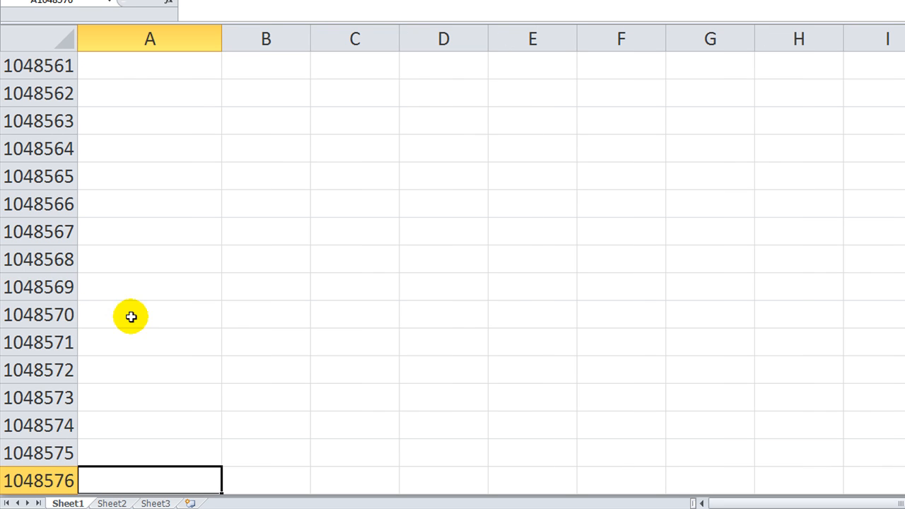
mouse_move(146, 138)
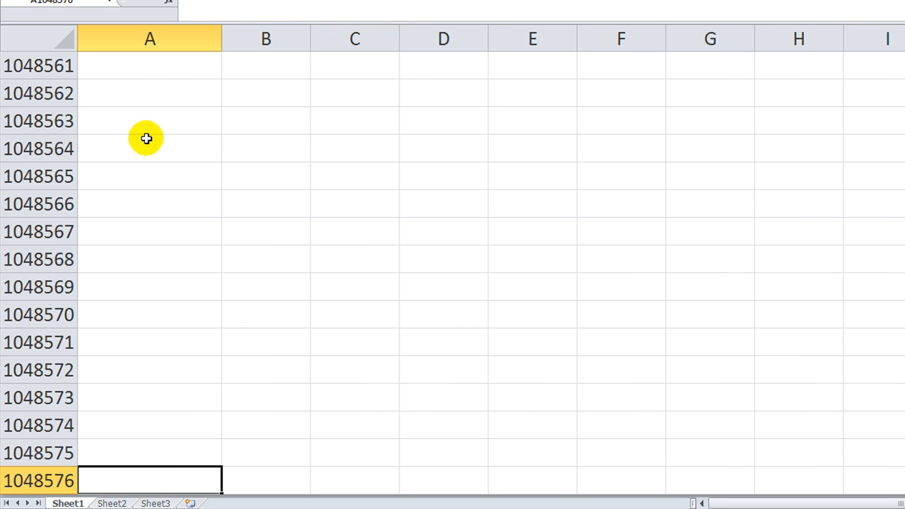
mouse_move(148, 467)
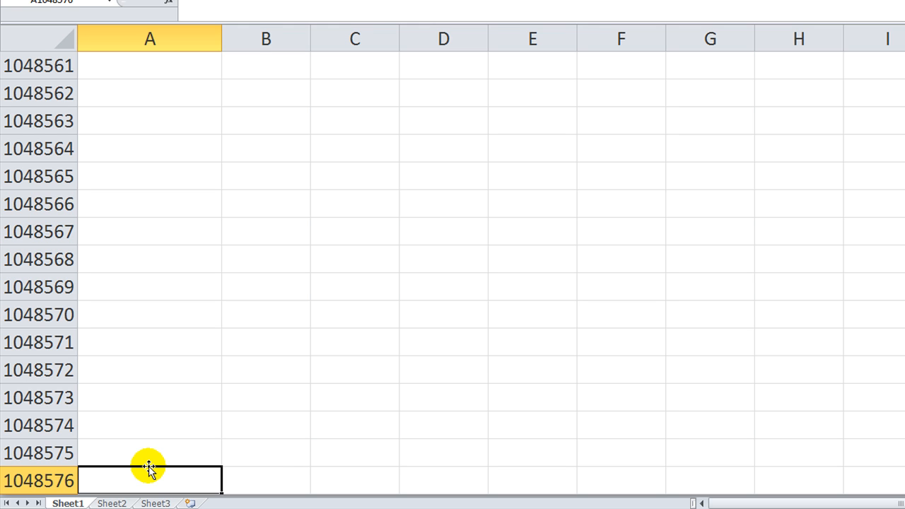
mouse_move(148, 468)
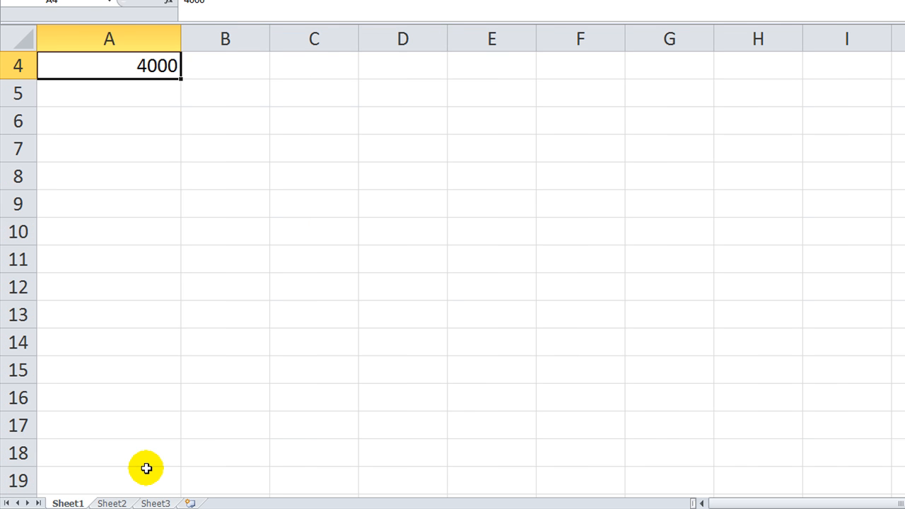
mouse_move(136, 65)
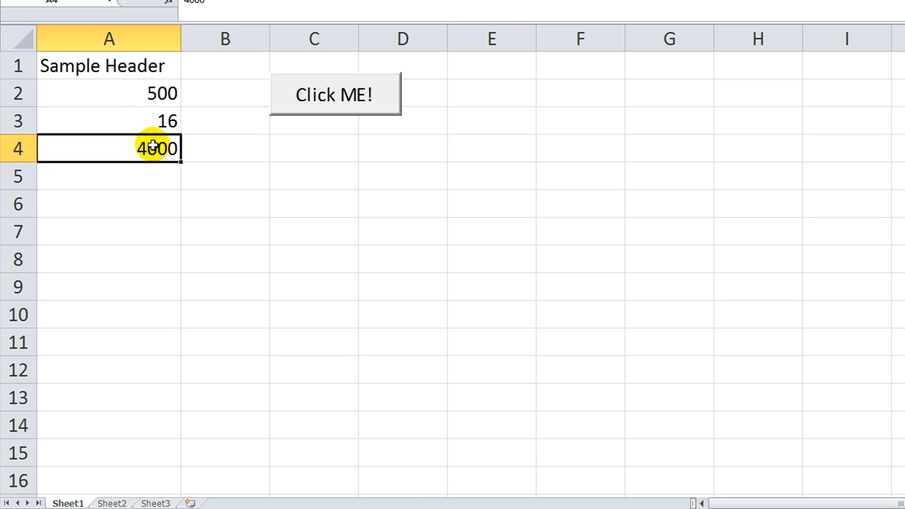
mouse_move(17, 147)
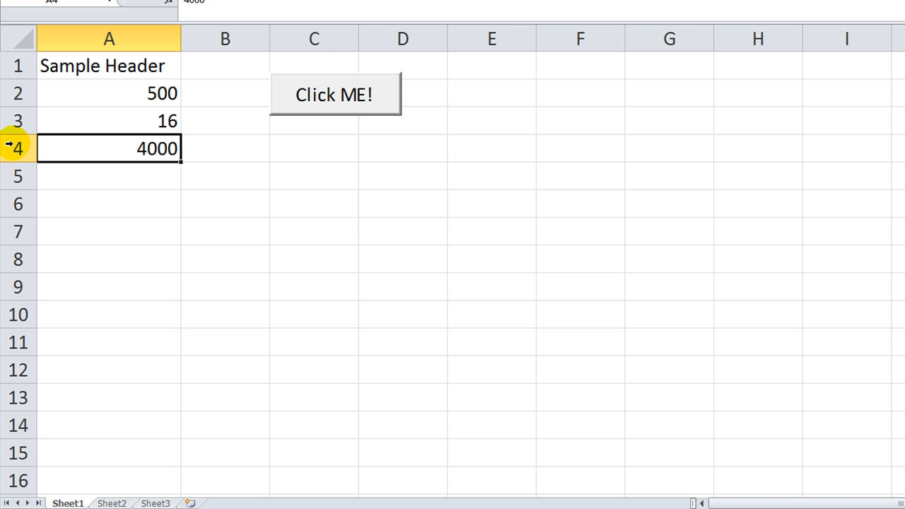
mouse_move(111, 176)
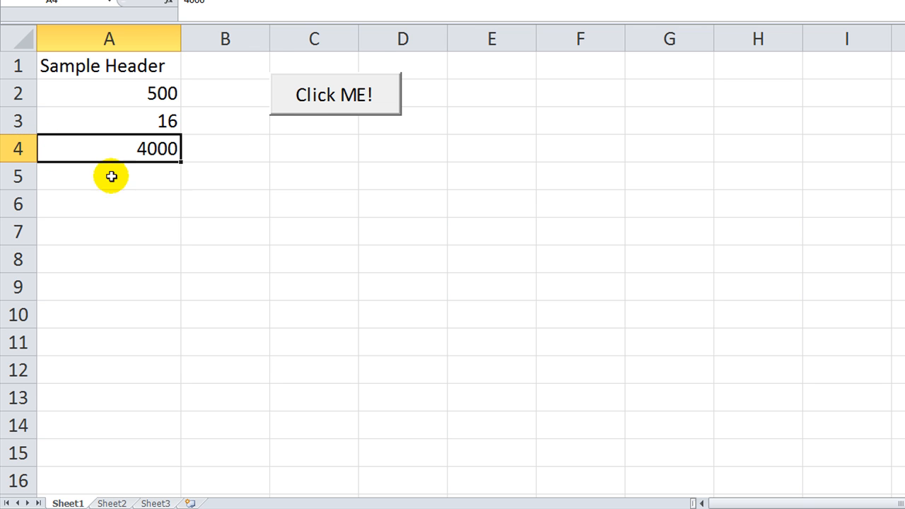
- Reopen the button's click code, highlight lr and Rows, then select cell A5
double_click(333, 94)
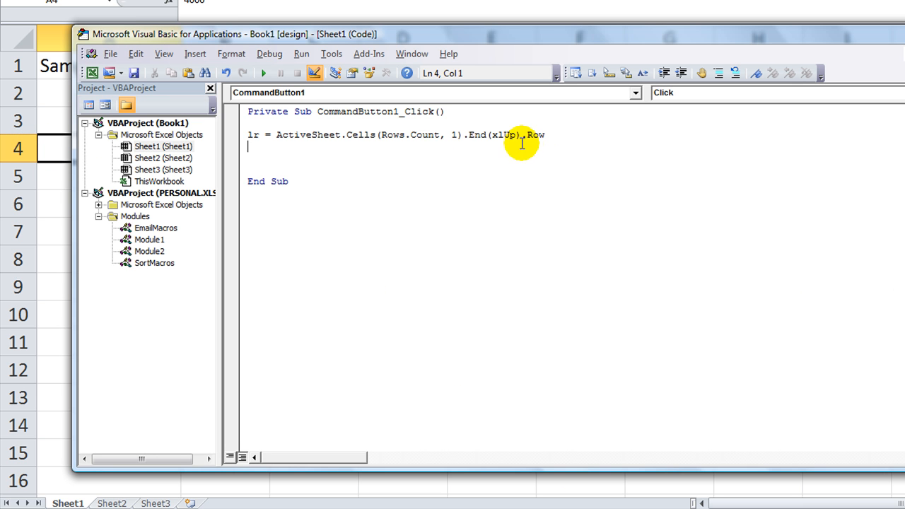
click(250, 134)
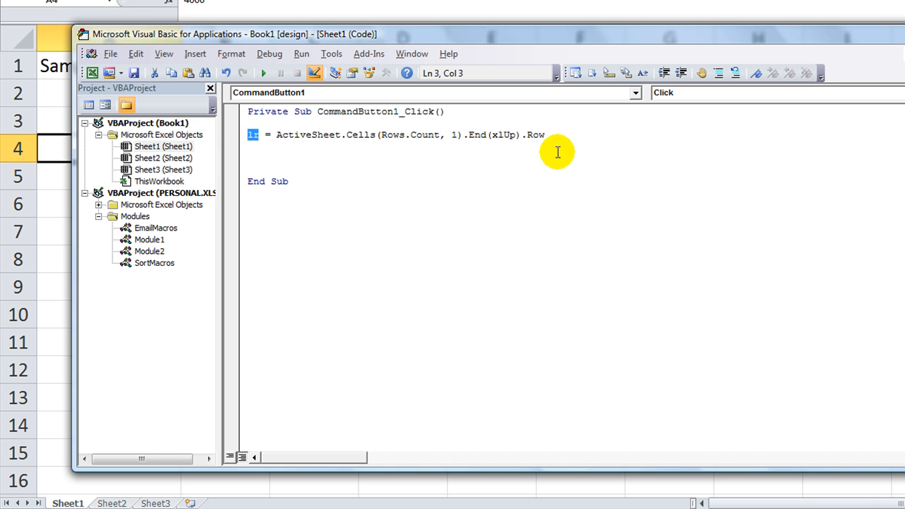
double_click(503, 134)
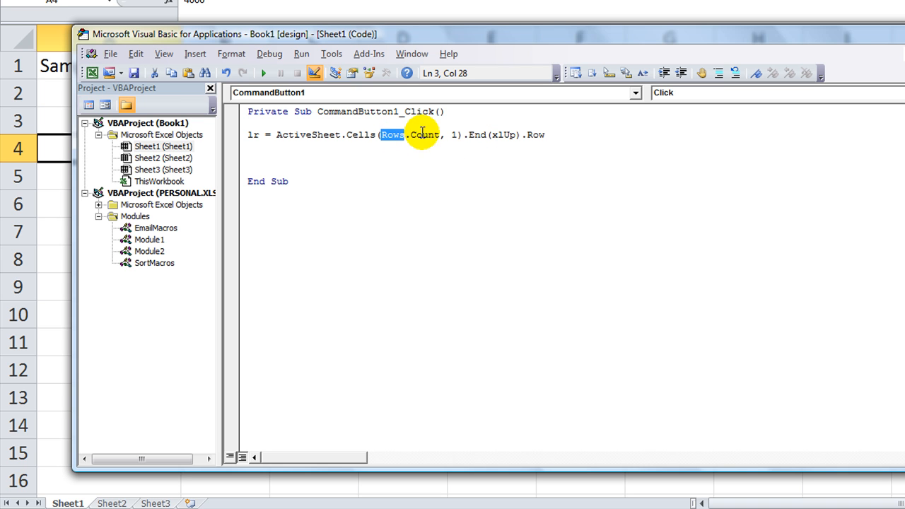
mouse_move(356, 139)
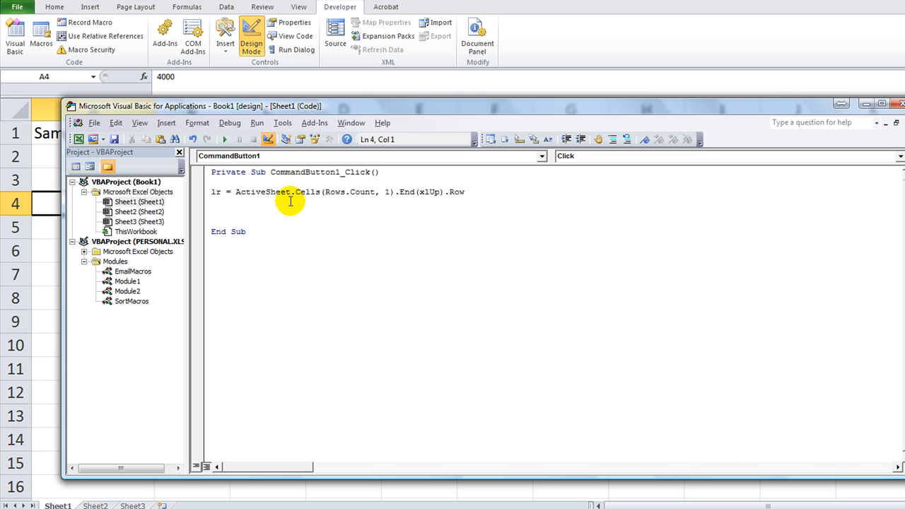
mouse_move(15, 228)
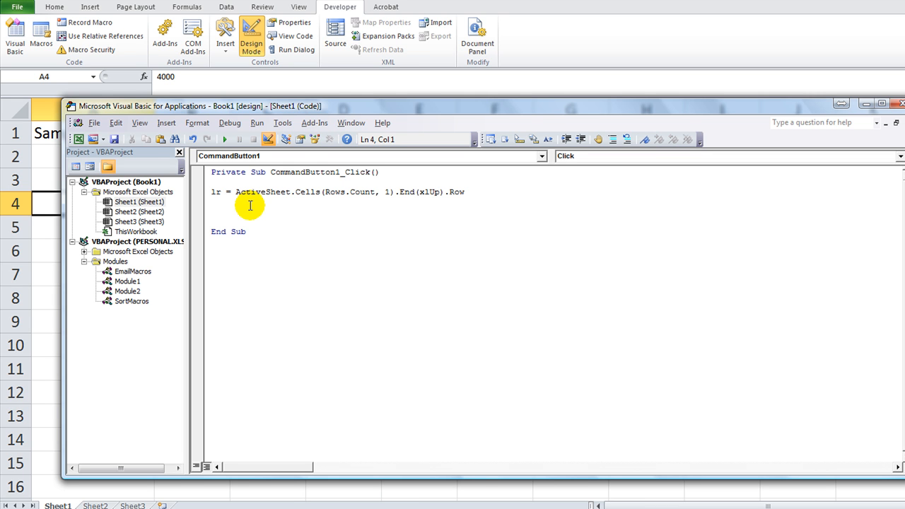
click(212, 203)
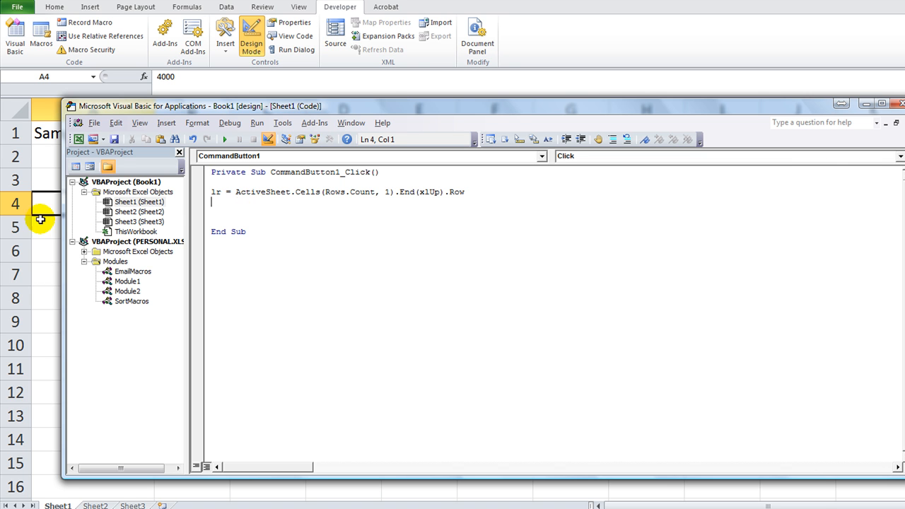
- Enter =SUBTOTAL(9,A2:A4) in cell A5 so it returns 4516
text(=sub)
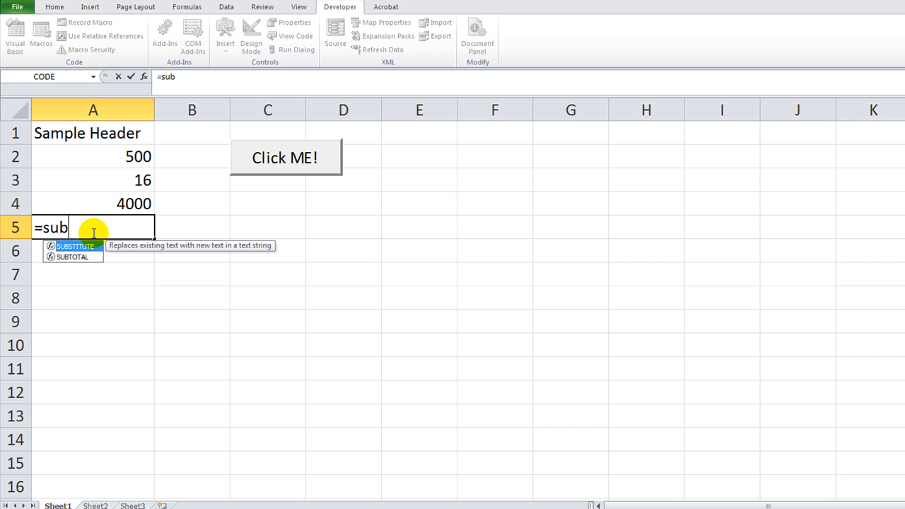
mouse_move(71, 257)
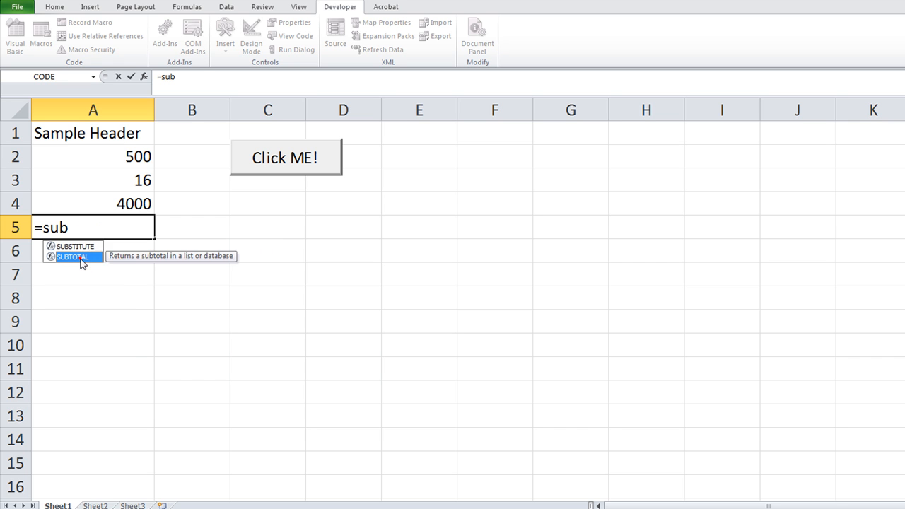
double_click(71, 256)
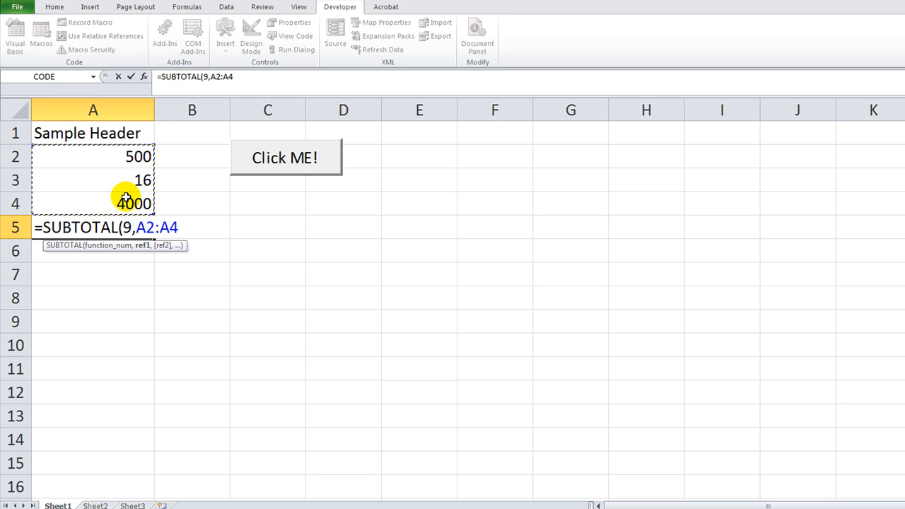
text())
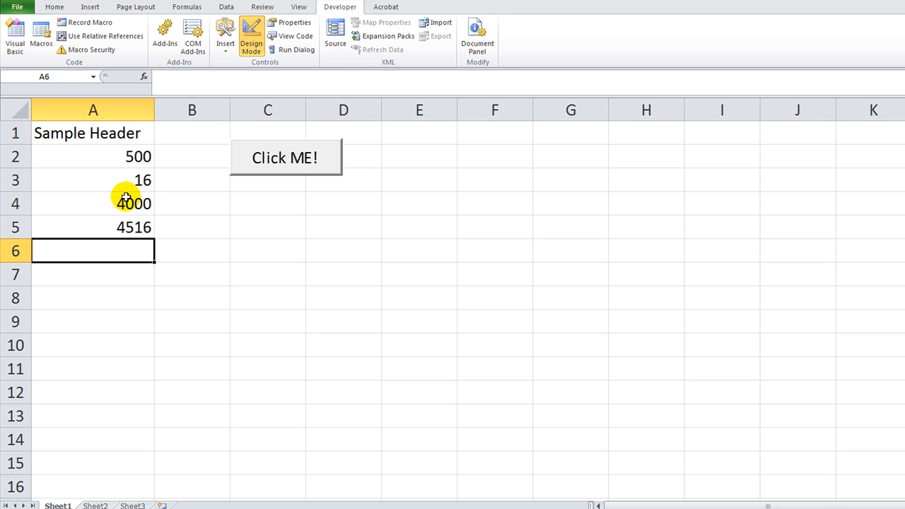
click(92, 227)
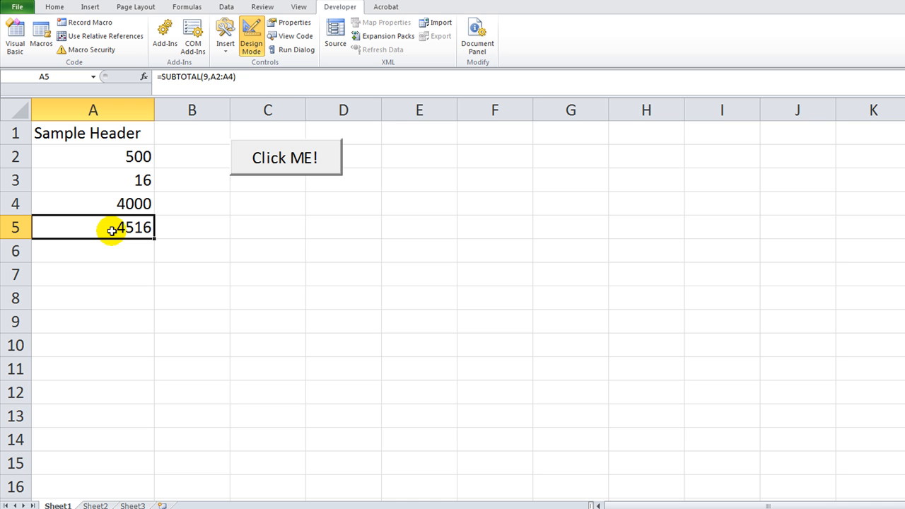
mouse_move(121, 204)
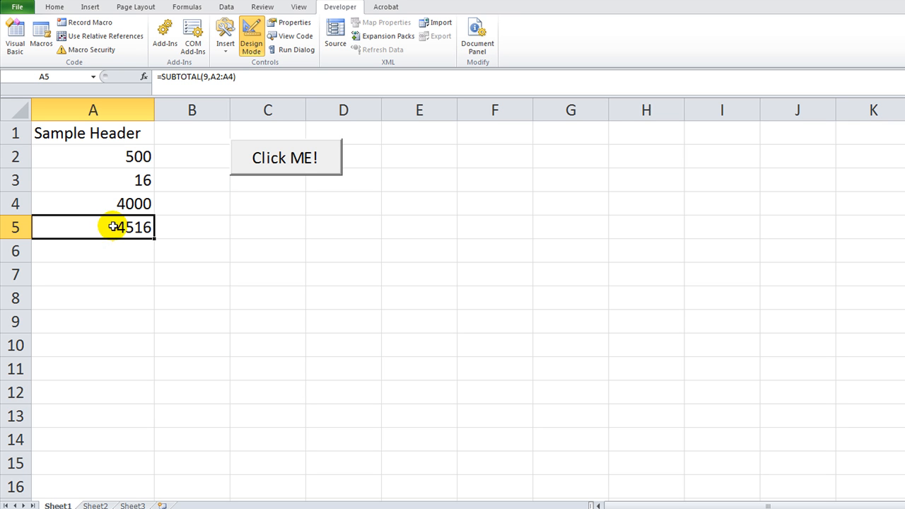
- Exit Design Mode and record re-entering A5's SUBTOTAL formula as a new macro
click(251, 34)
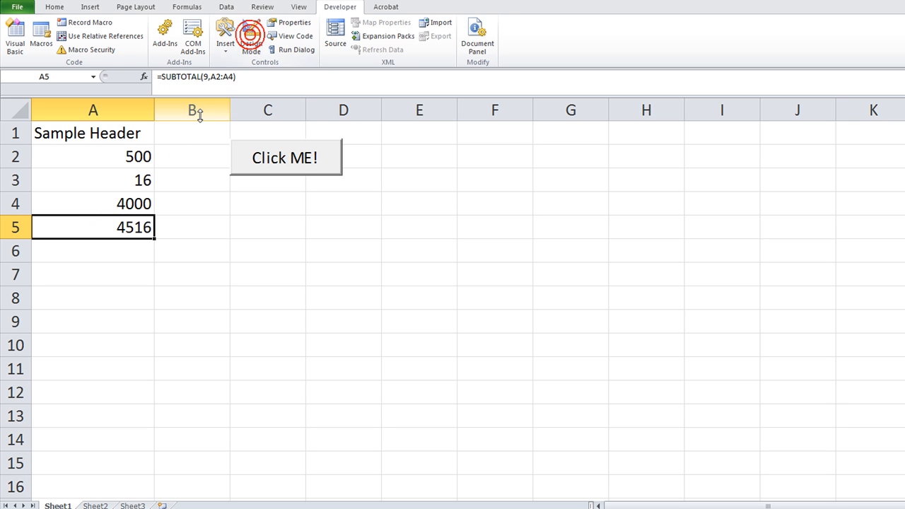
click(84, 22)
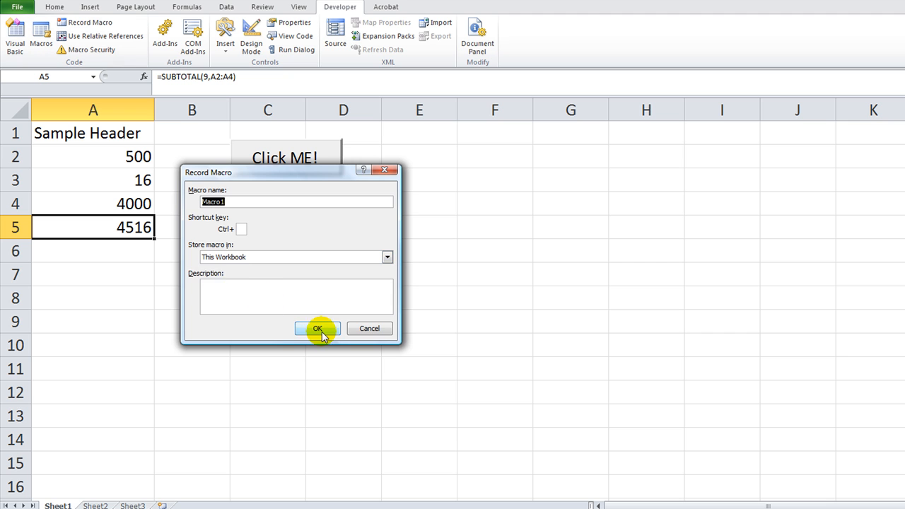
click(317, 328)
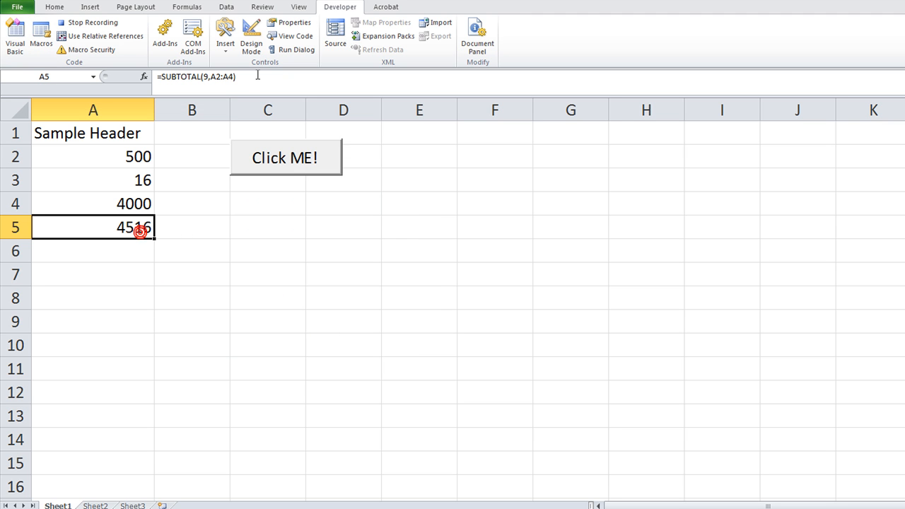
click(92, 250)
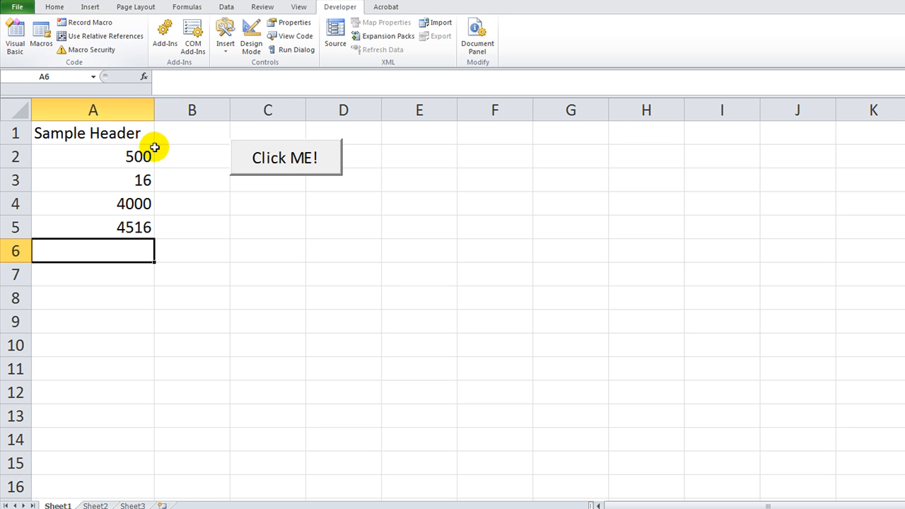
click(295, 36)
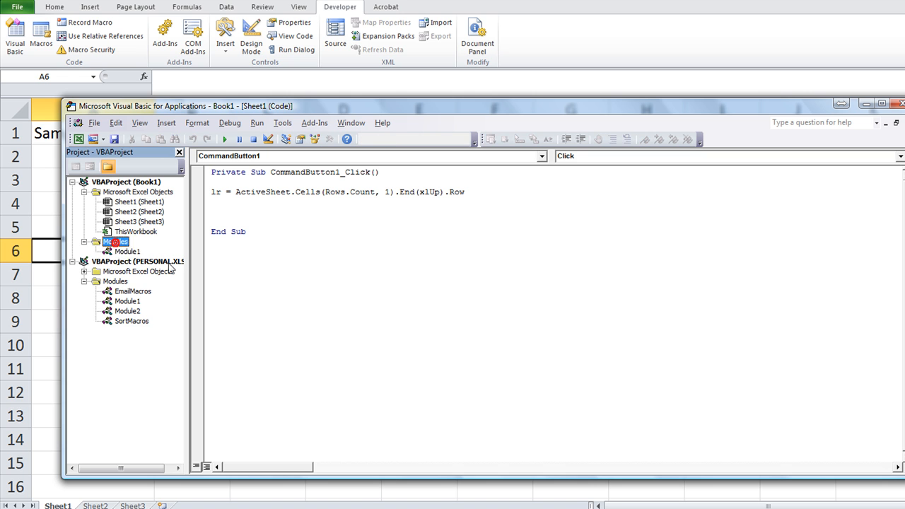
double_click(127, 251)
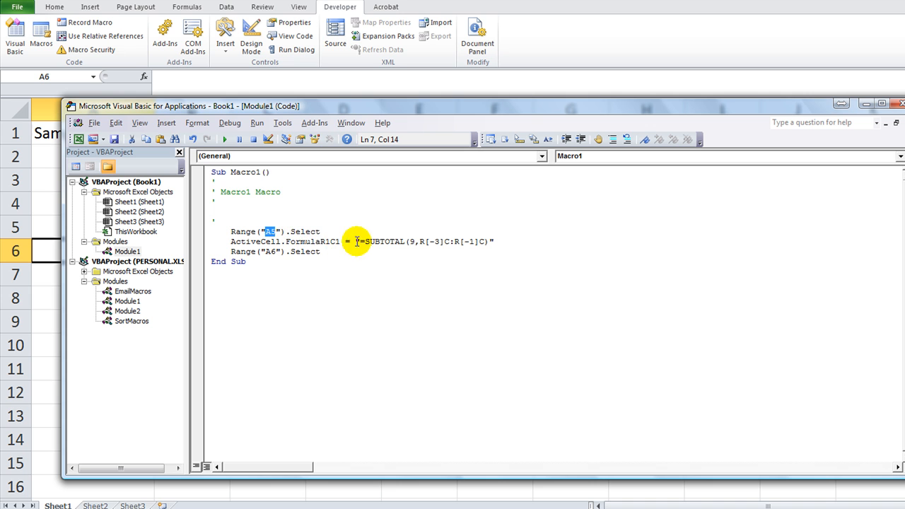
double_click(312, 241)
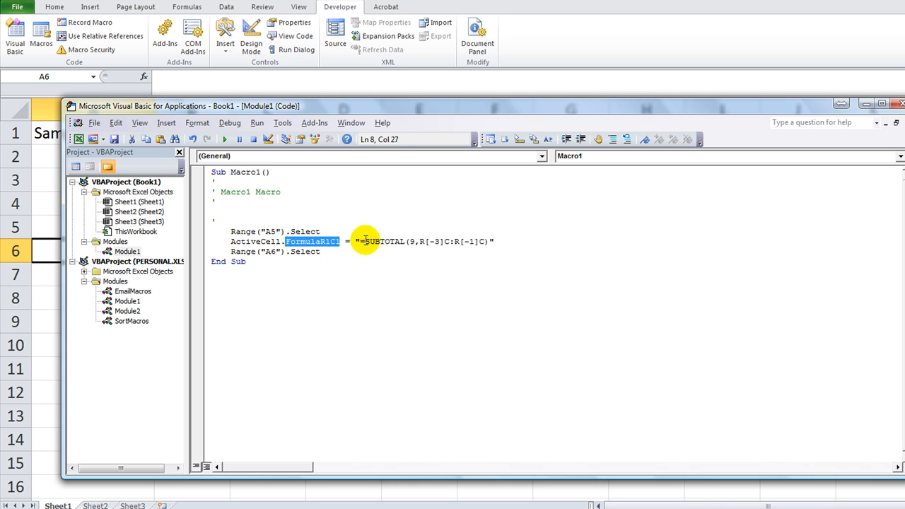
mouse_move(253, 249)
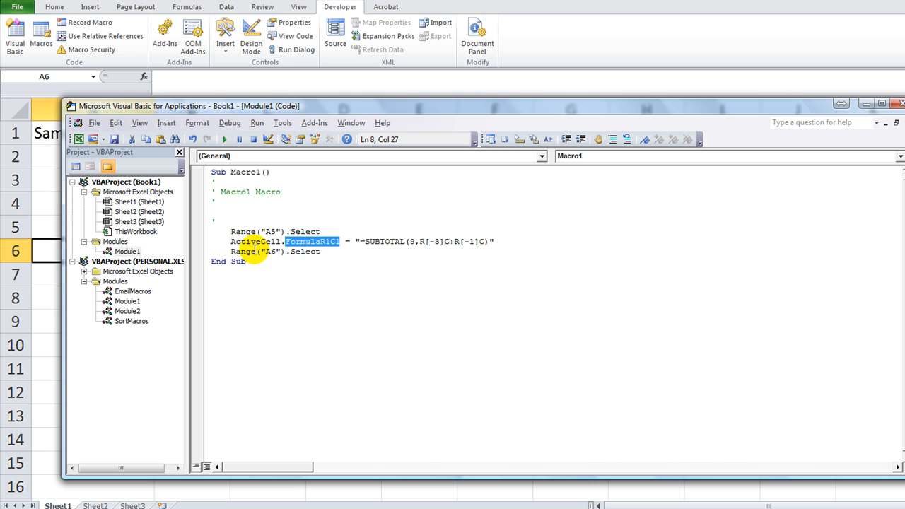
click(270, 251)
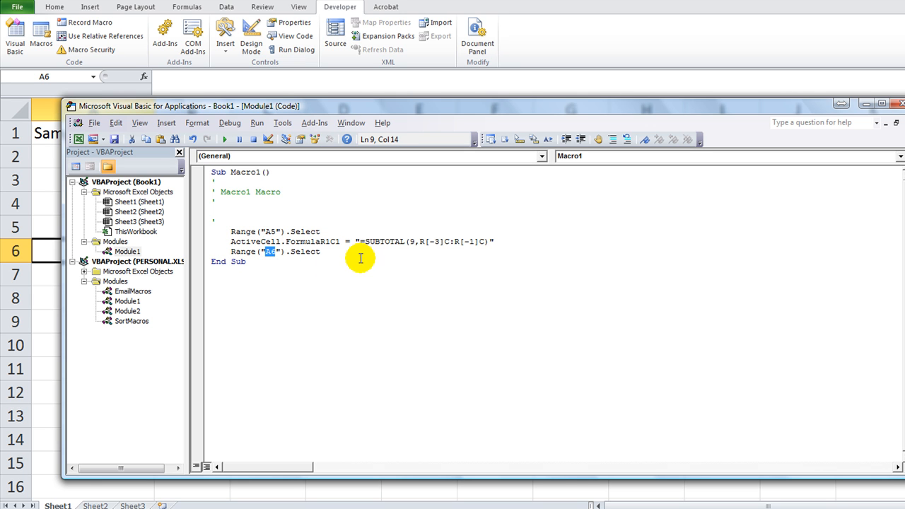
mouse_move(321, 241)
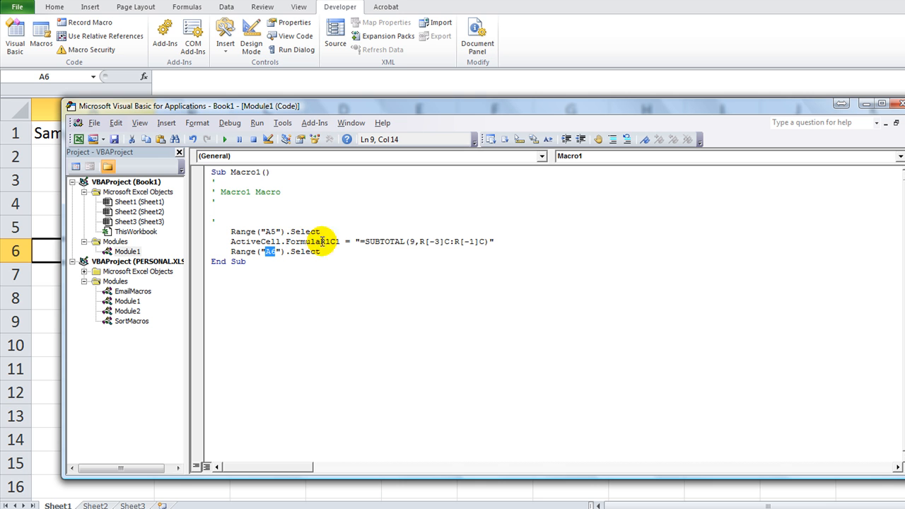
mouse_move(462, 260)
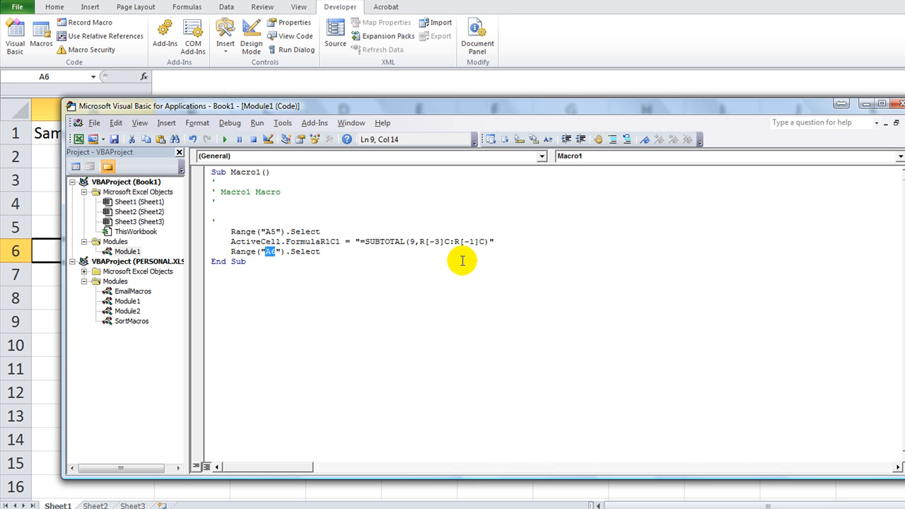
mouse_move(280, 241)
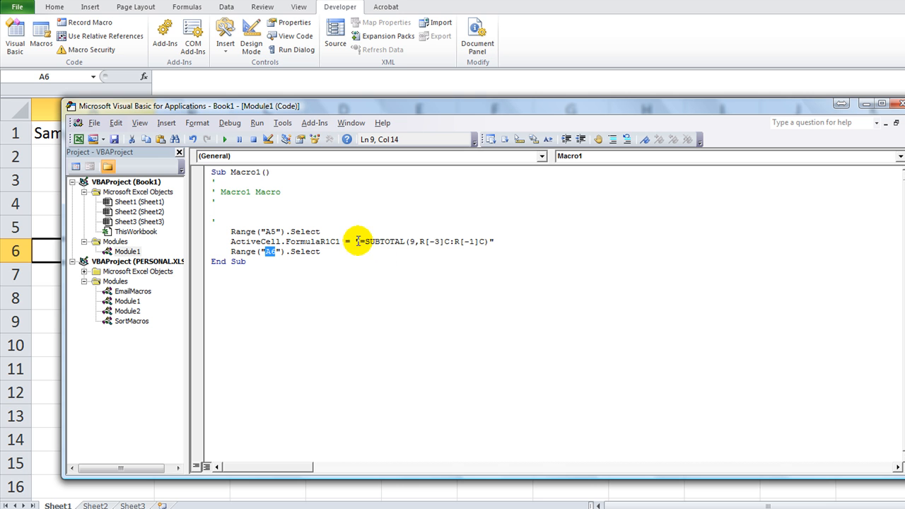
click(498, 241)
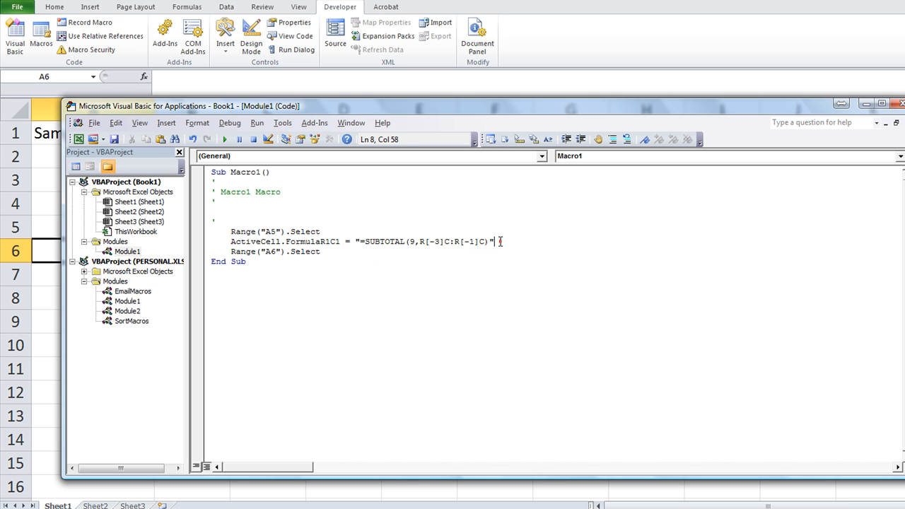
click(364, 241)
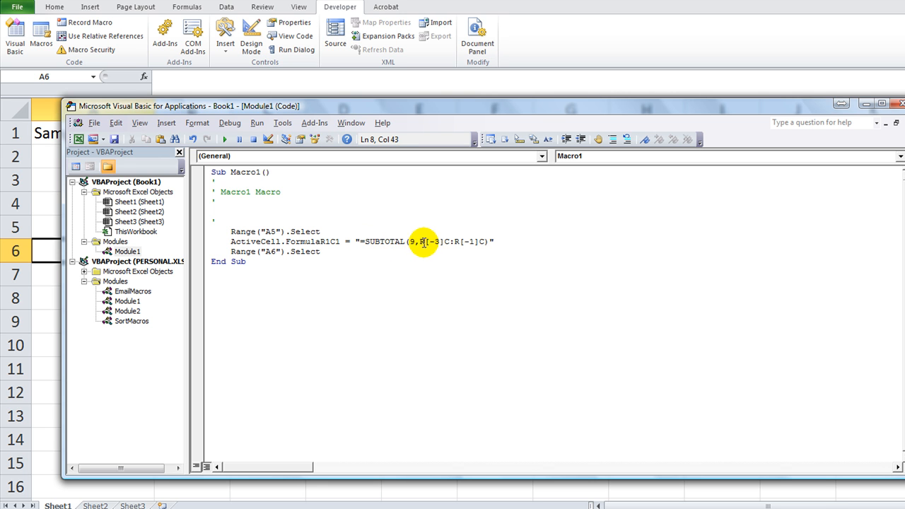
mouse_move(456, 261)
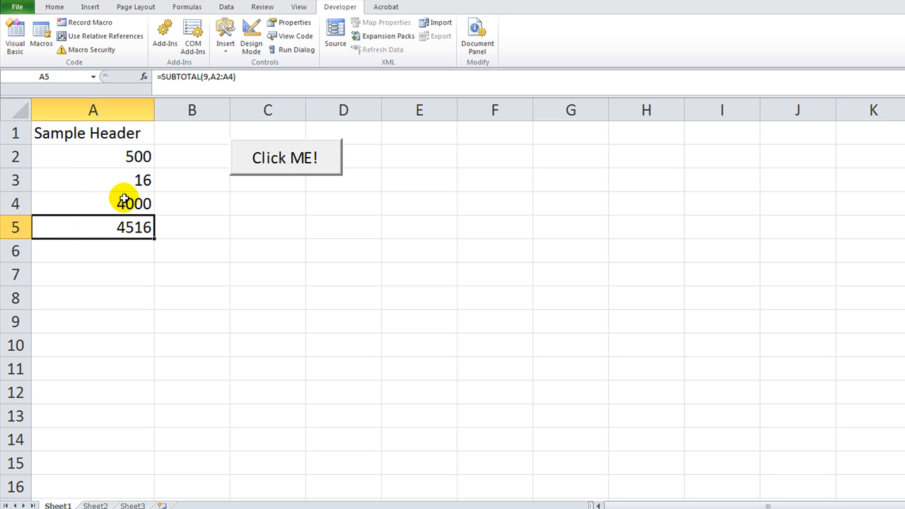
mouse_move(367, 445)
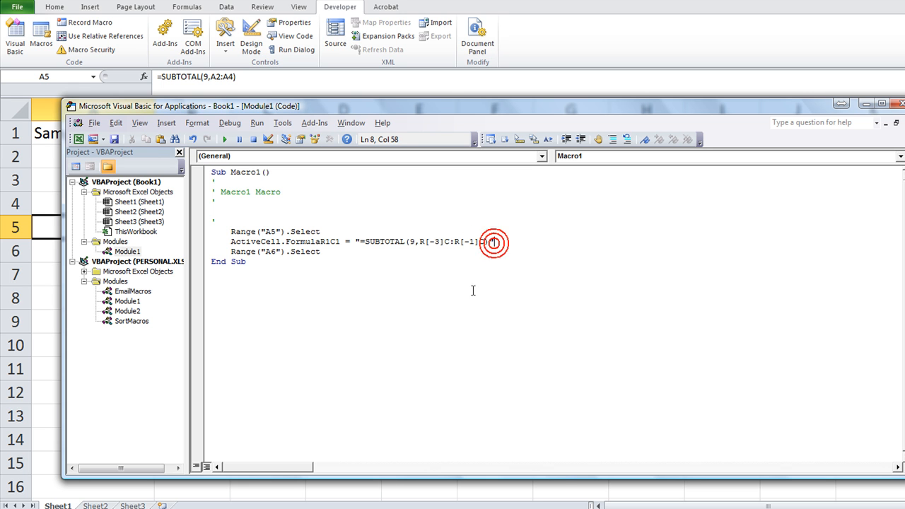
- Highlight the FormulaR1C1 property in Macro1's code
double_click(310, 241)
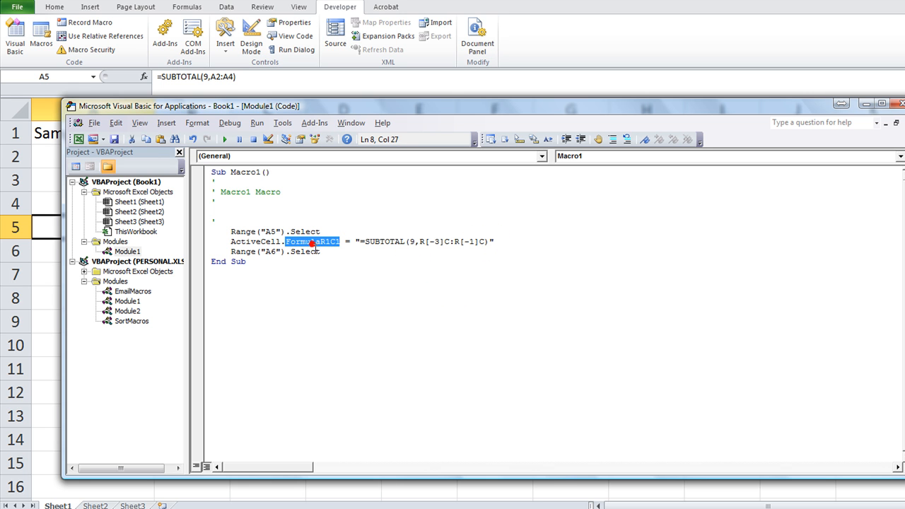
mouse_move(427, 241)
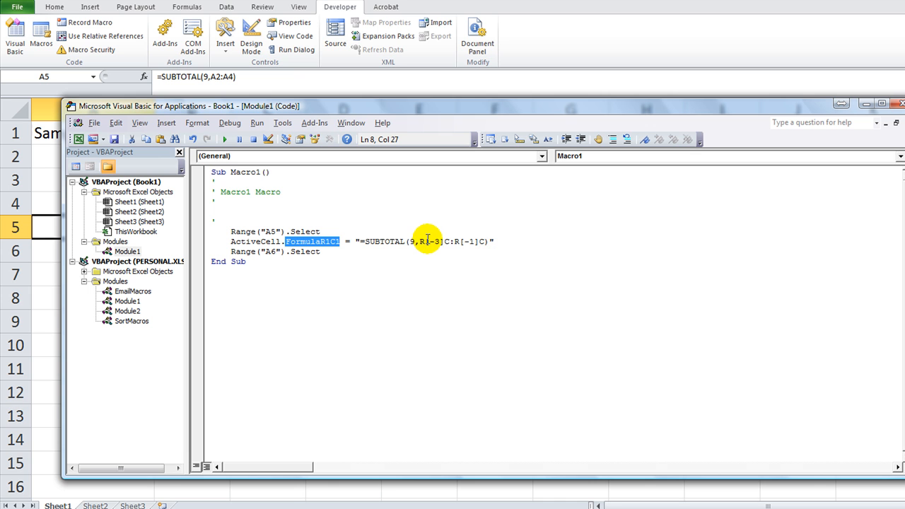
mouse_move(459, 243)
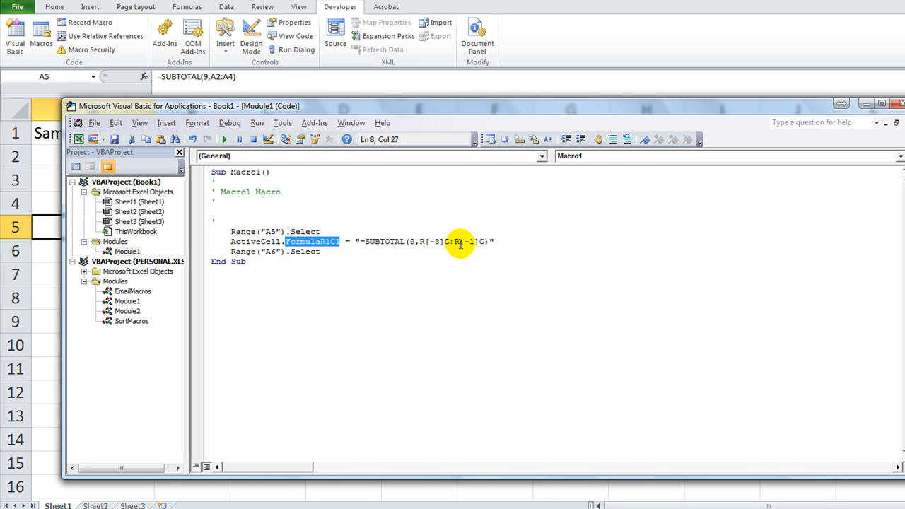
mouse_move(442, 241)
text(2)
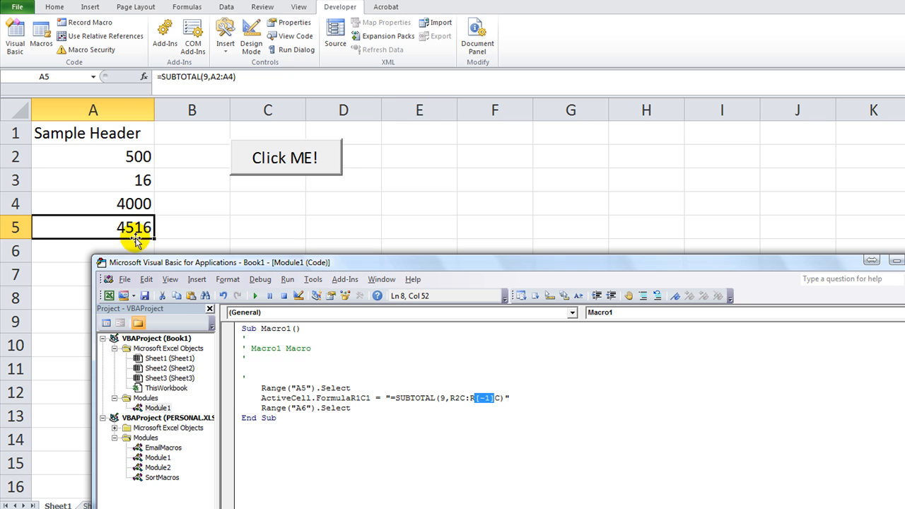
mouse_move(97, 249)
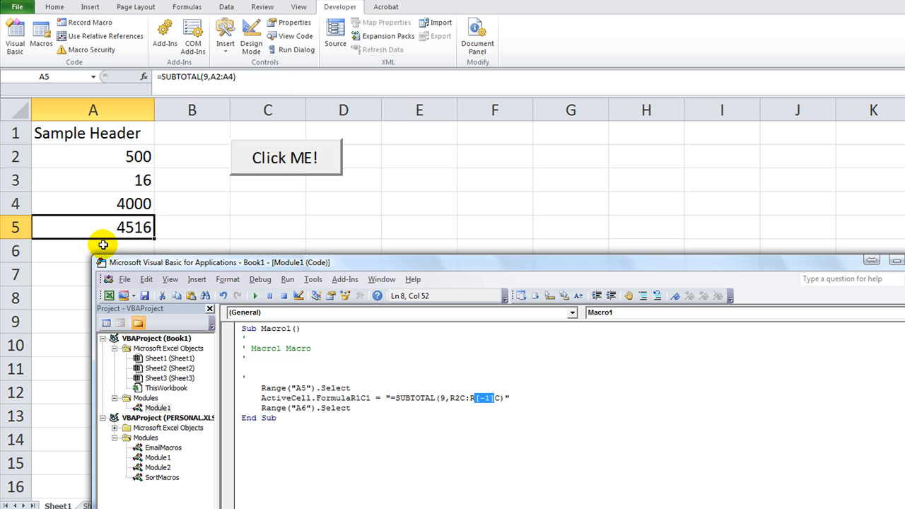
mouse_move(486, 398)
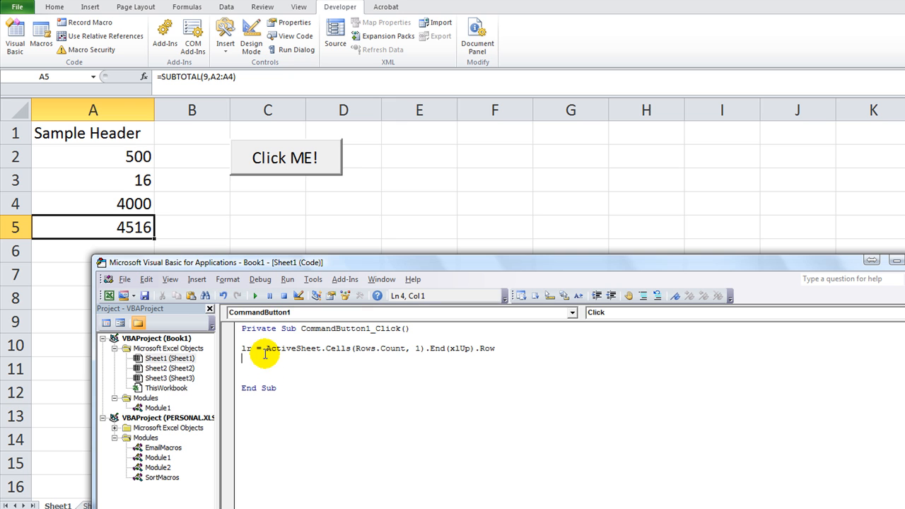
- Add Range("a" & lr).FormulaR1C1 = "=SUBTOTAL(9,R2C:R[-1]C)" and break on the lr line
text(ActiveCell.FormulaR1C1 = "=SUBTOTAL(9,R2C:R[-1]C)")
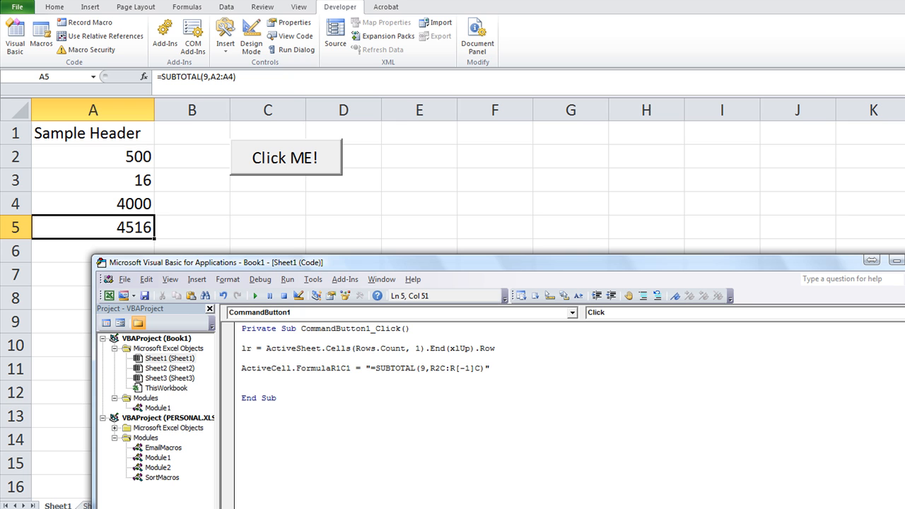
double_click(265, 368)
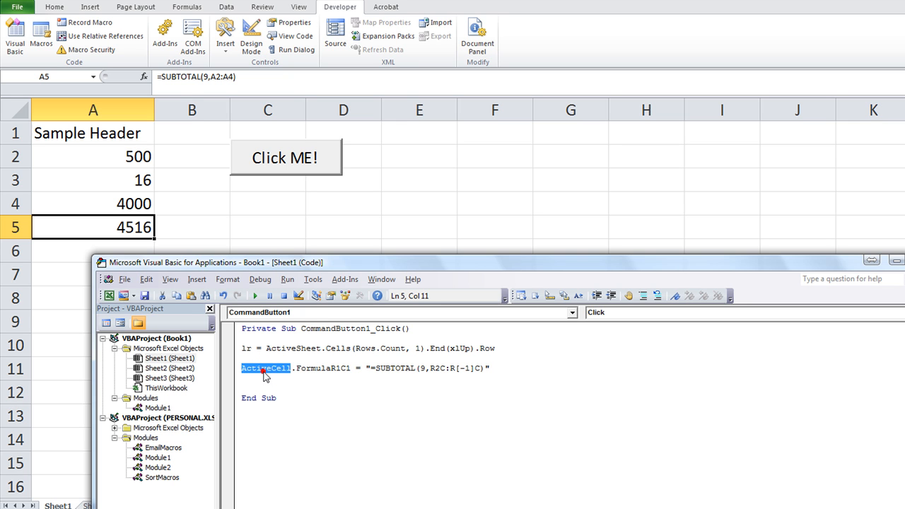
mouse_move(327, 398)
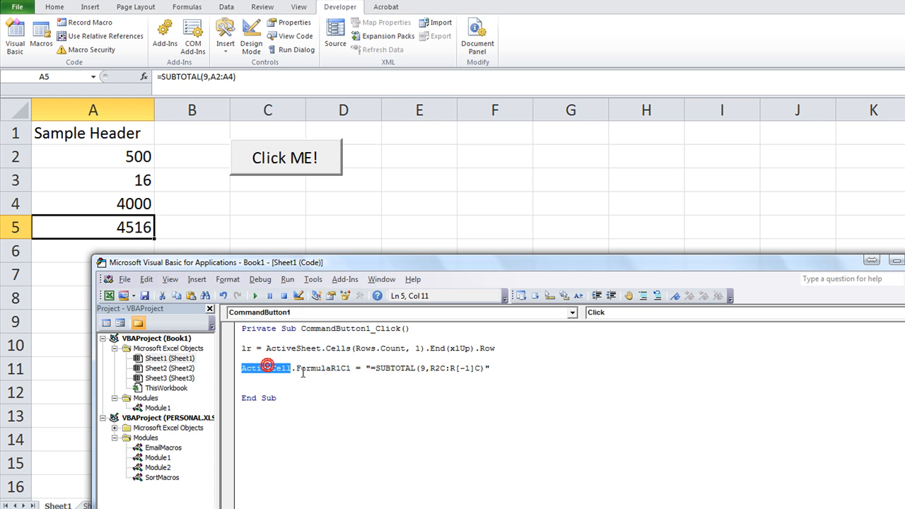
mouse_move(390, 403)
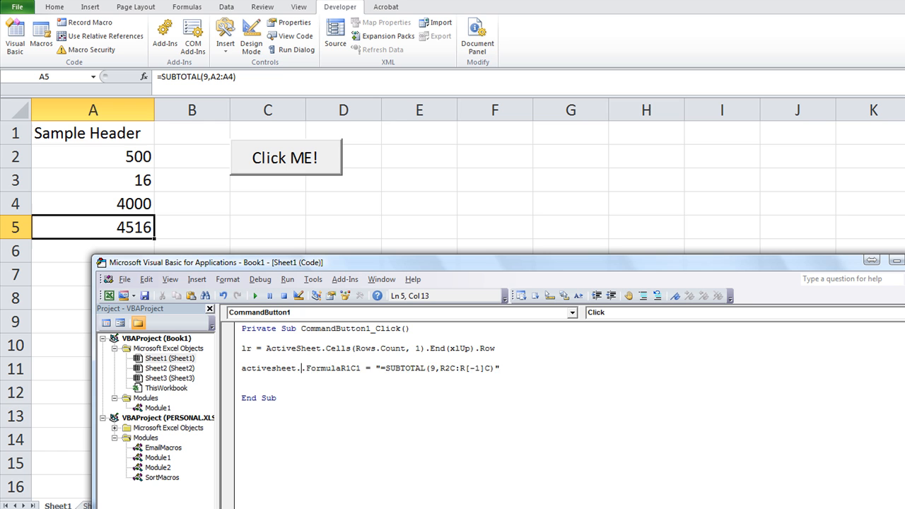
text(range()
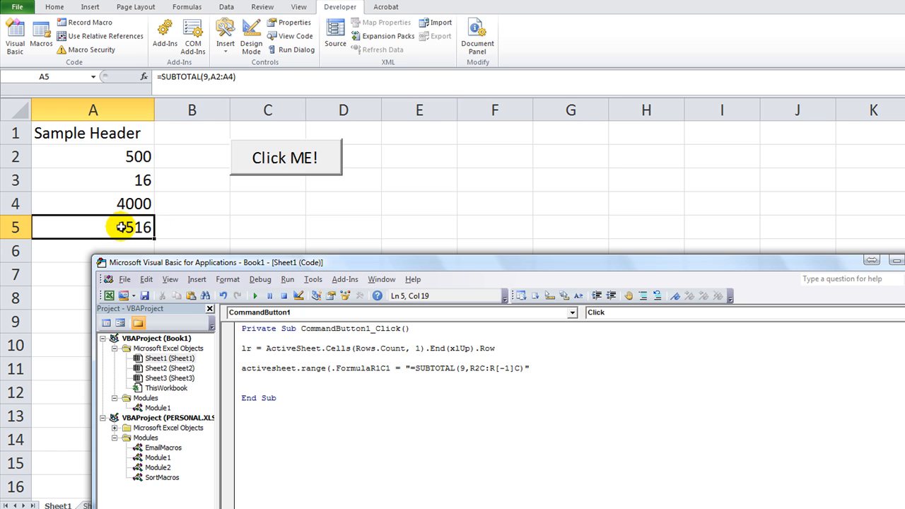
mouse_move(101, 227)
text(")
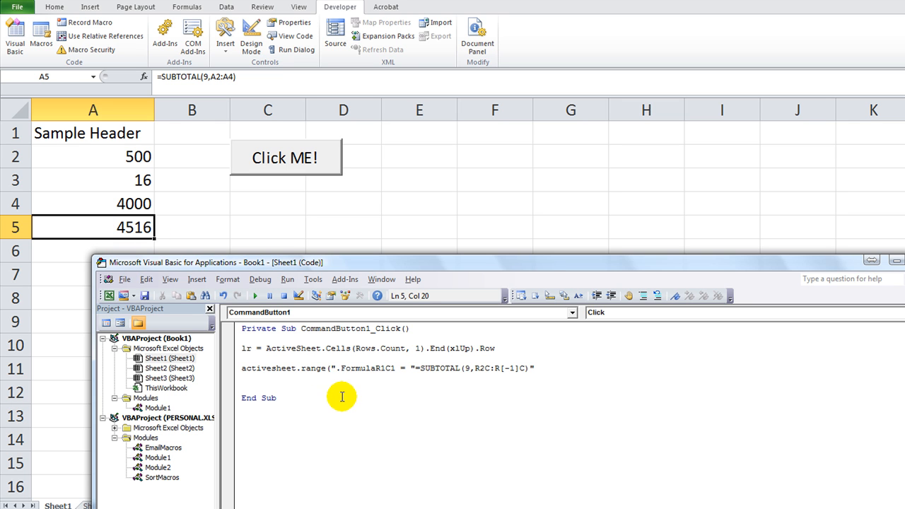
text(a" & lr))
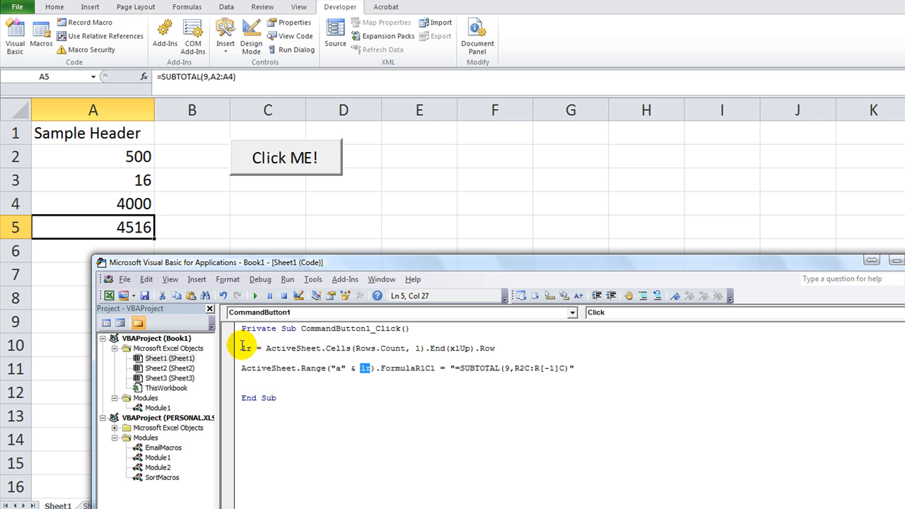
mouse_move(335, 367)
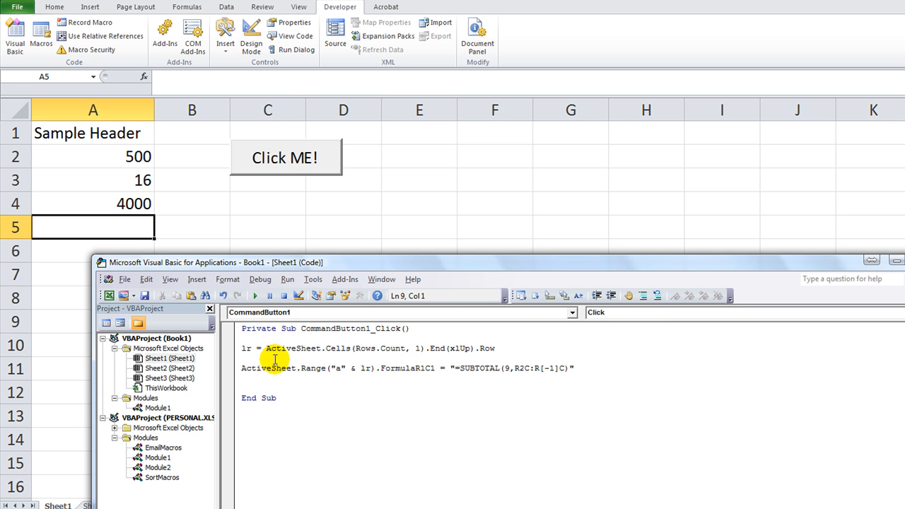
click(229, 348)
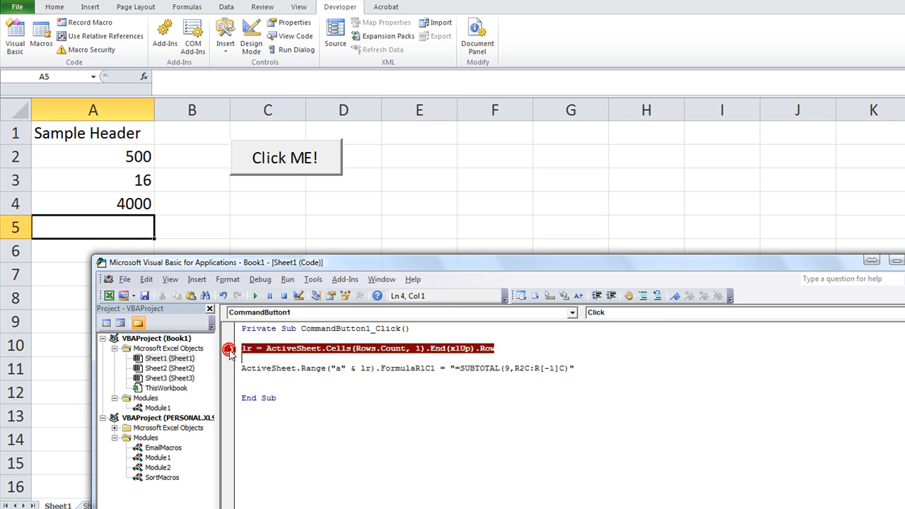
- Run the Click ME! button and step through the paused code with F8
click(284, 157)
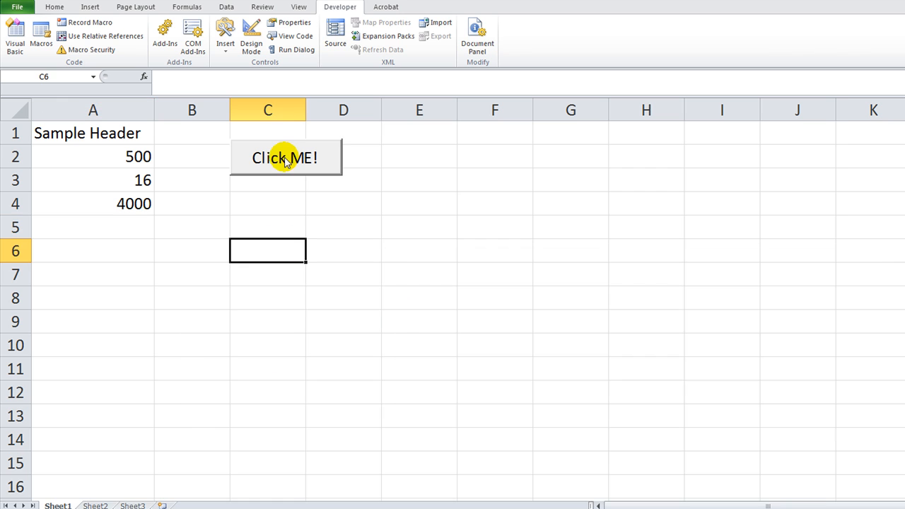
click(285, 157)
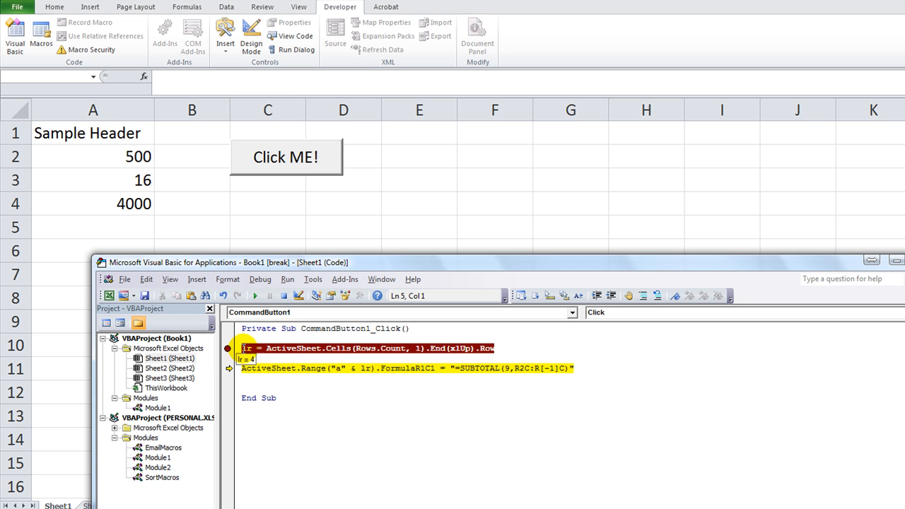
key(F8)
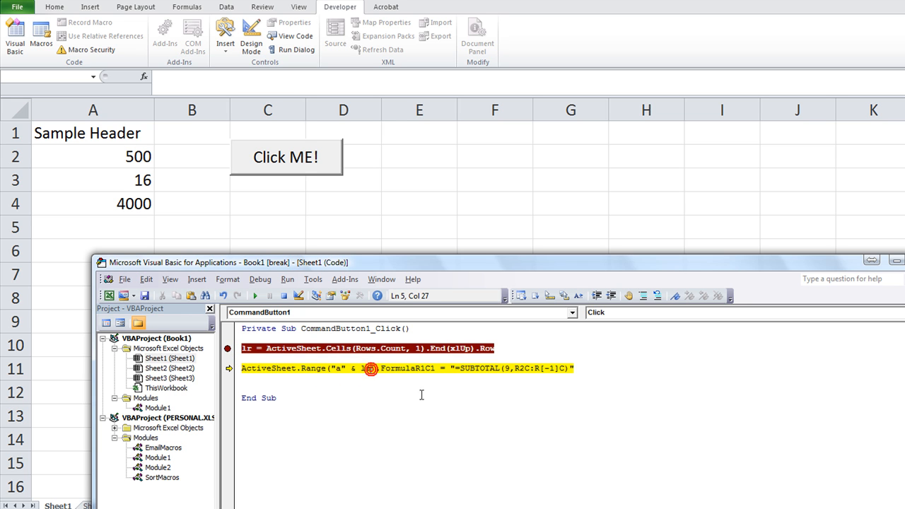
- Change the target to Range("a" & lr + 1) and check the last-row value
text(r+1)
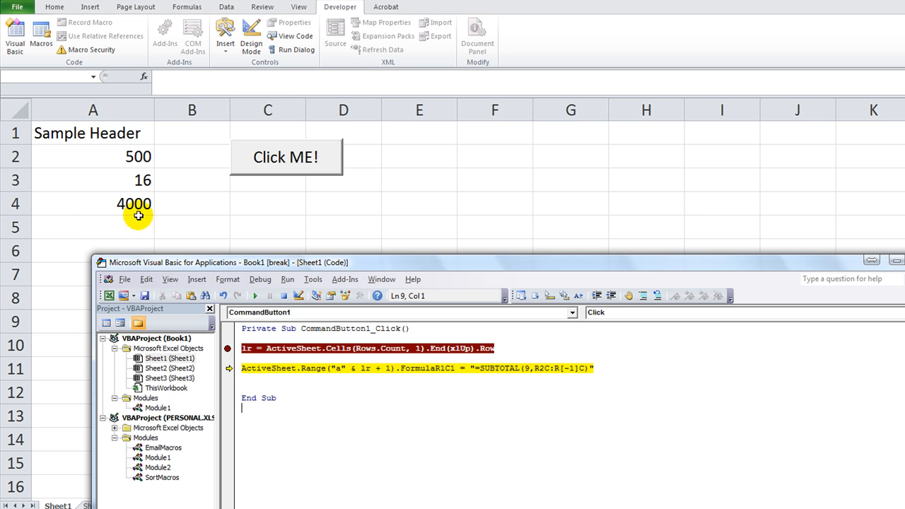
mouse_move(99, 228)
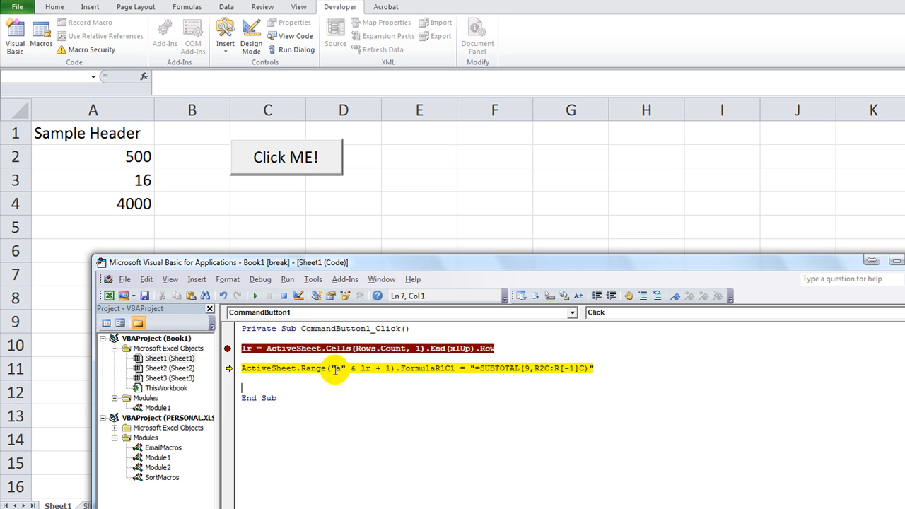
mouse_move(364, 368)
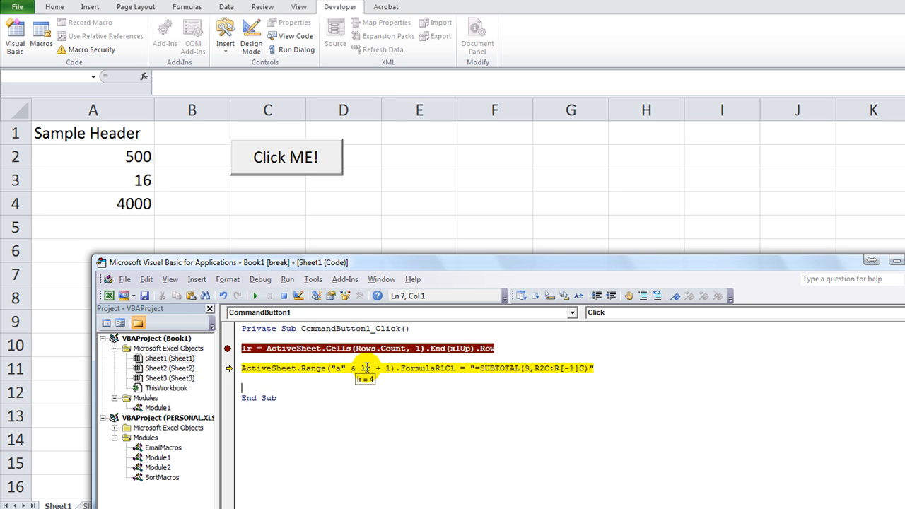
click(364, 367)
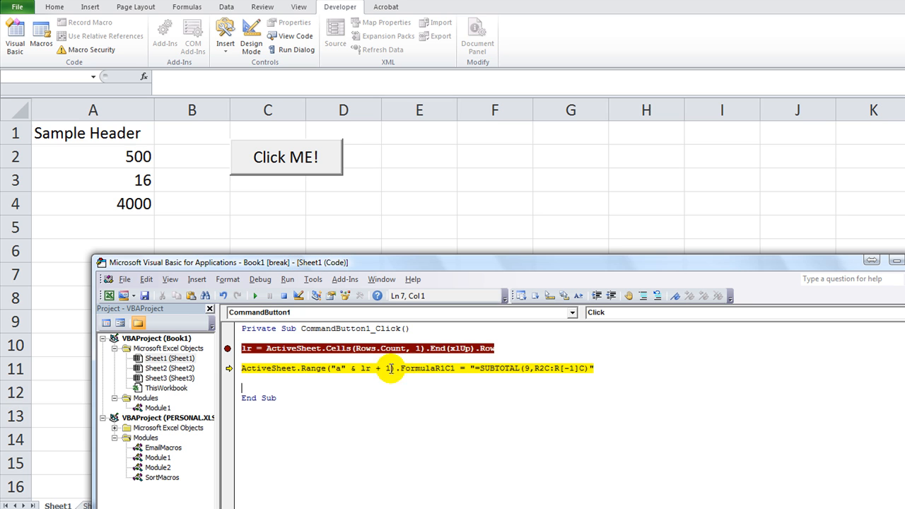
double_click(424, 367)
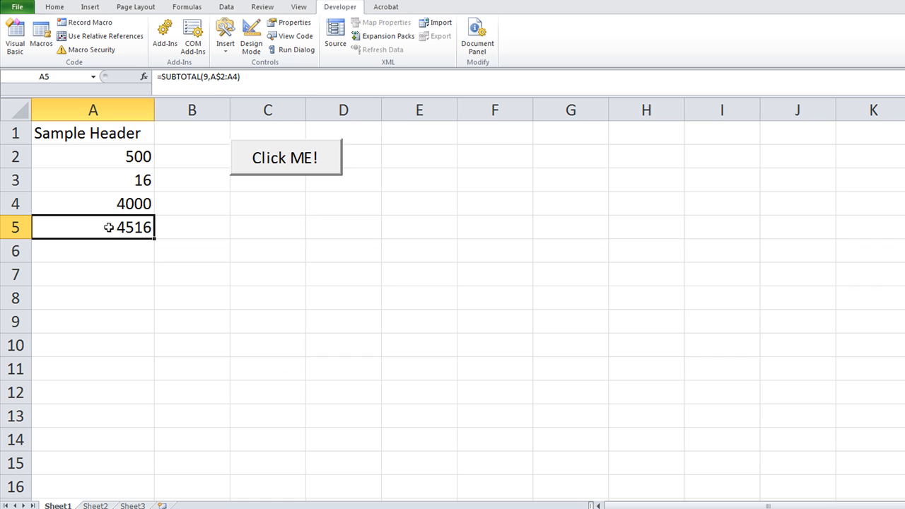
mouse_move(109, 253)
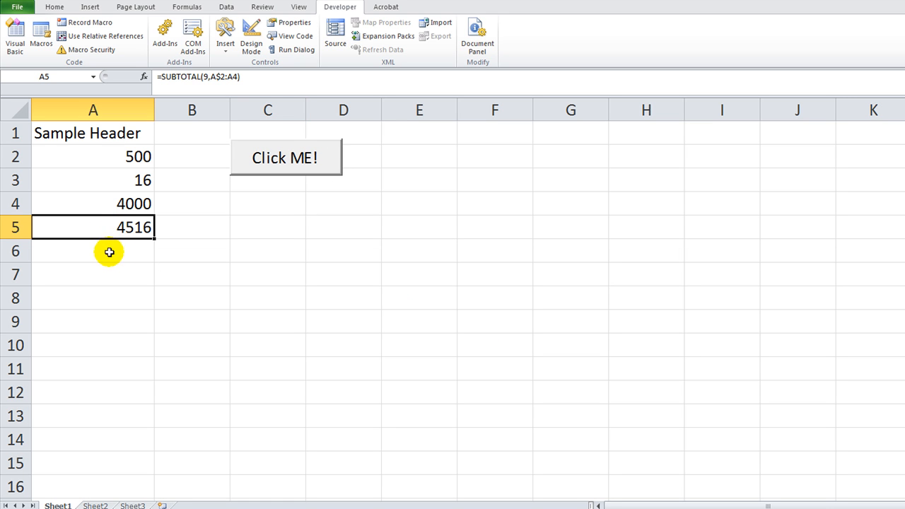
mouse_move(214, 76)
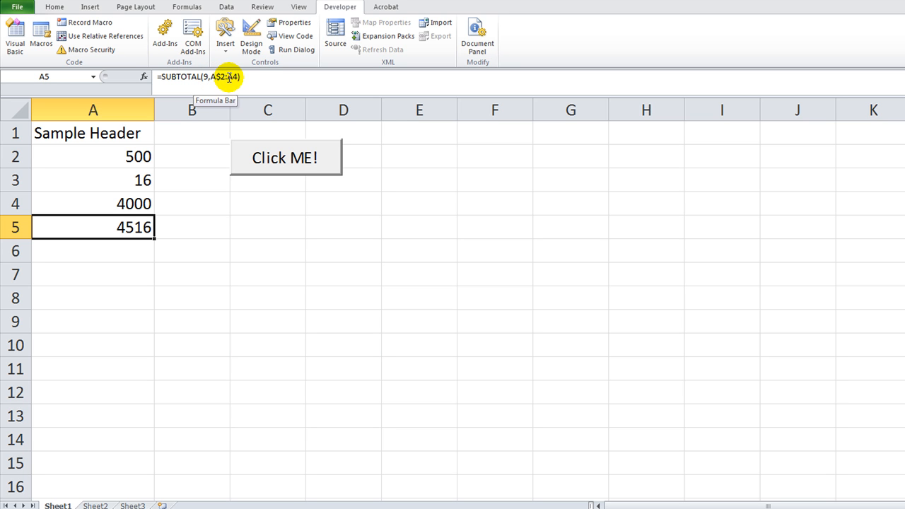
mouse_move(190, 263)
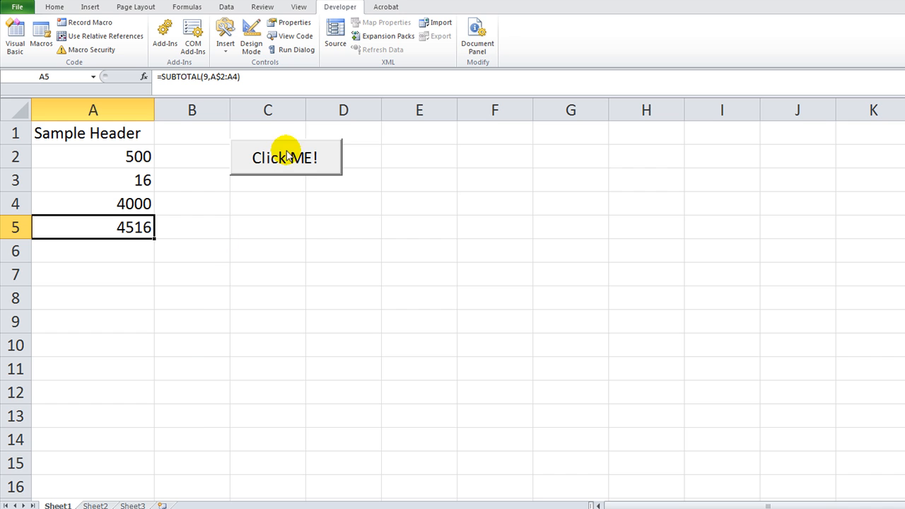
- Run the button without the breakpoint, placing a 4516 subtotal in A6; compare A2:A5 and A2:A4
click(285, 156)
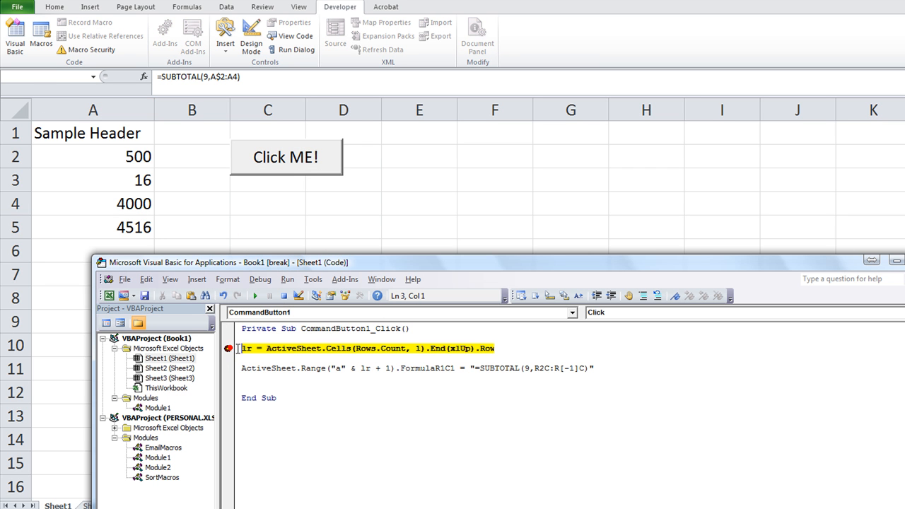
click(254, 295)
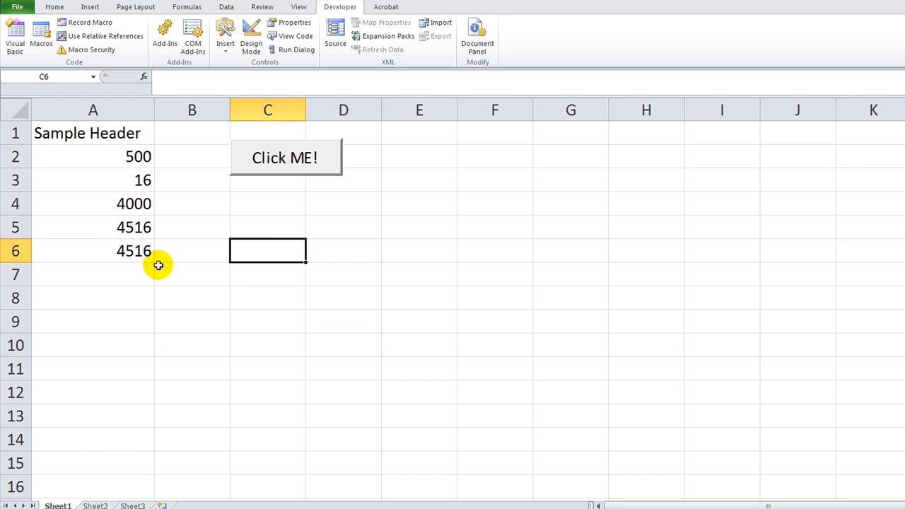
mouse_move(139, 252)
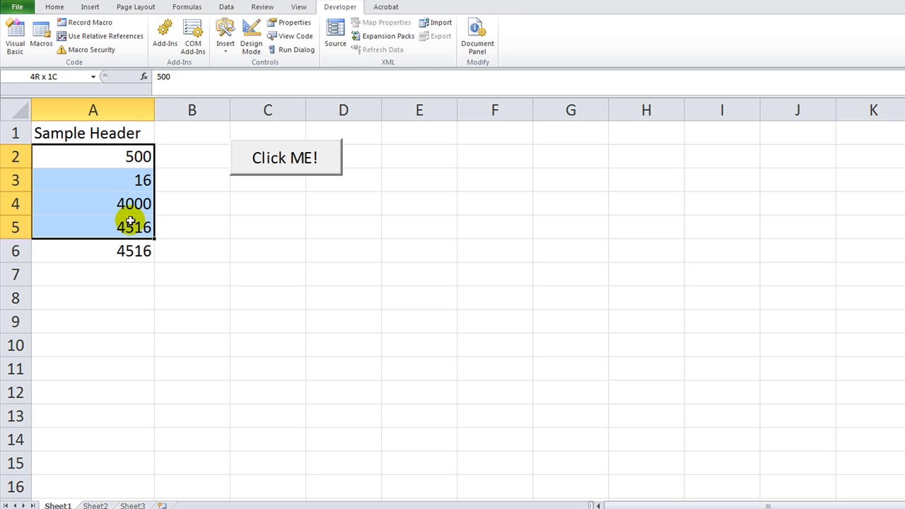
click(191, 251)
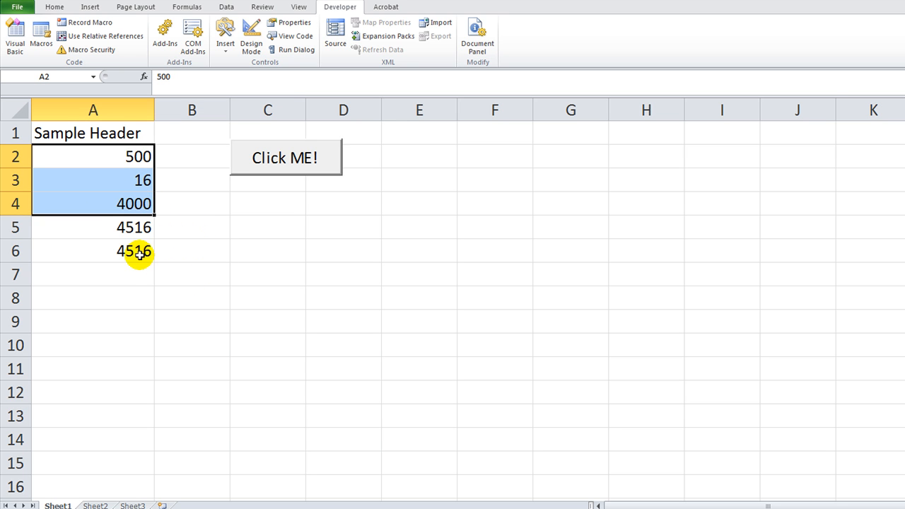
click(92, 227)
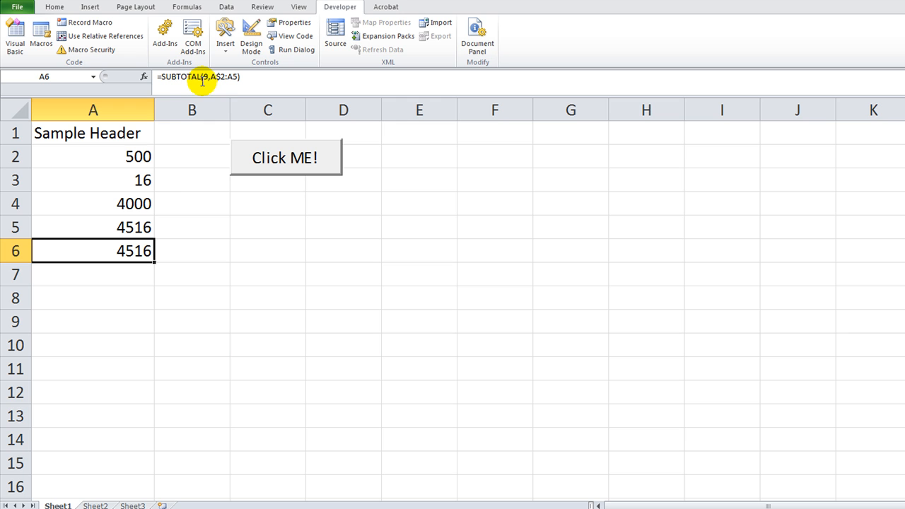
mouse_move(205, 78)
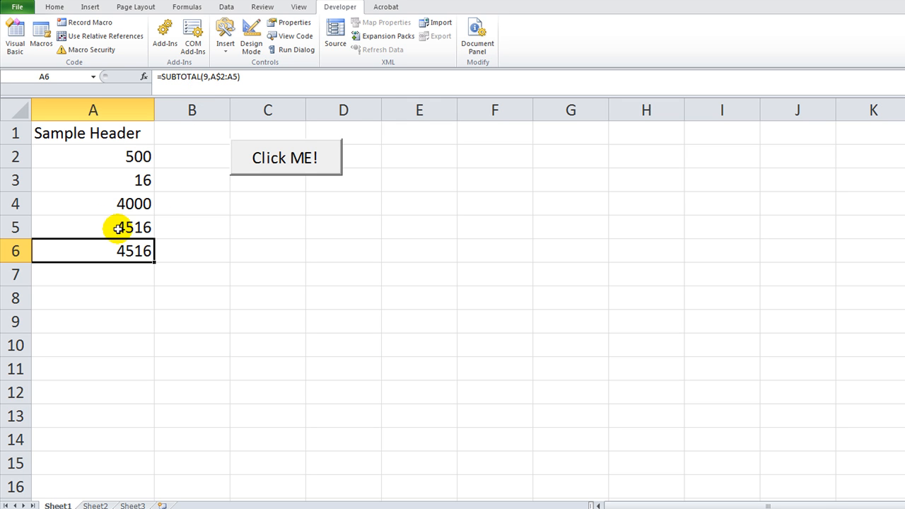
mouse_move(131, 250)
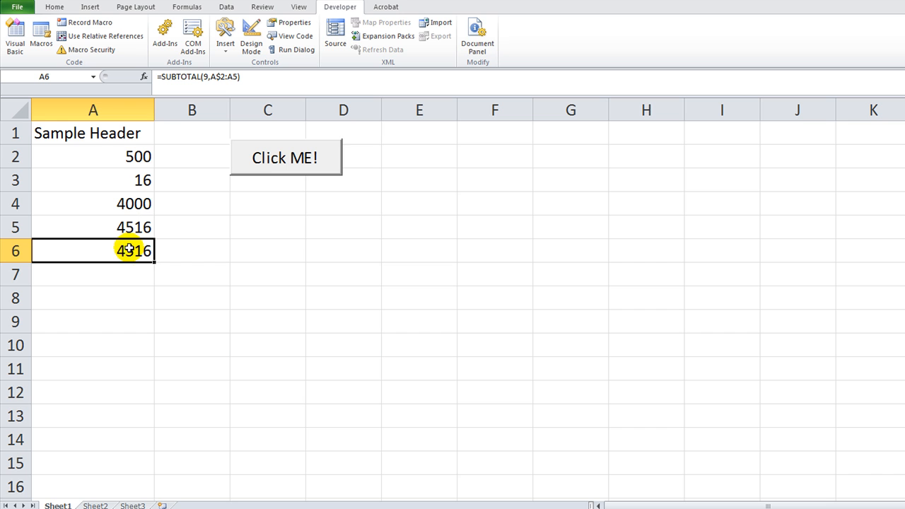
- Run the Click ME! button repeatedly to append more subtotals below the data
click(285, 157)
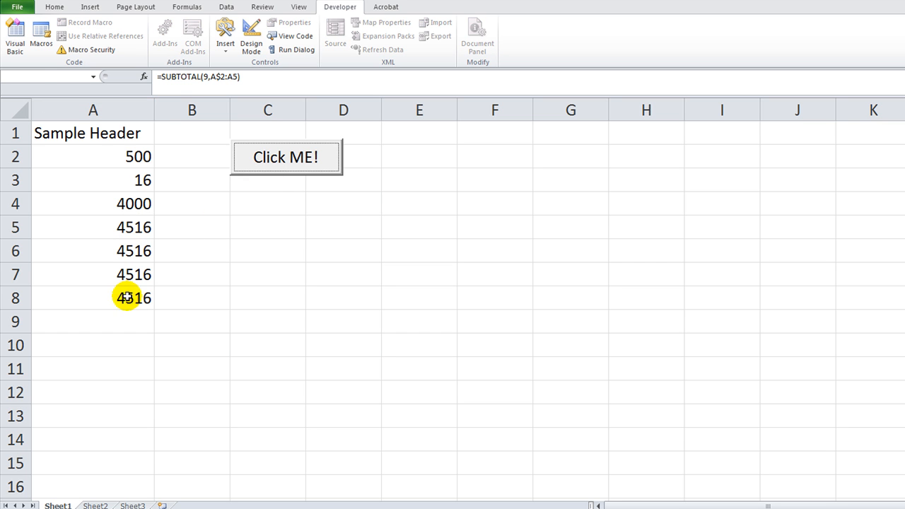
click(285, 157)
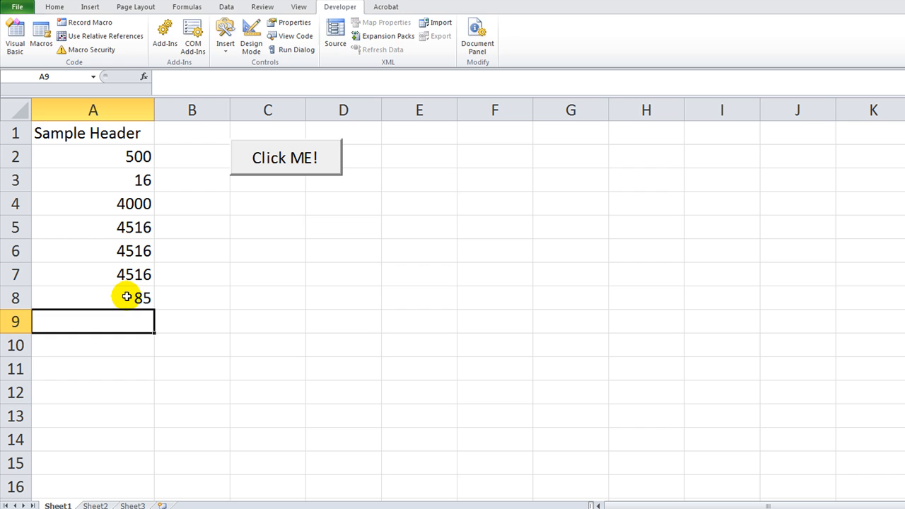
click(285, 156)
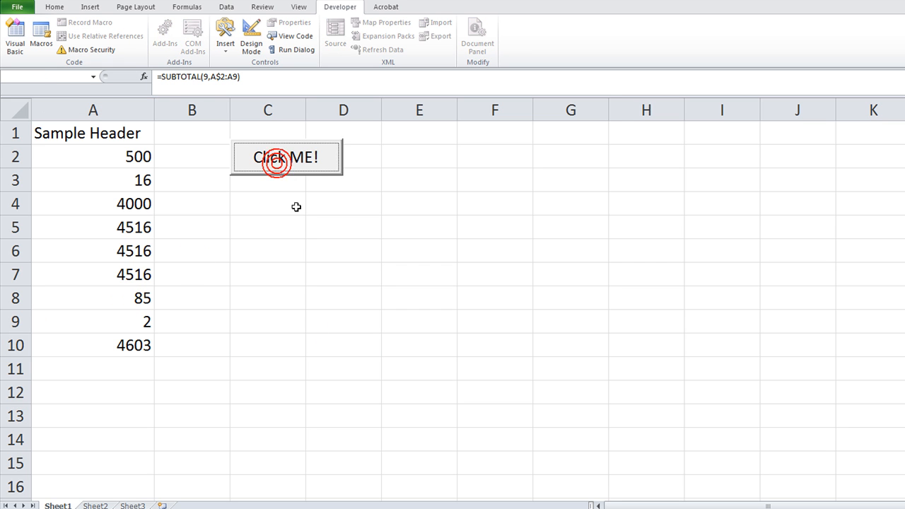
click(285, 157)
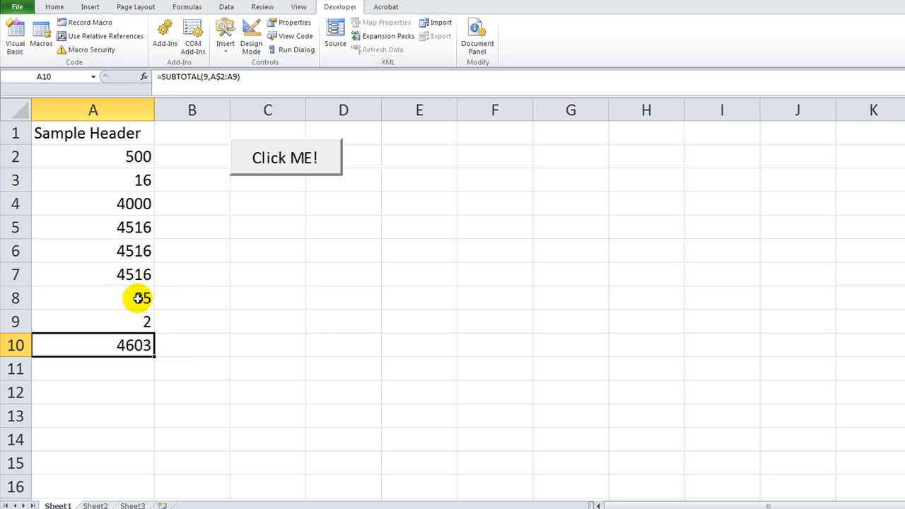
- Clear rows 5 to 10, leaving only 500, 16 and 4000
click(92, 297)
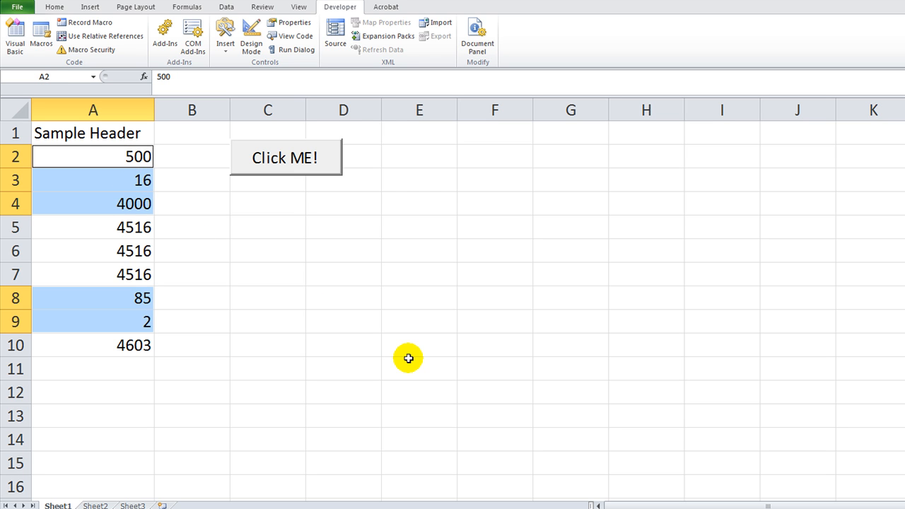
click(191, 392)
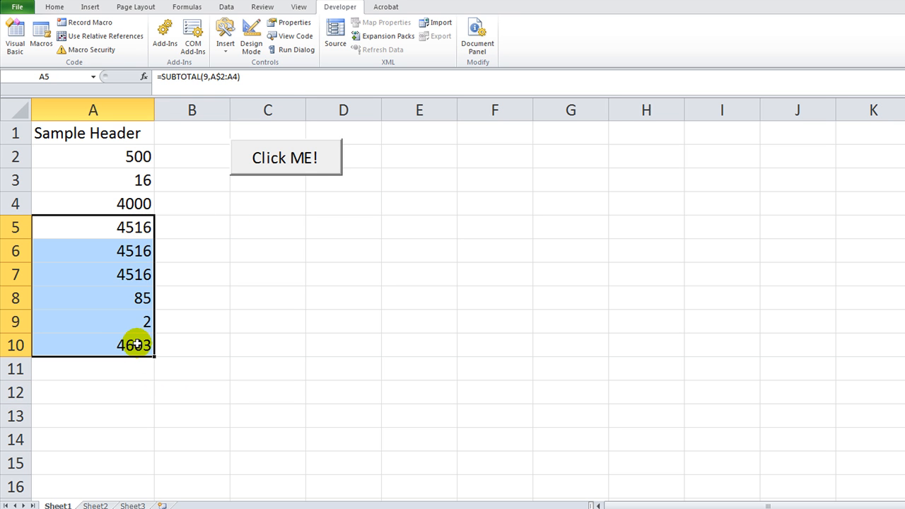
click(285, 157)
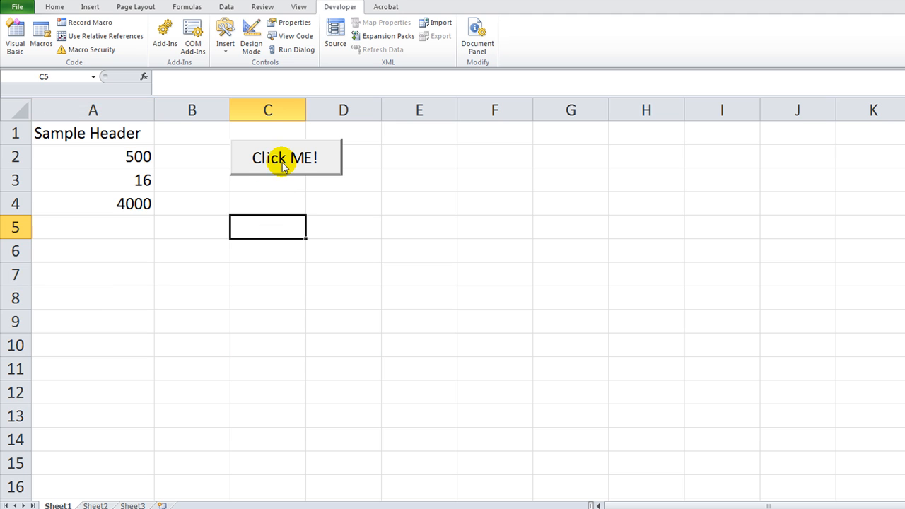
mouse_move(721, 214)
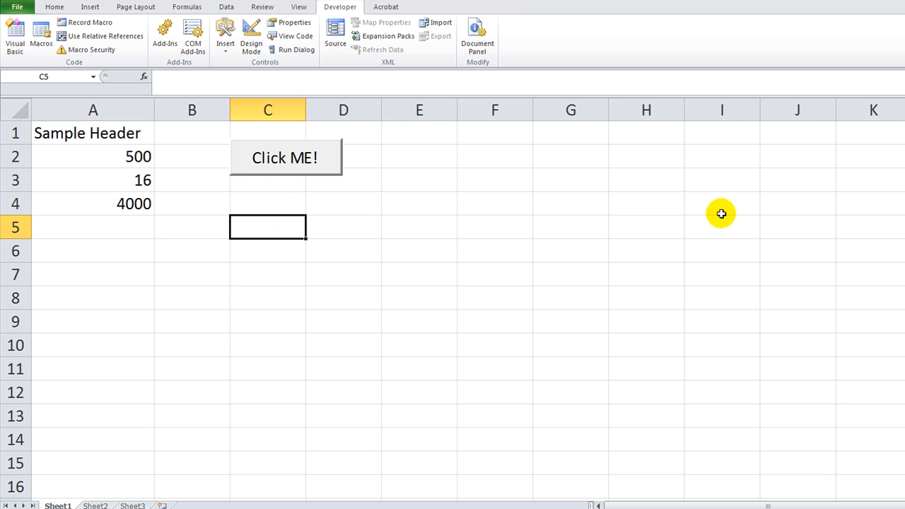
mouse_move(128, 356)
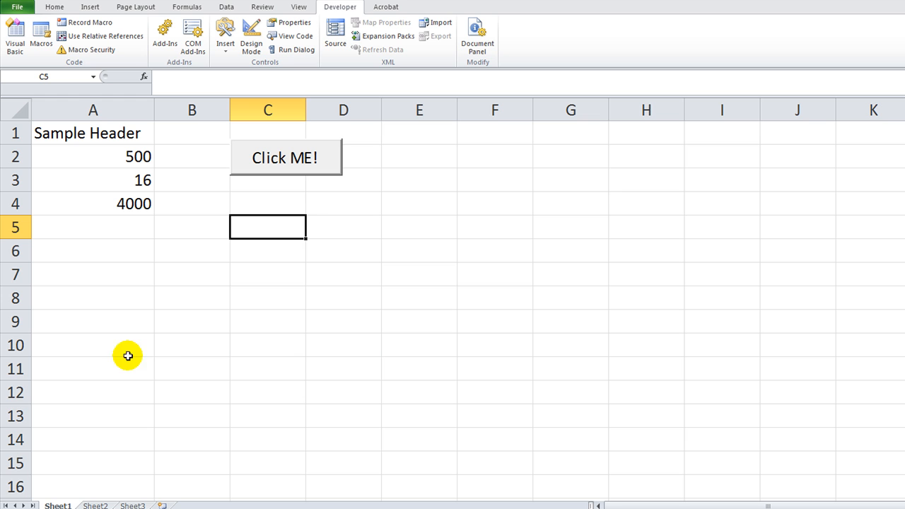
mouse_move(823, 146)
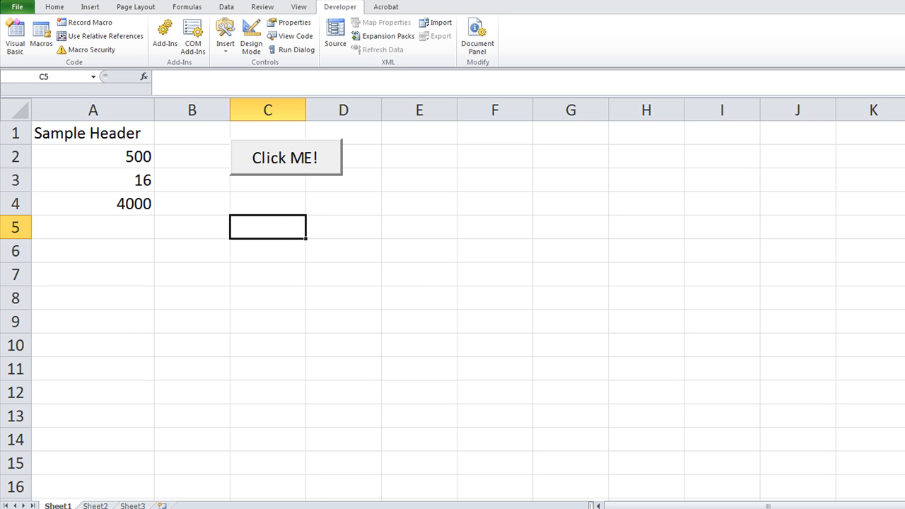
- In the button's code, change the Range column letter from "a" to "m"
click(290, 36)
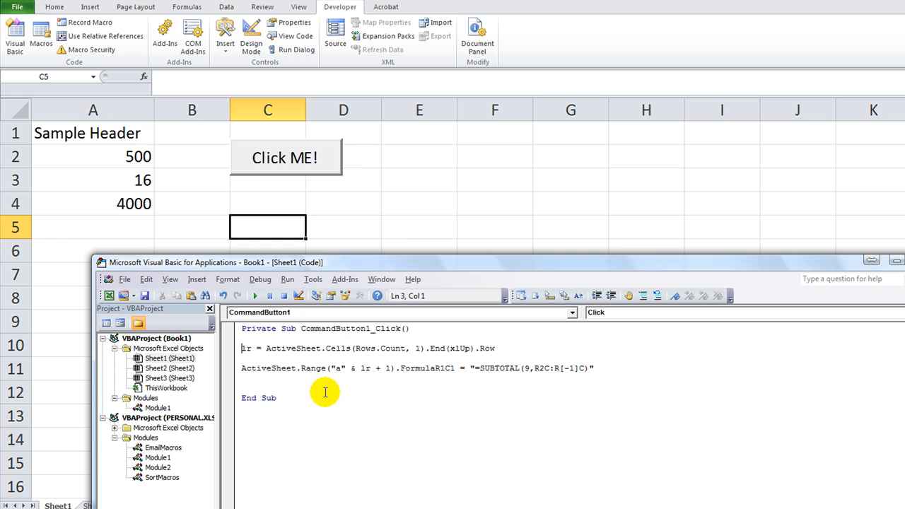
click(416, 348)
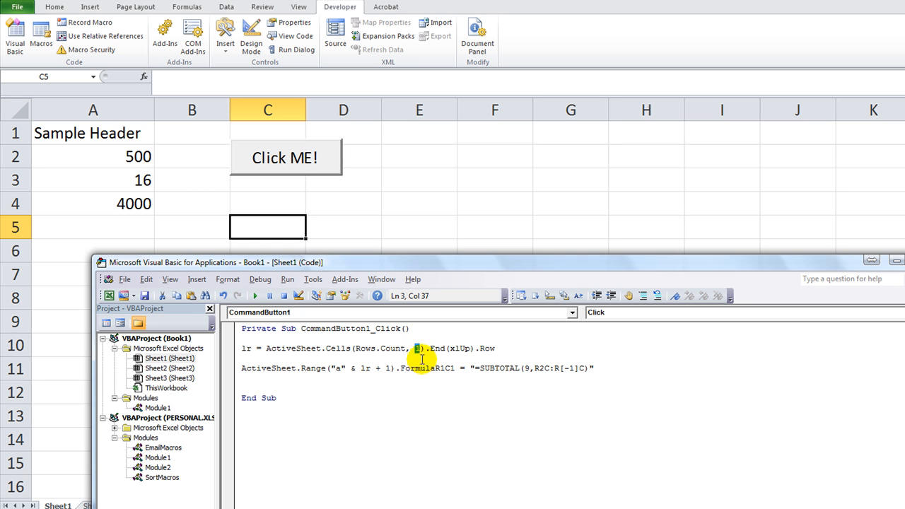
mouse_move(404, 367)
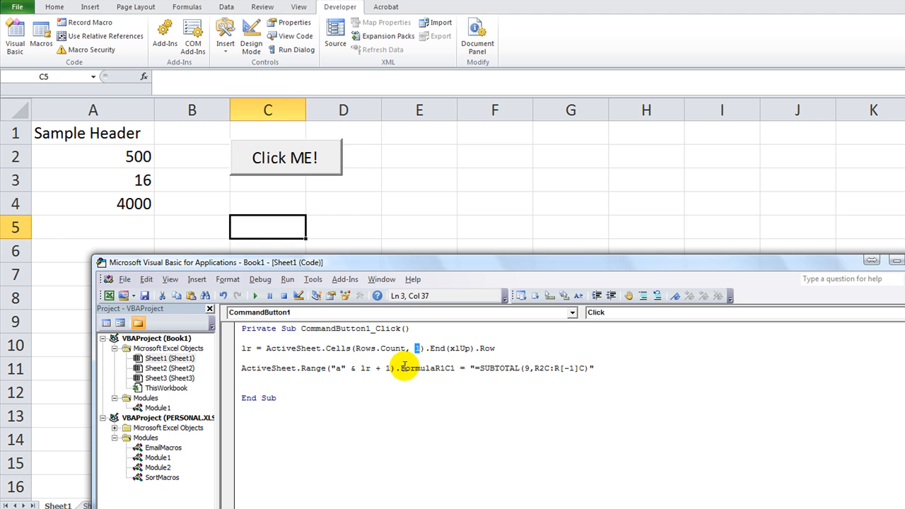
click(338, 369)
text(m)
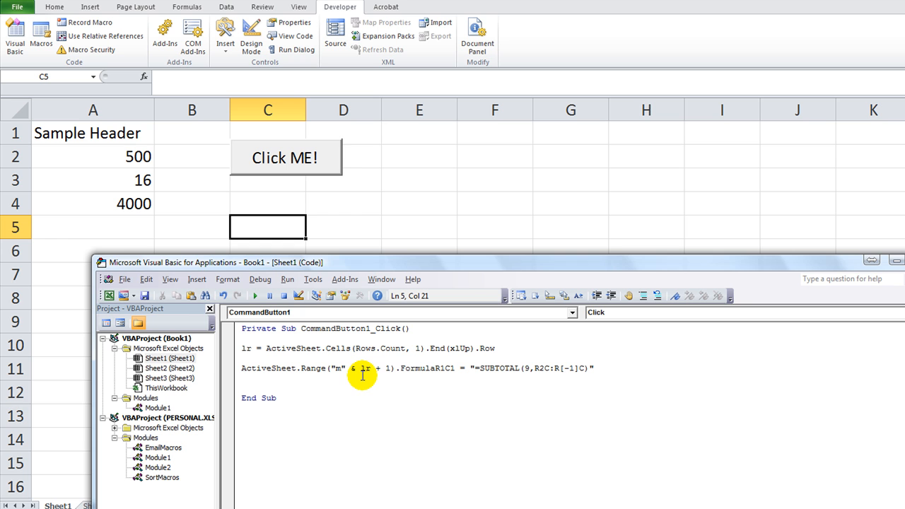
mouse_move(334, 368)
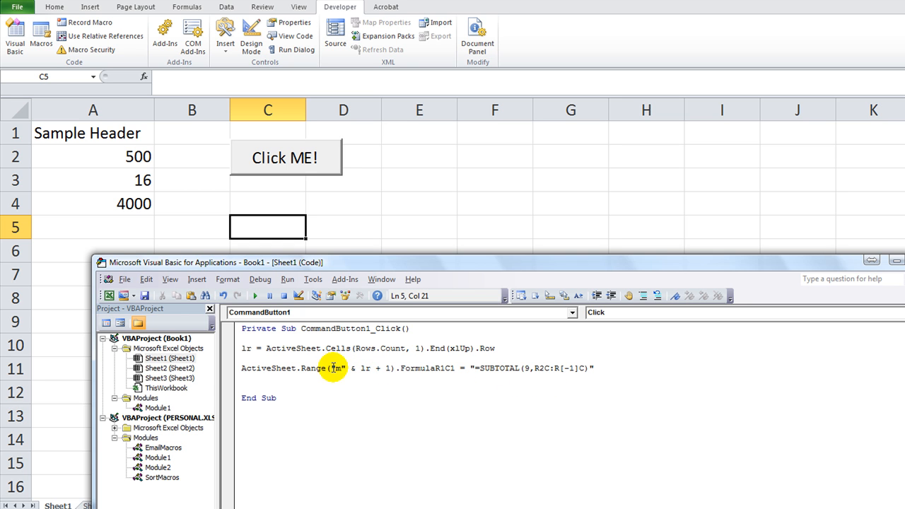